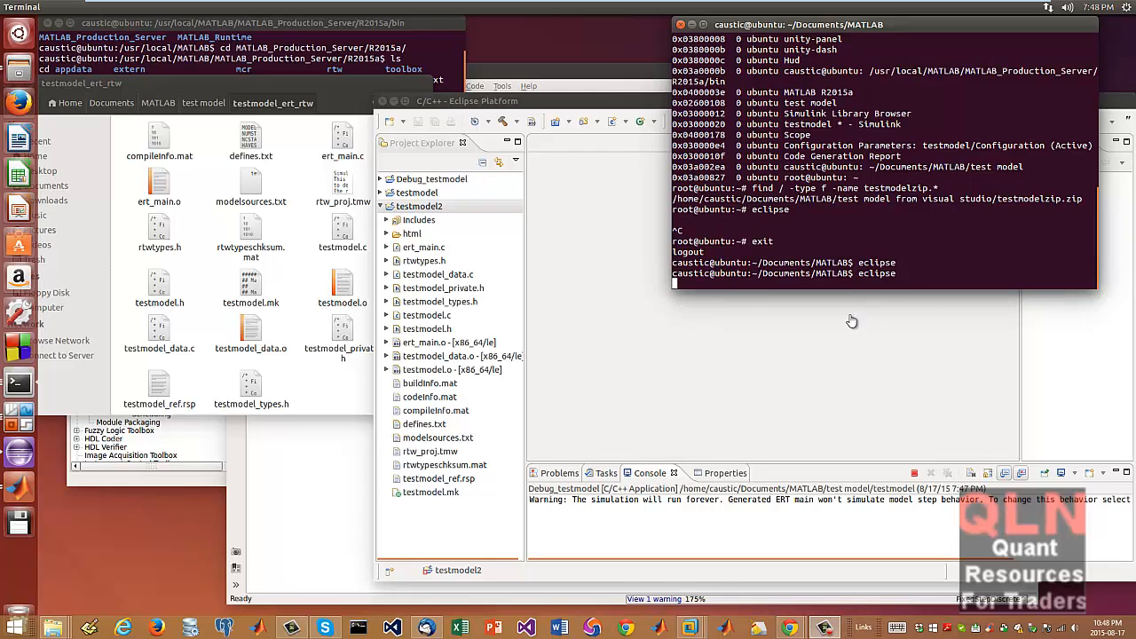
mouse_move(667, 406)
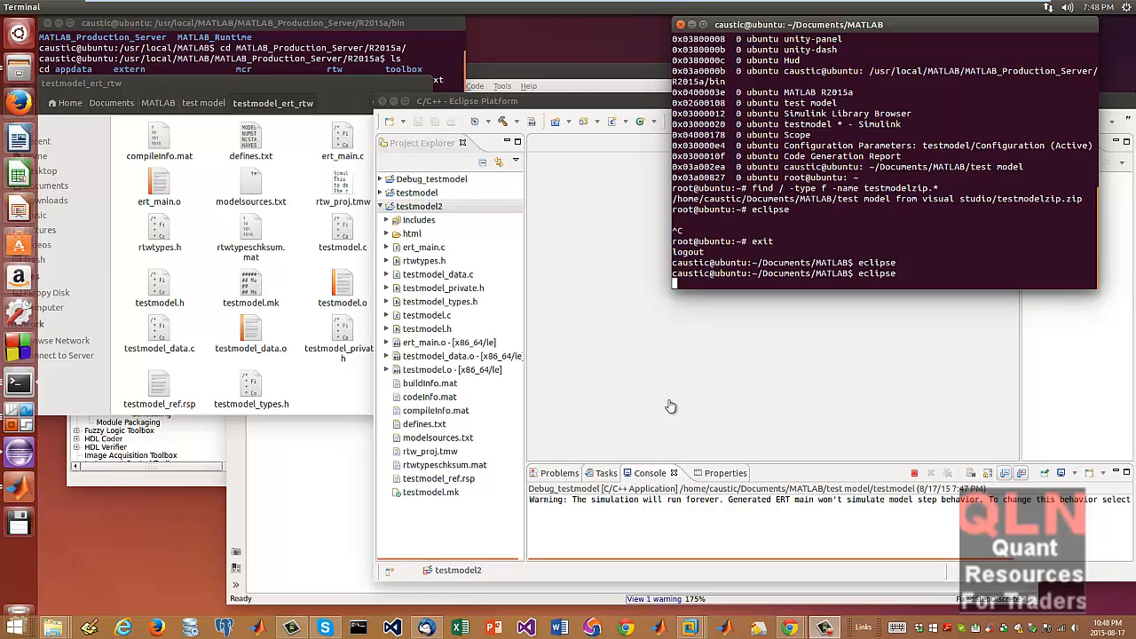
mouse_move(680, 405)
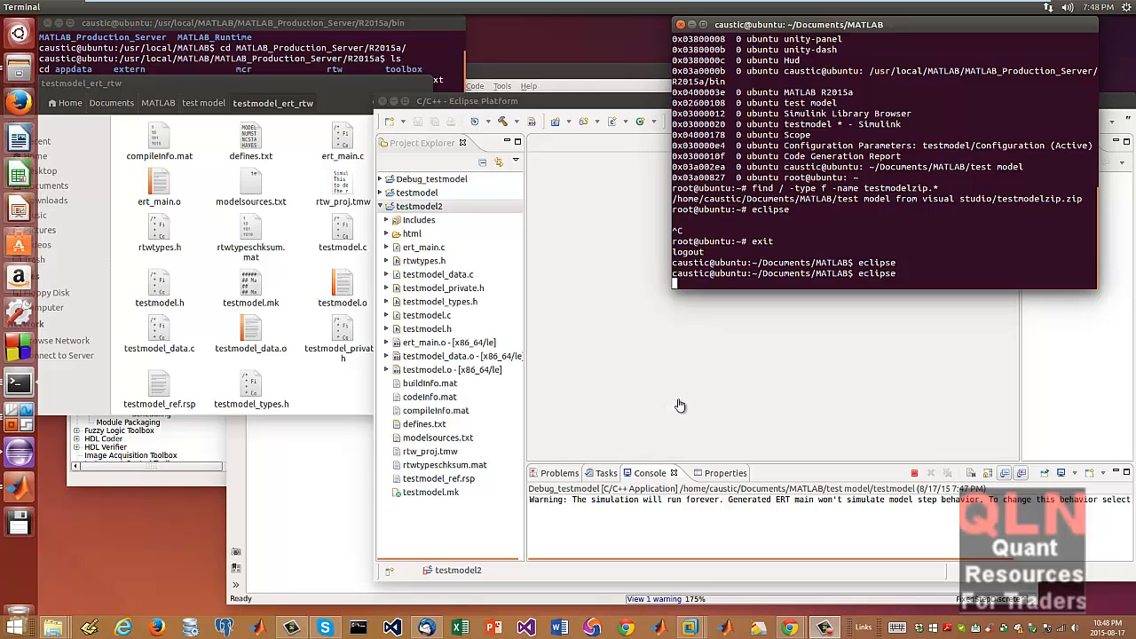
mouse_move(695, 401)
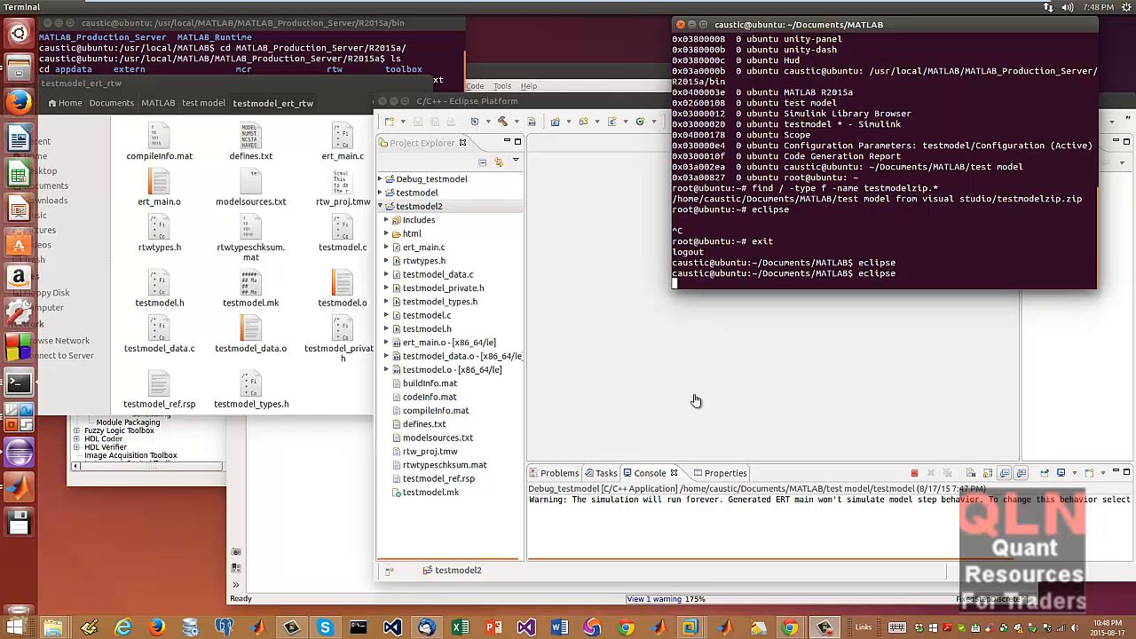
mouse_move(707, 412)
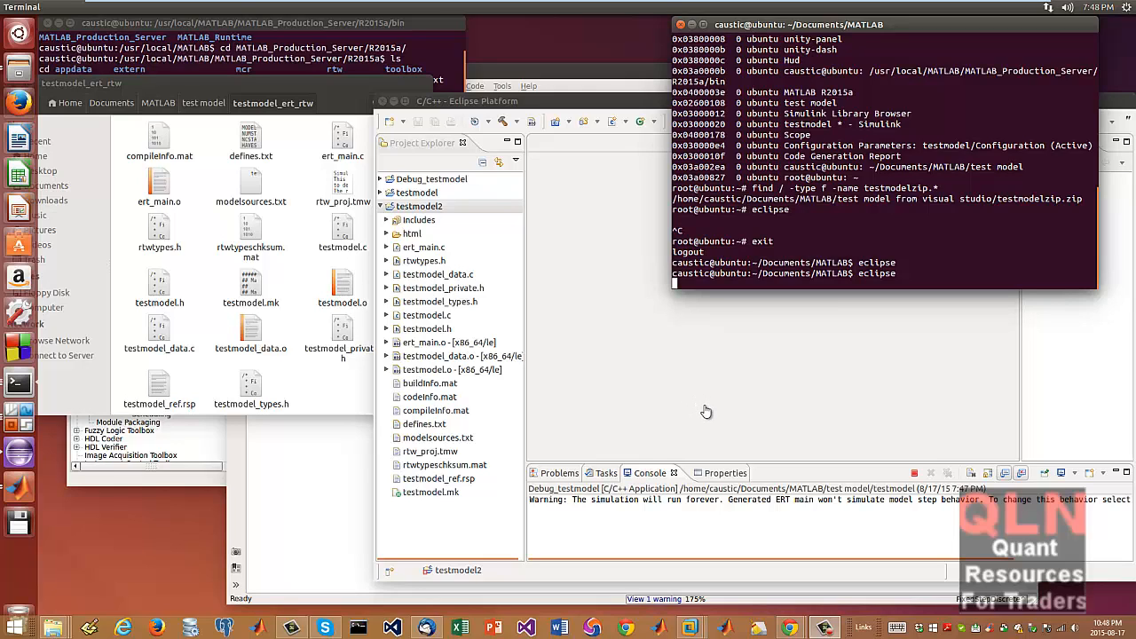
mouse_move(710, 401)
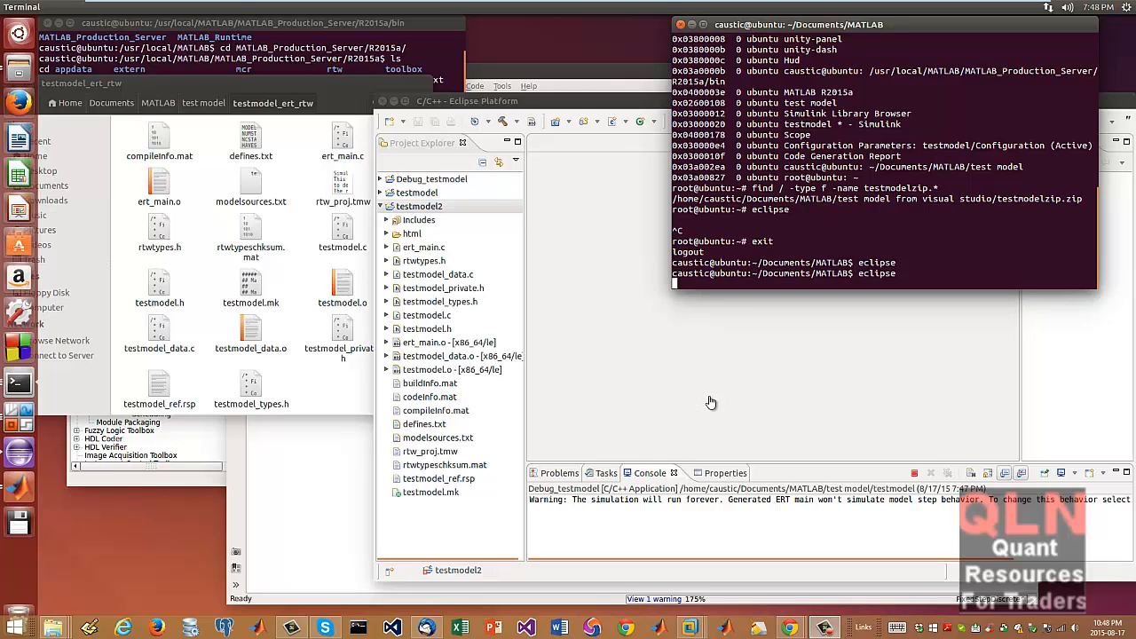
mouse_move(706, 397)
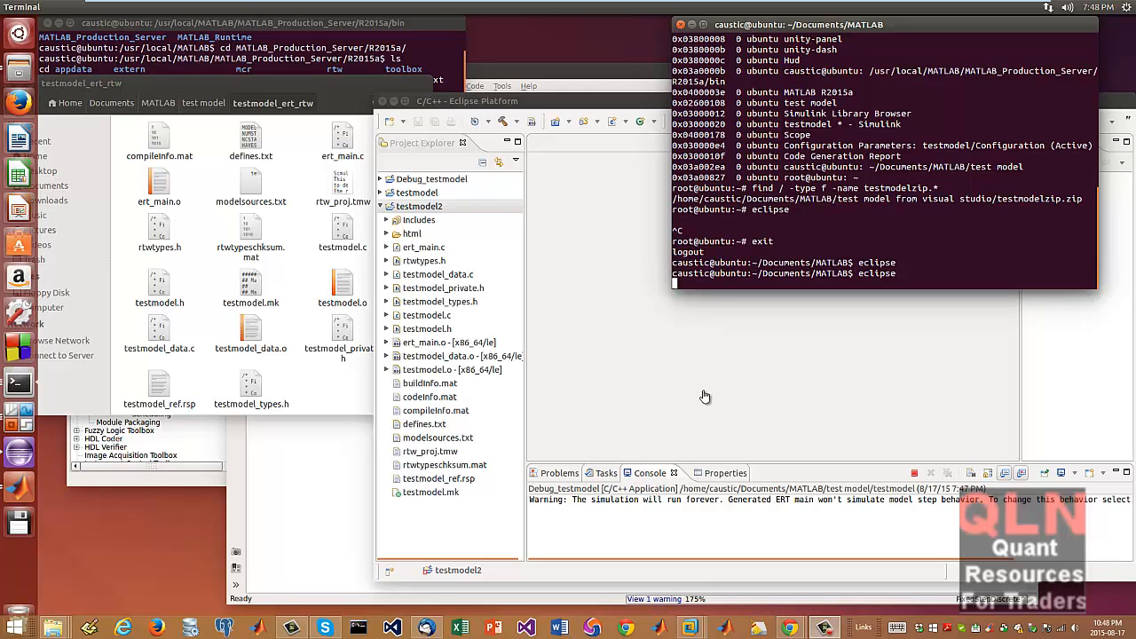
mouse_move(701, 400)
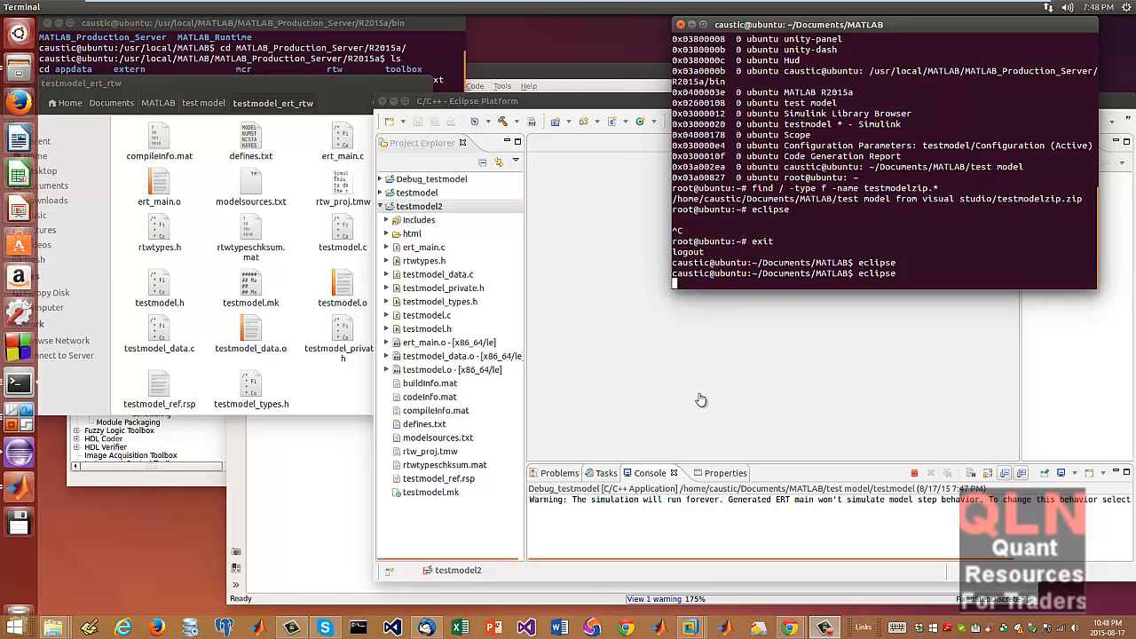
mouse_move(696, 408)
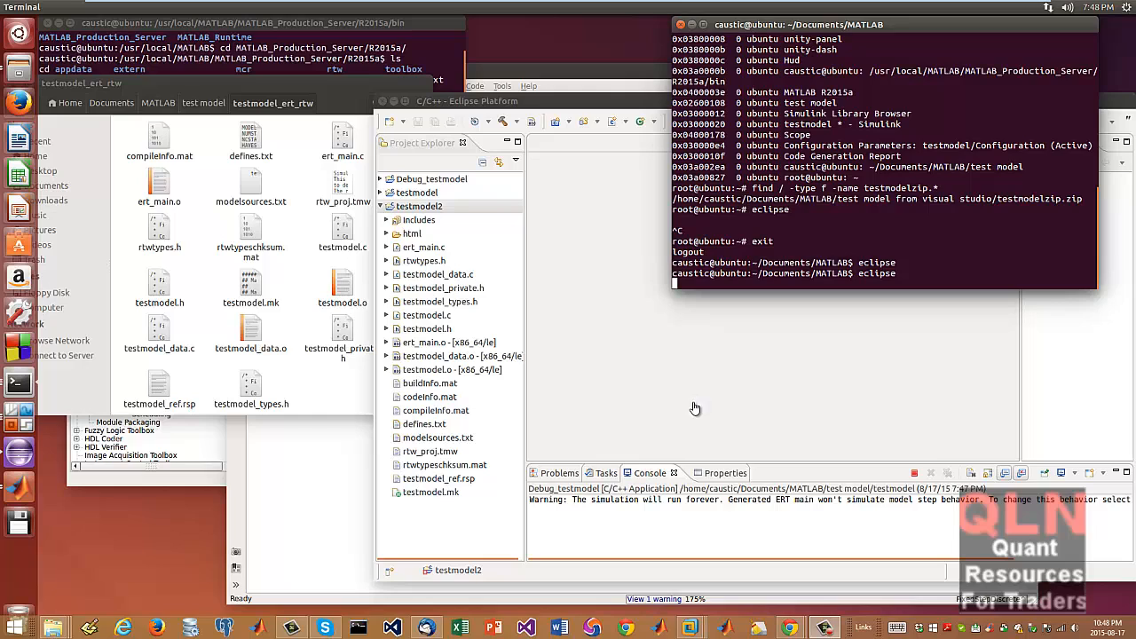
mouse_move(692, 412)
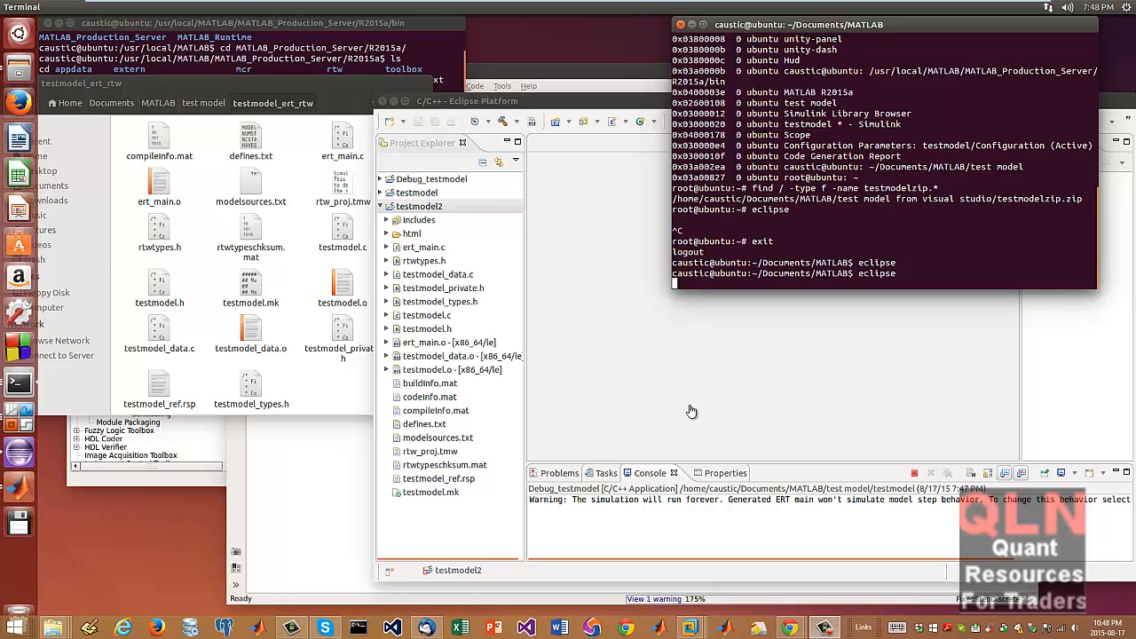
mouse_move(690, 415)
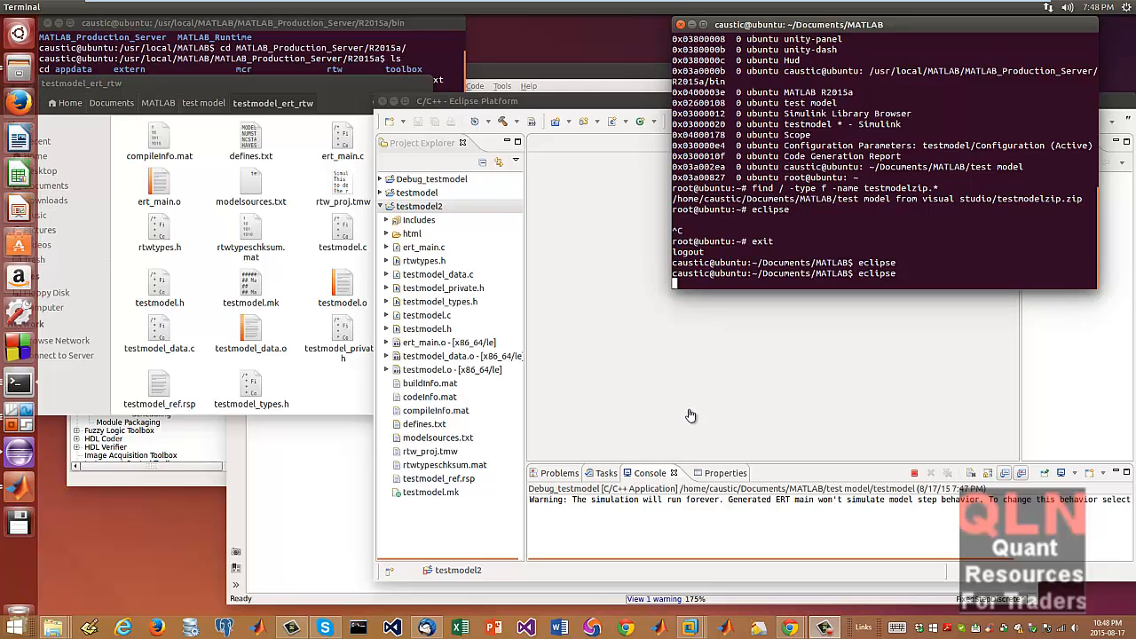
mouse_move(696, 404)
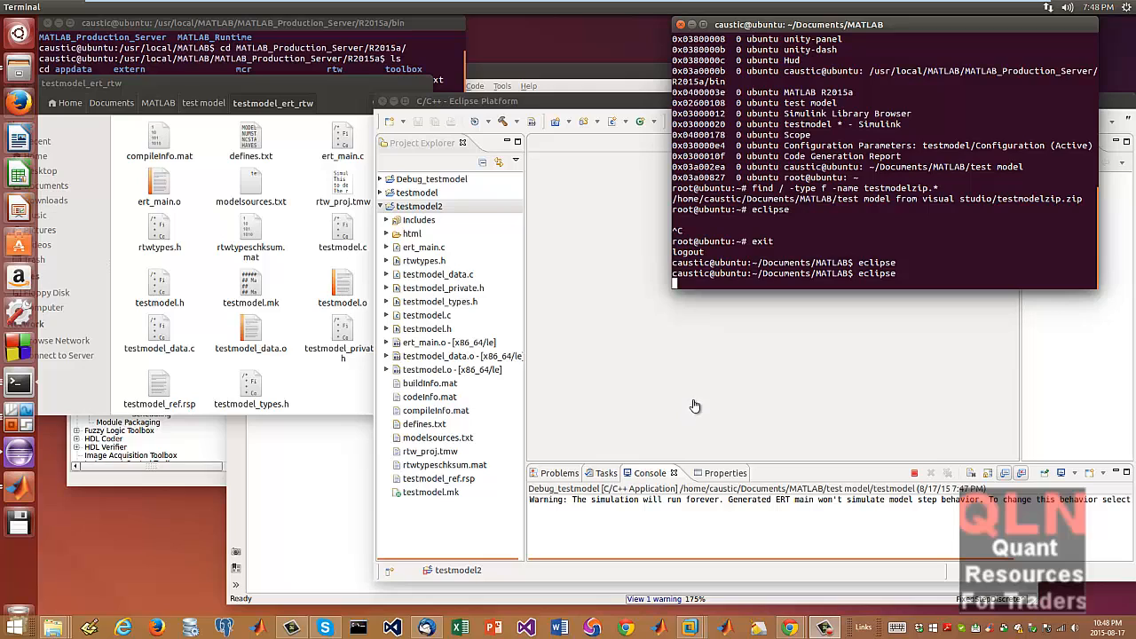
mouse_move(685, 408)
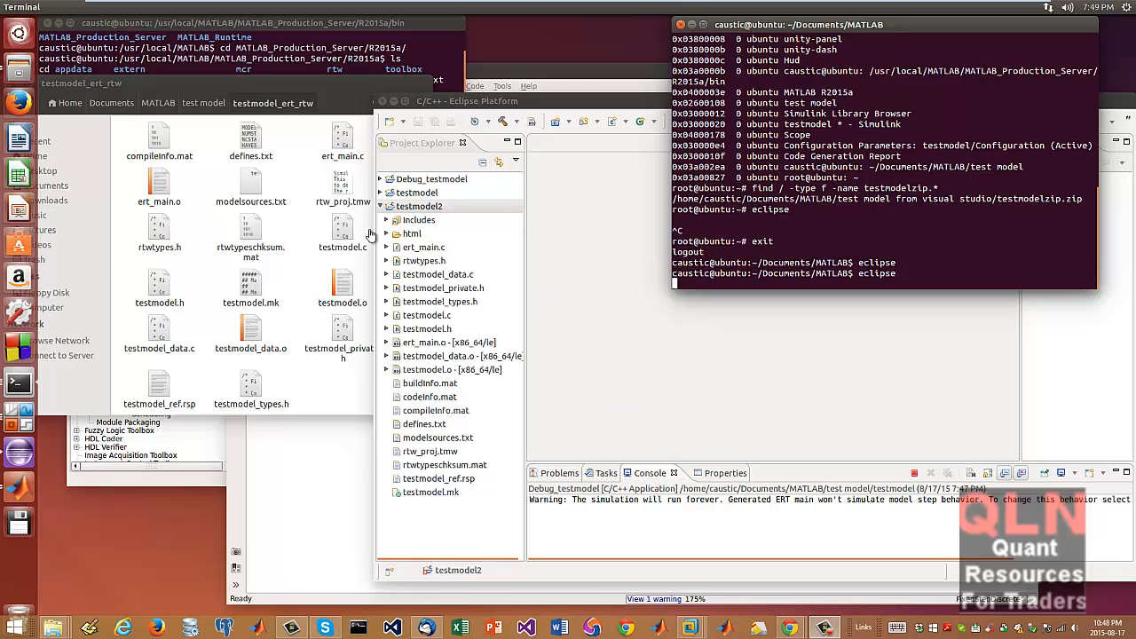
mouse_move(355, 163)
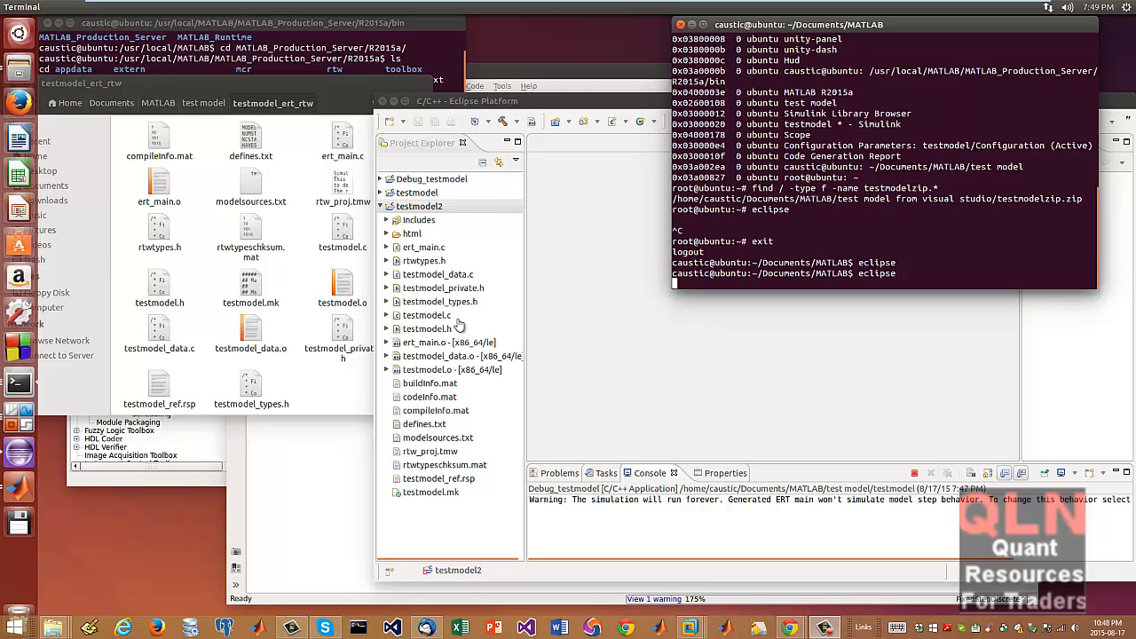
mouse_move(603, 46)
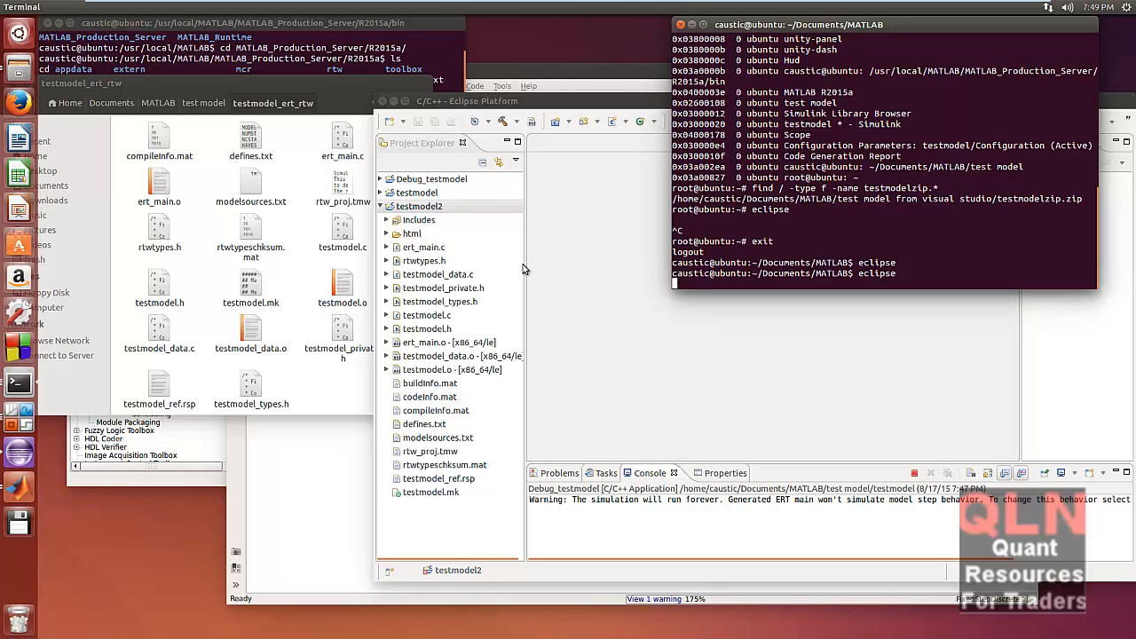
Step: Spread all open Ubuntu windows into an overview showing the Simulink model, report and Scope
key("super")
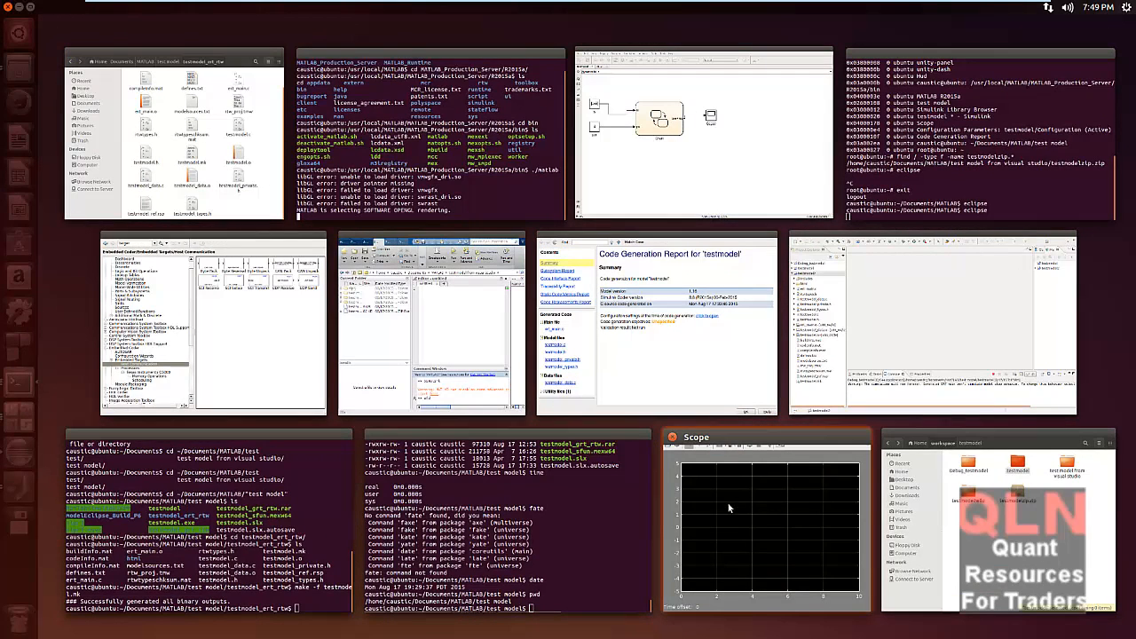
mouse_move(724, 490)
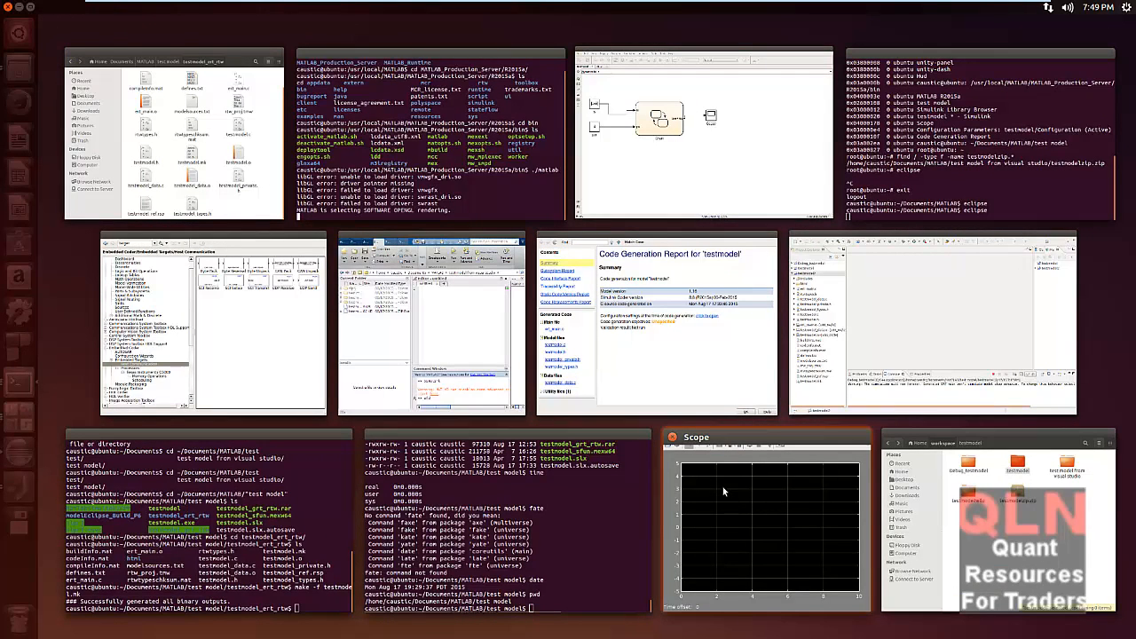
mouse_move(717, 497)
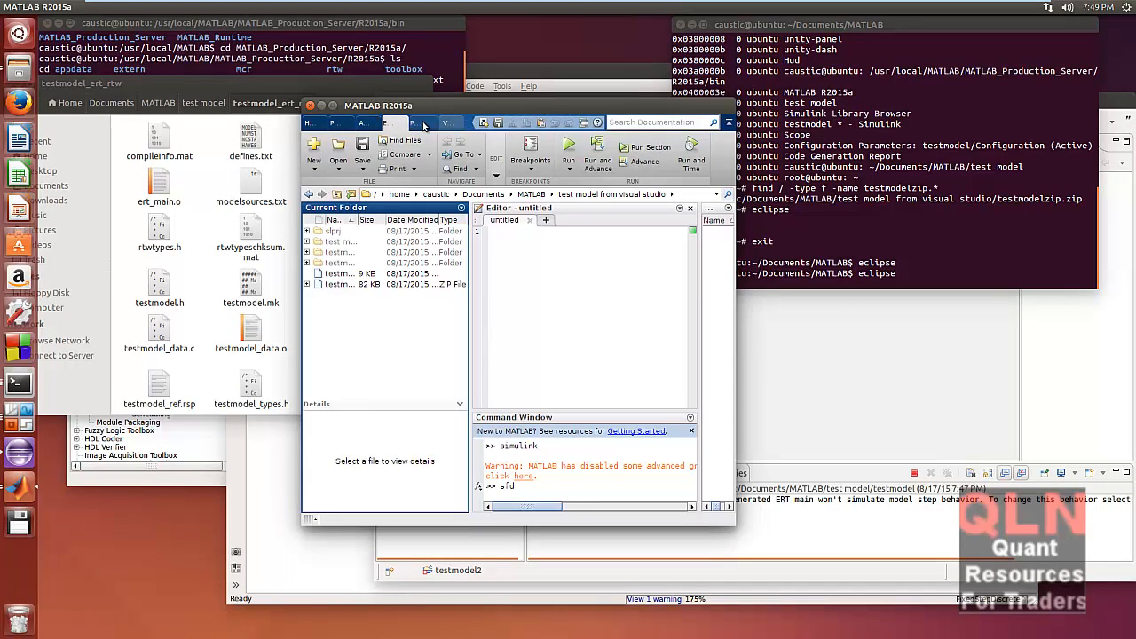
mouse_move(504, 394)
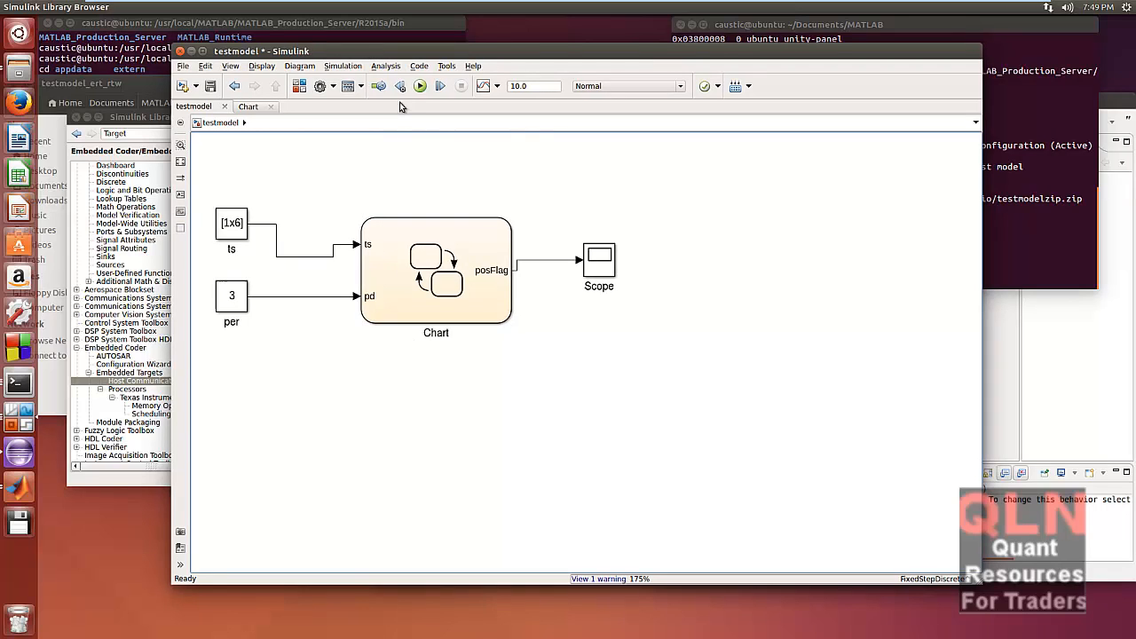
Step: Show the testmodel Code Generation pane with ert.tlc as the system target file
left_click(419, 66)
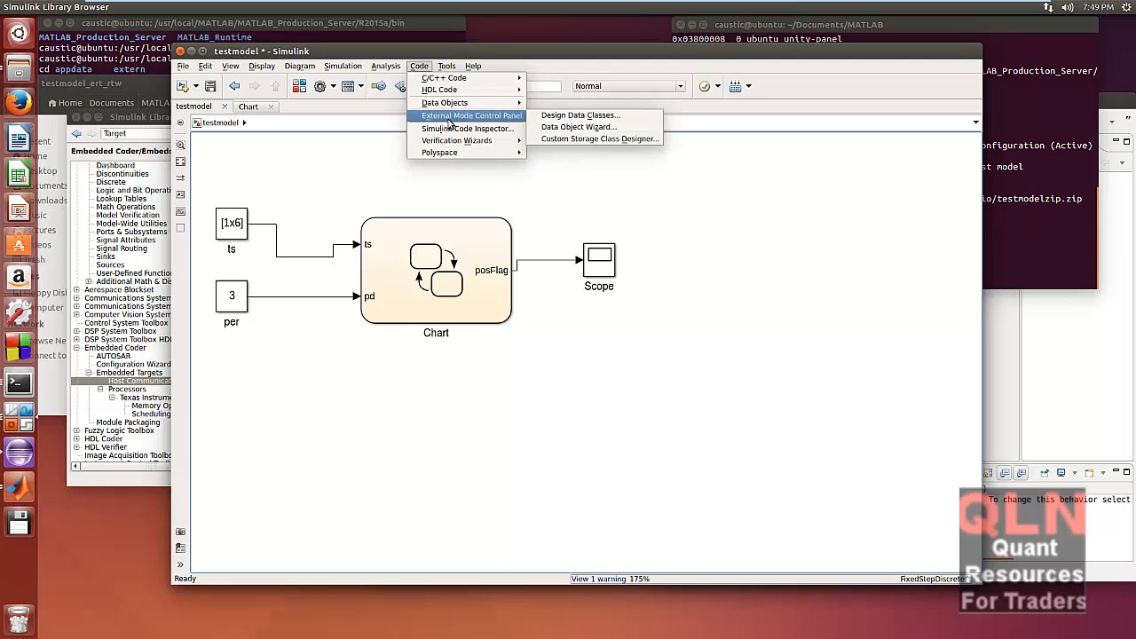
mouse_move(440, 78)
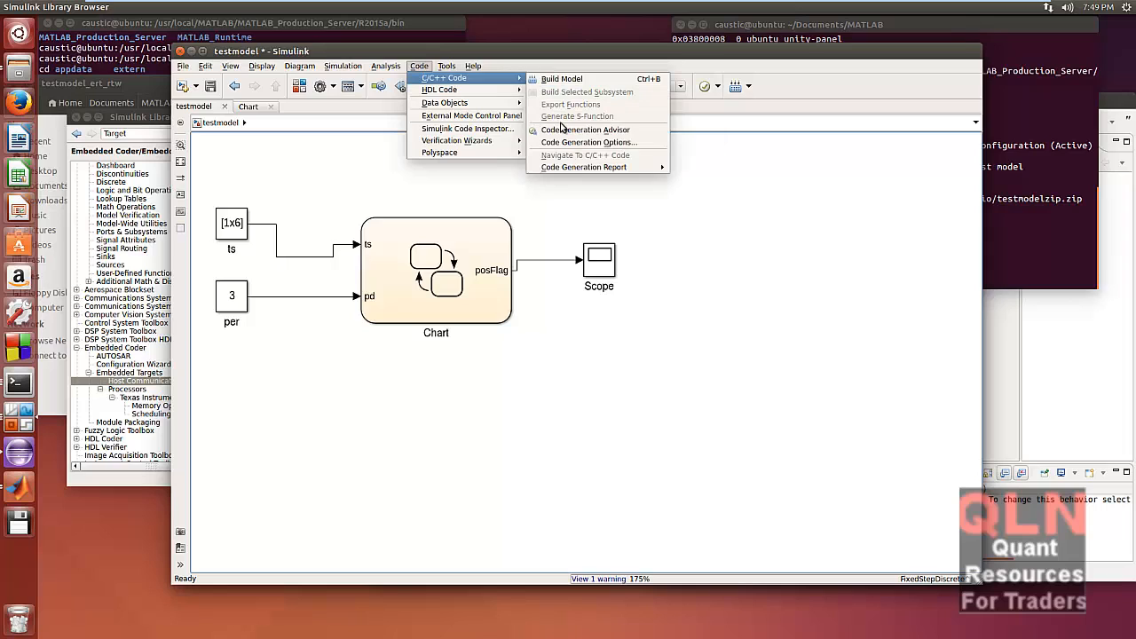
mouse_move(589, 142)
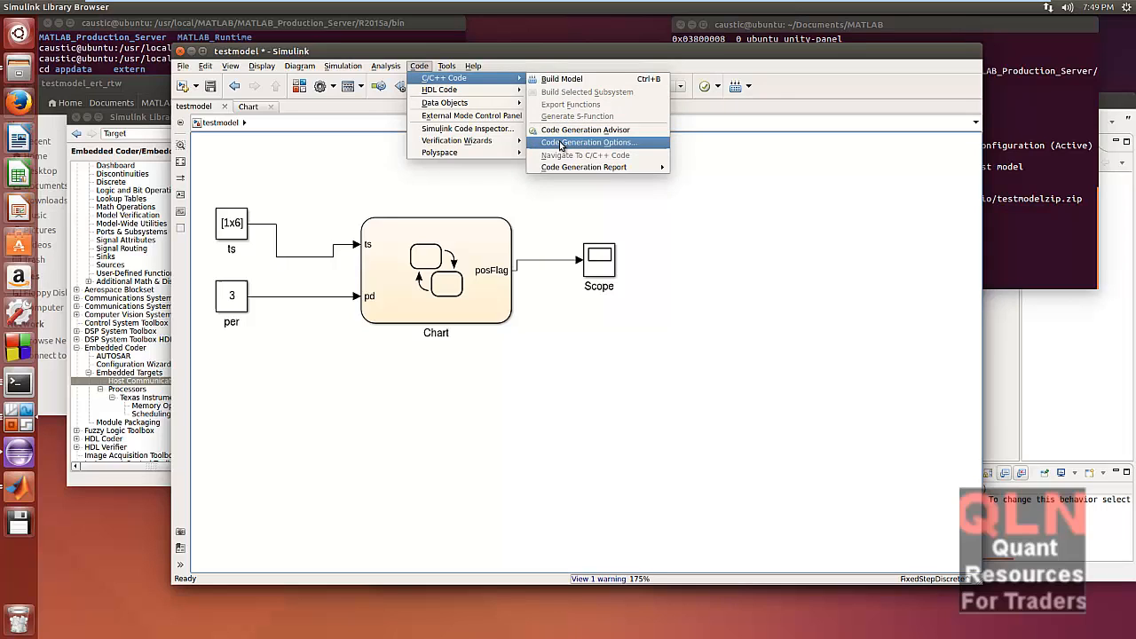
left_click(471, 217)
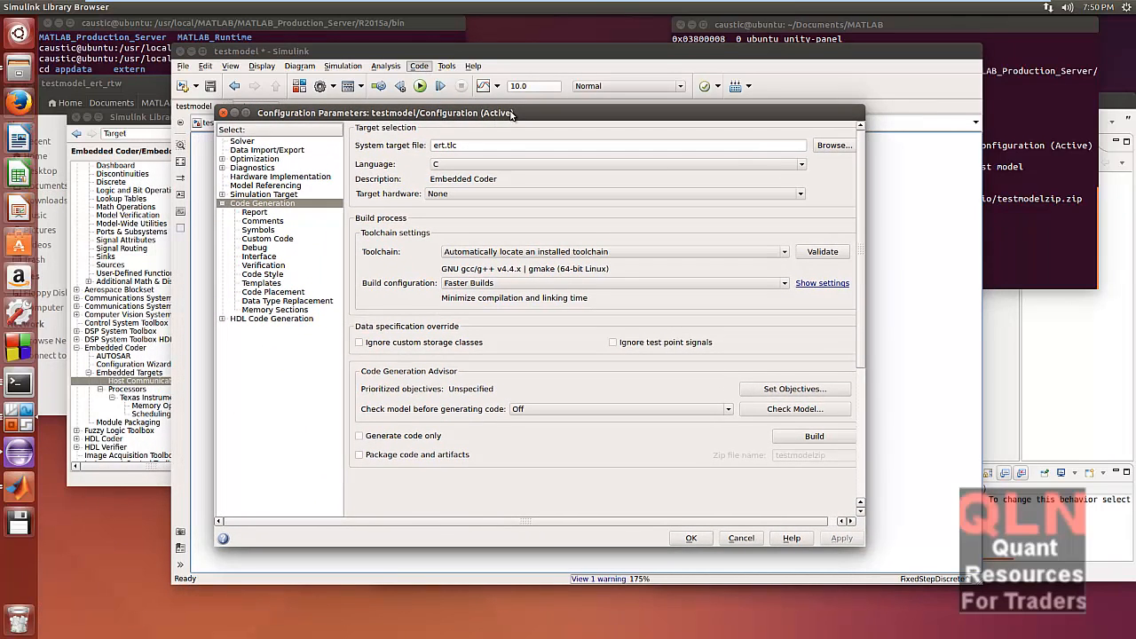
Step: Move the Configuration Parameters dialog up and start the System target file browser
left_click_drag(511, 114, 435, 101)
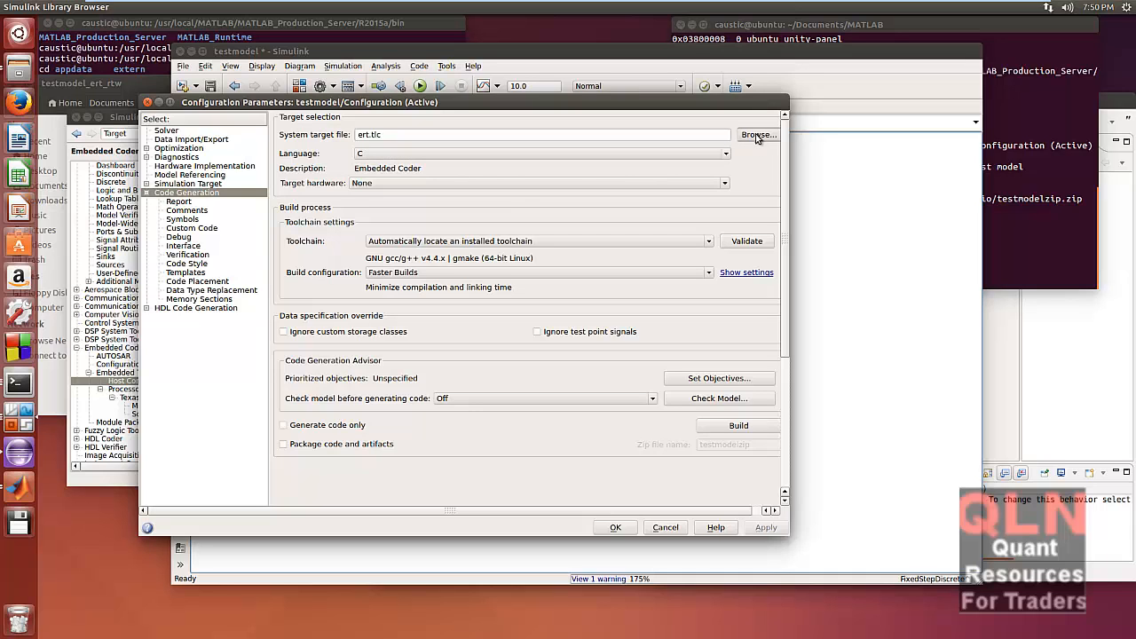
left_click(756, 135)
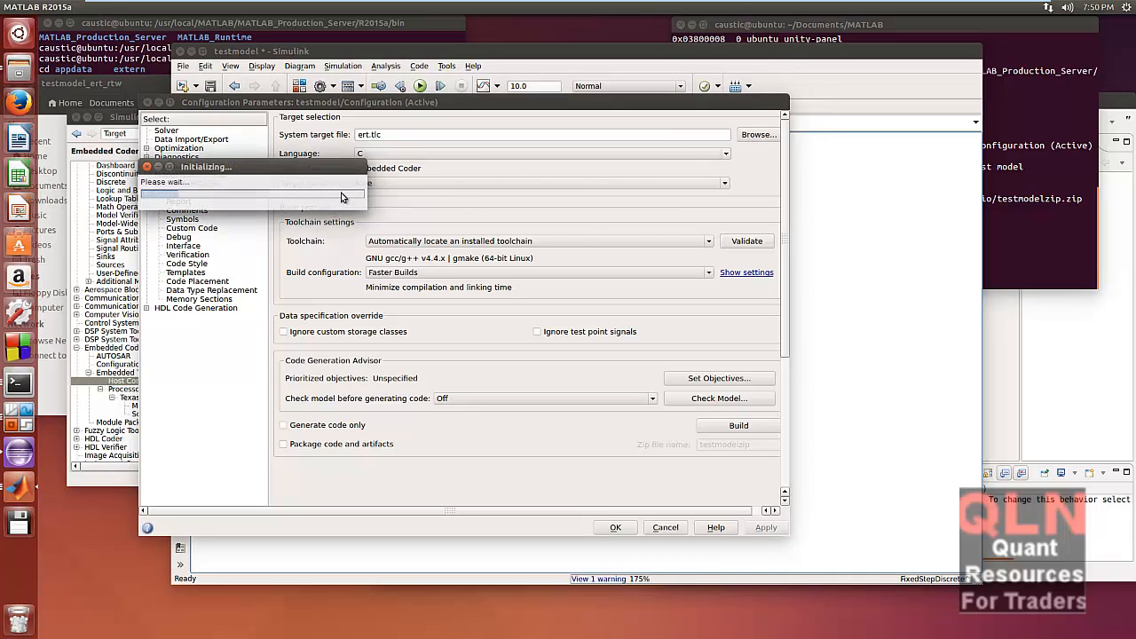
Step: Select the Embedded Coder target ert.tlc in the System Target File Browser
left_click(758, 135)
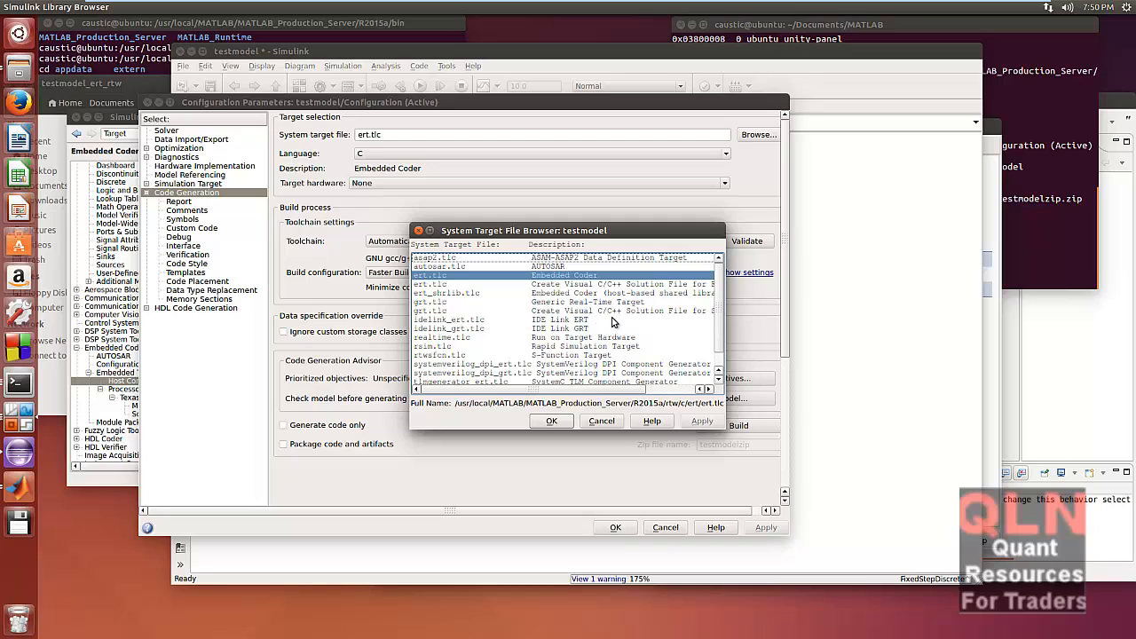
mouse_move(625, 328)
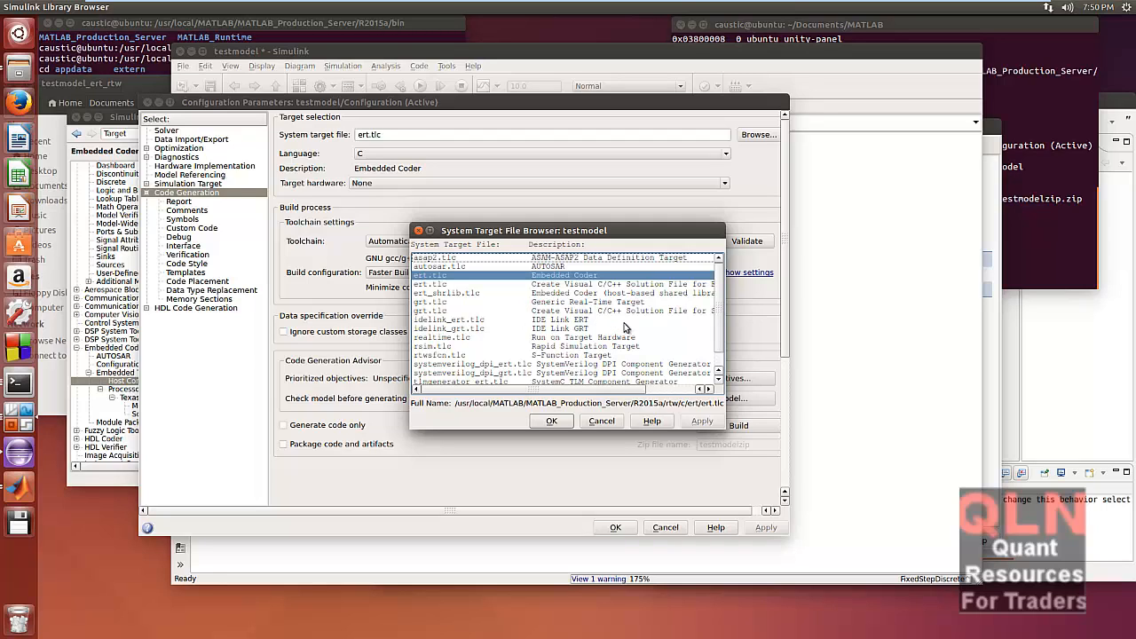
mouse_move(636, 311)
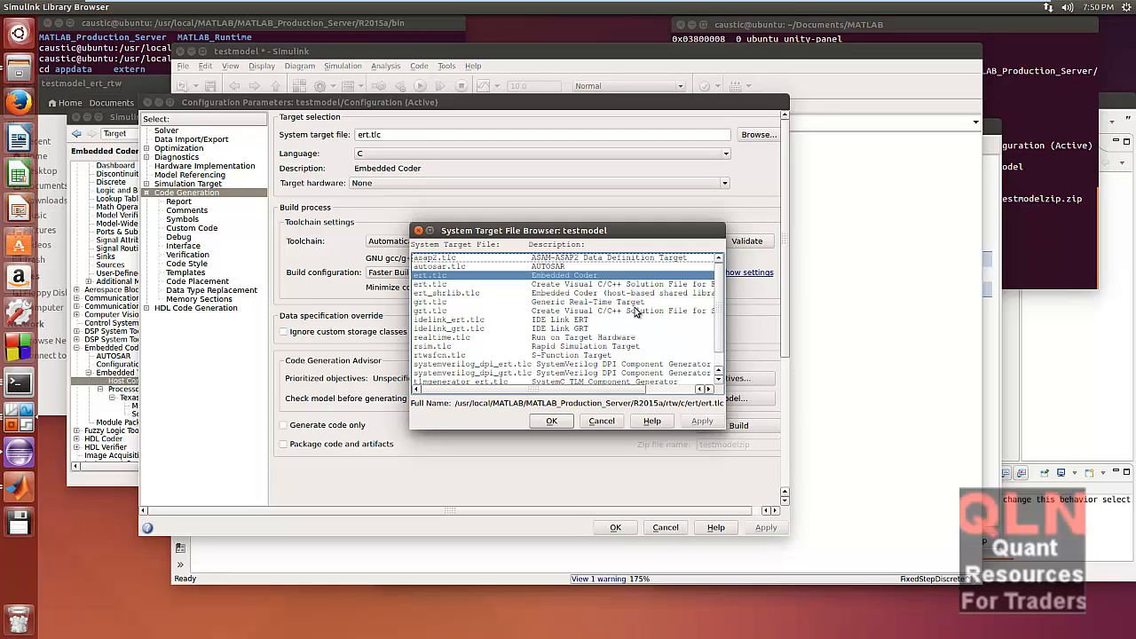
mouse_move(674, 344)
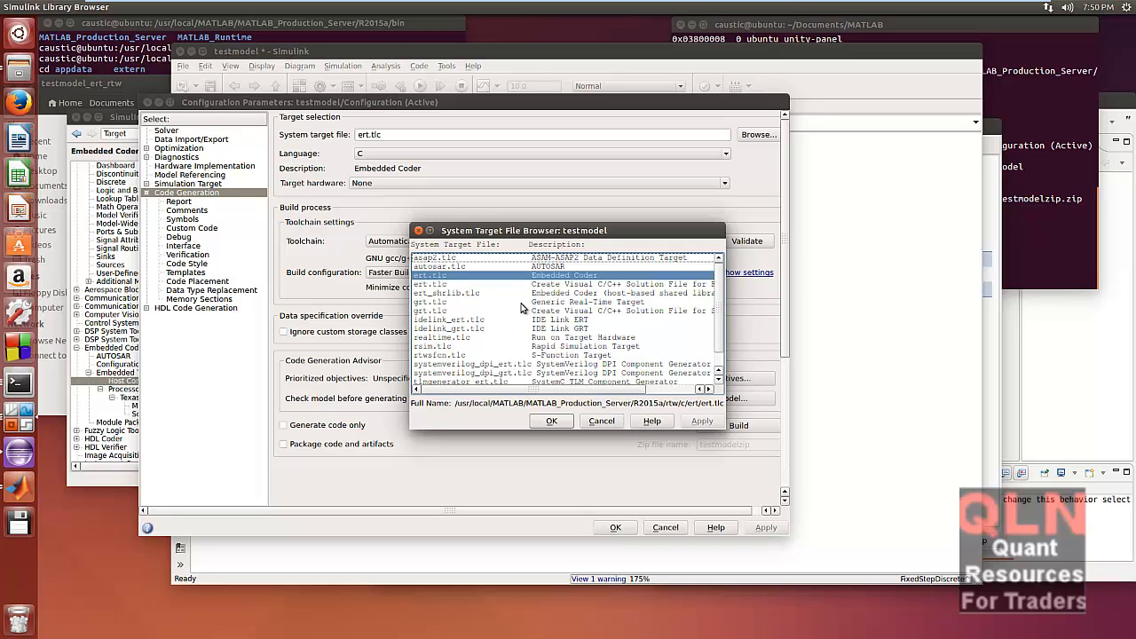
mouse_move(458, 286)
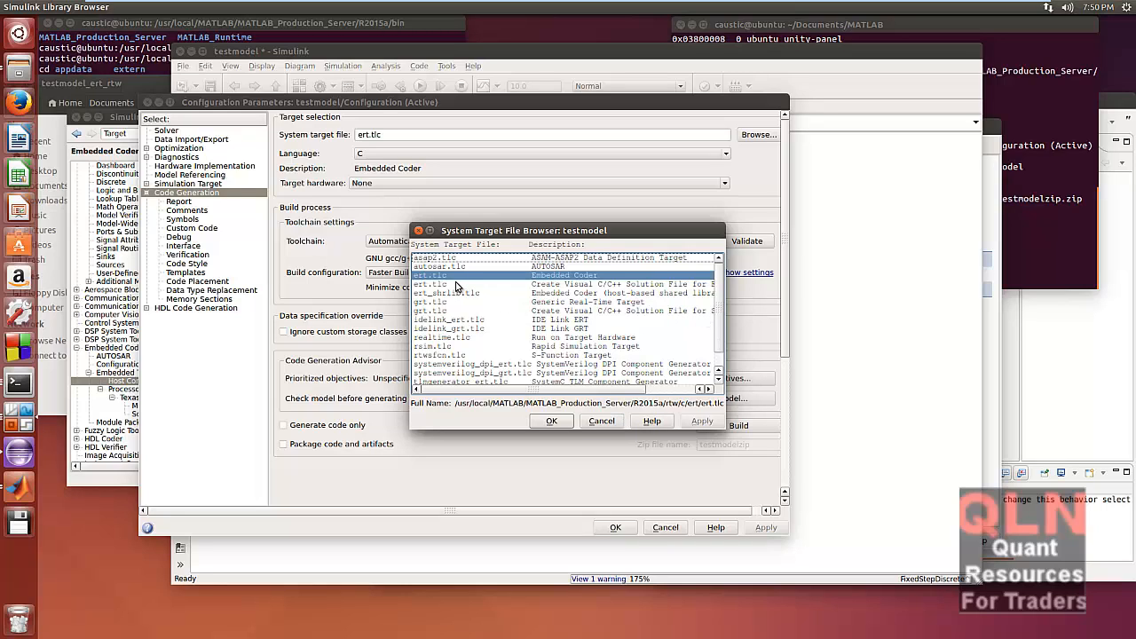
mouse_move(435, 320)
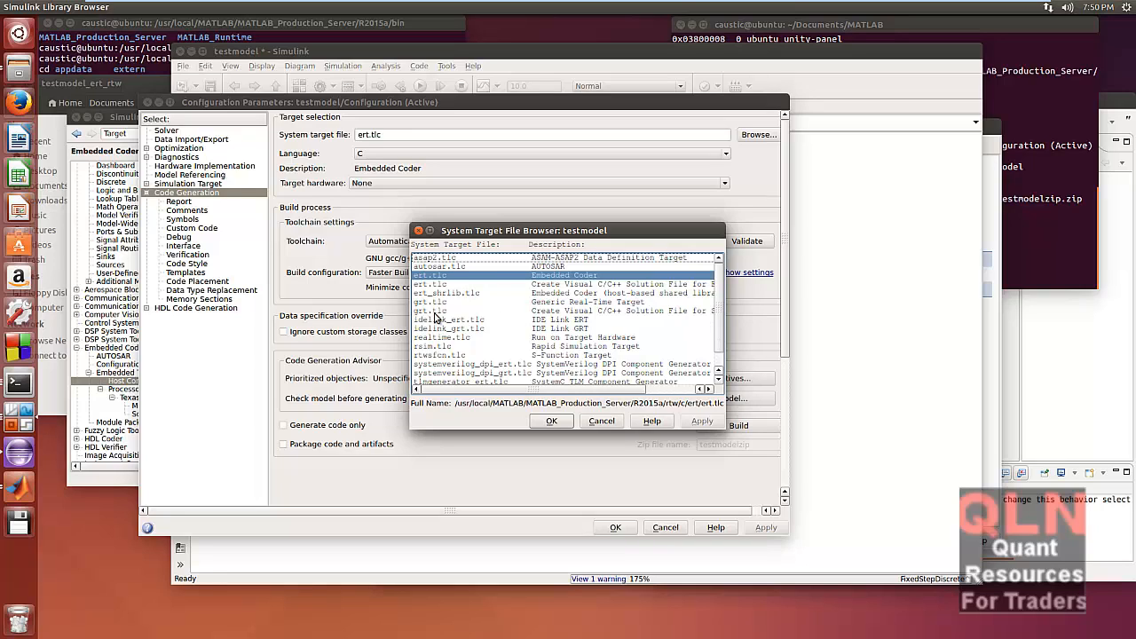
mouse_move(593, 302)
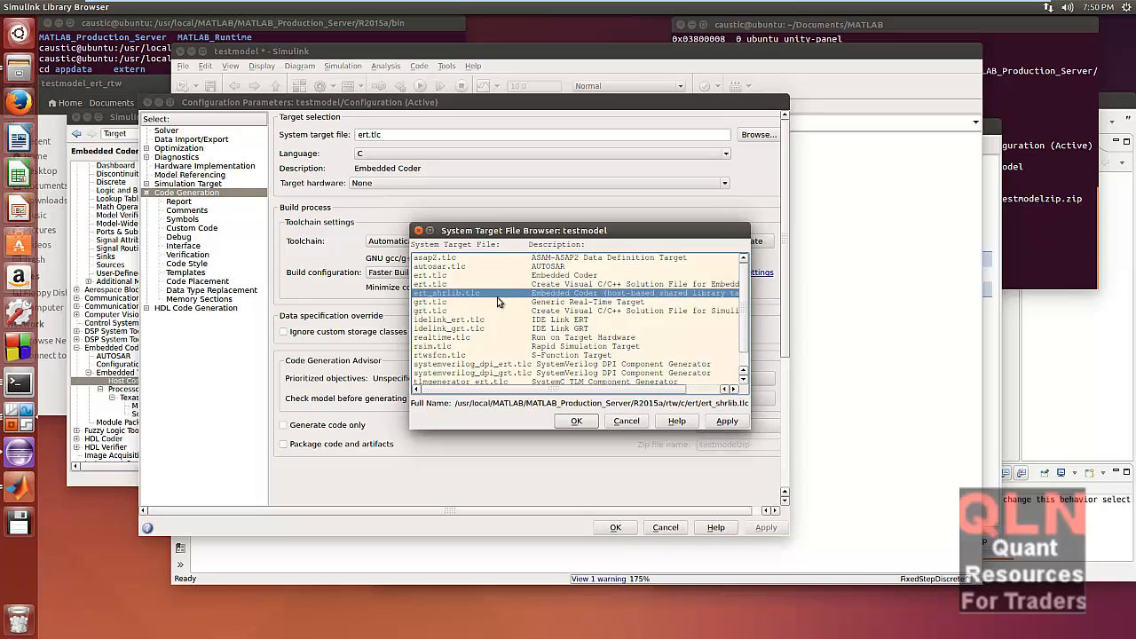
left_click(430, 273)
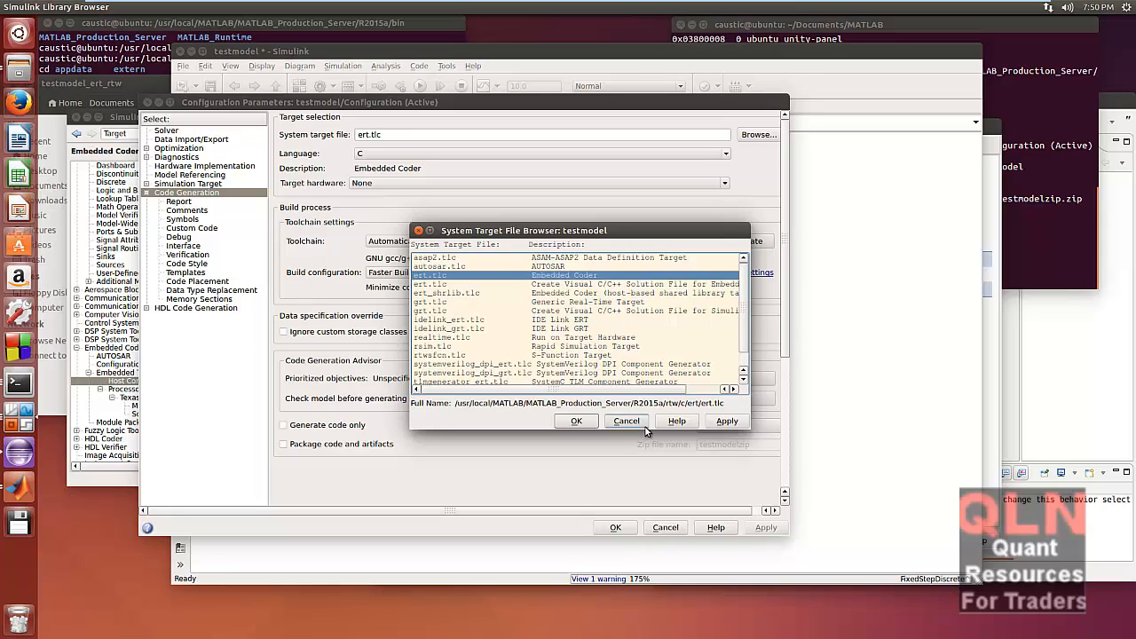
Step: Close the target file browser, keeping ert.tlc with the Faster Builds configuration
left_click(575, 421)
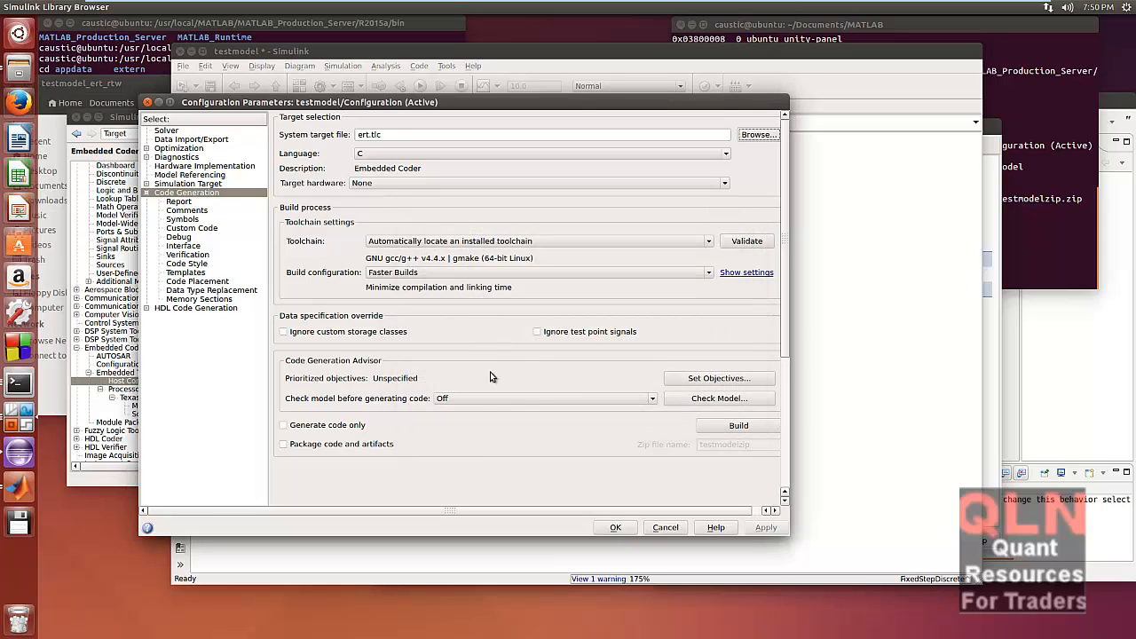
mouse_move(515, 449)
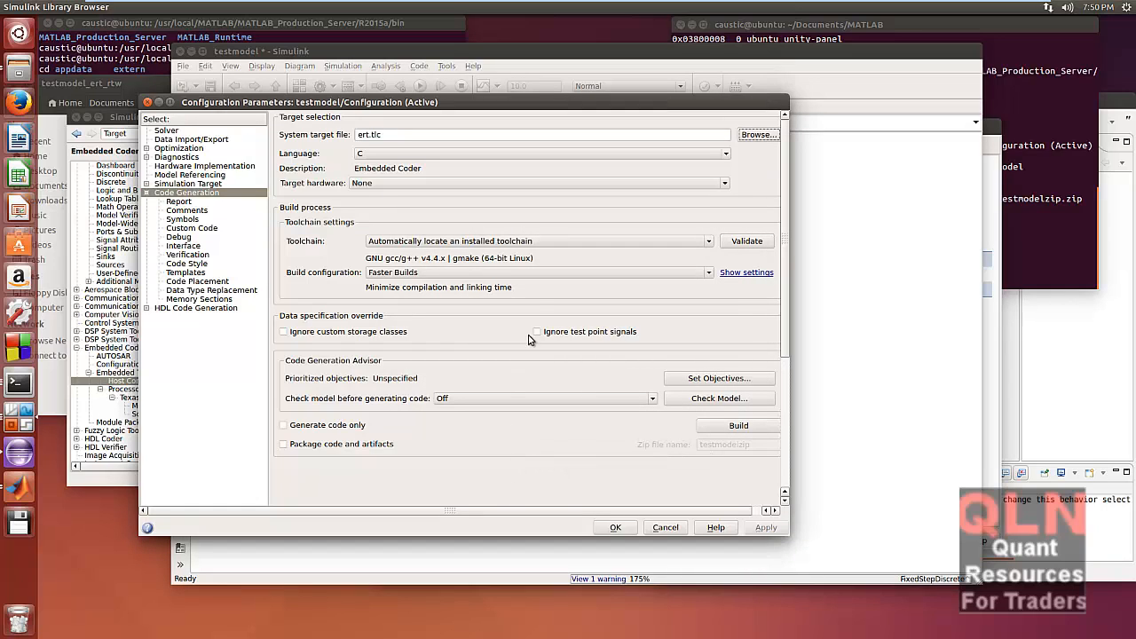
mouse_move(561, 259)
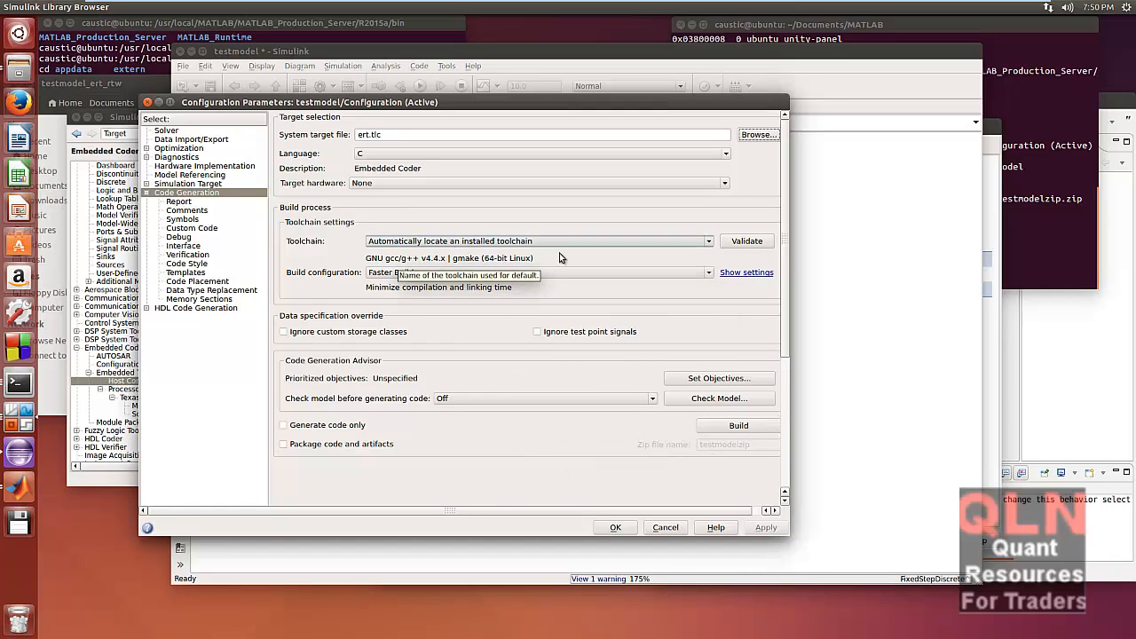
mouse_move(412, 247)
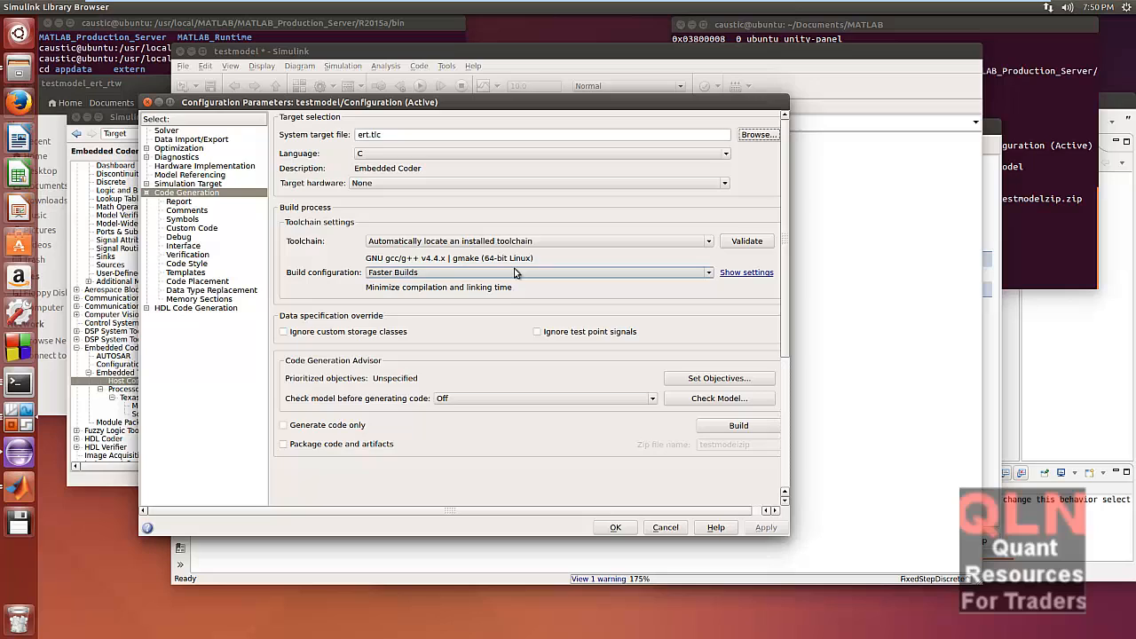
mouse_move(430, 267)
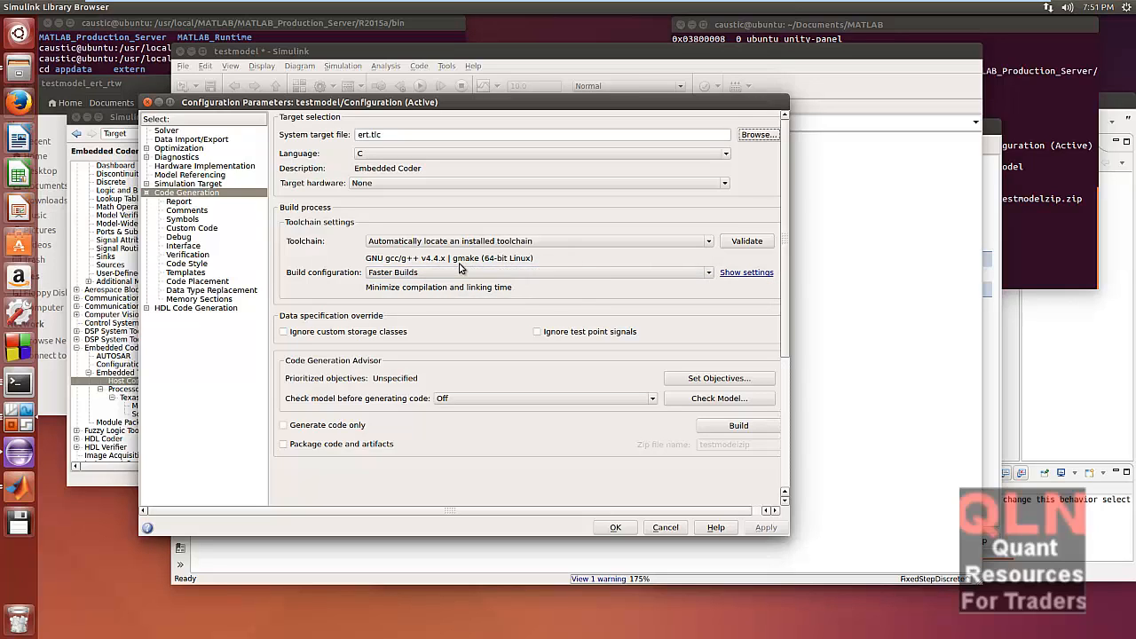
mouse_move(476, 270)
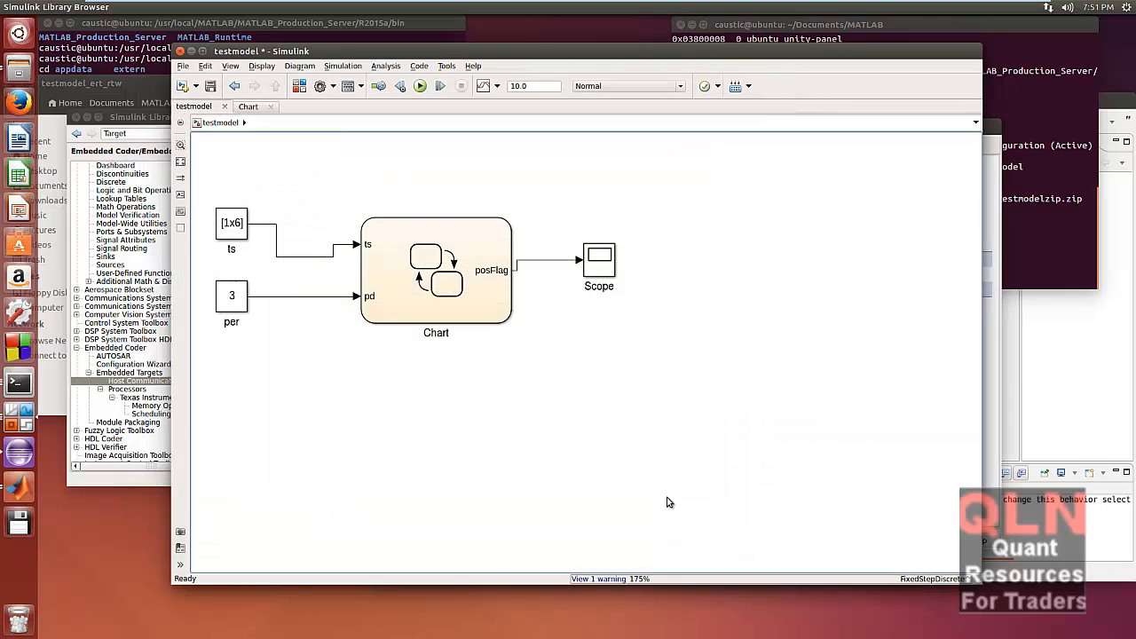
mouse_move(486, 333)
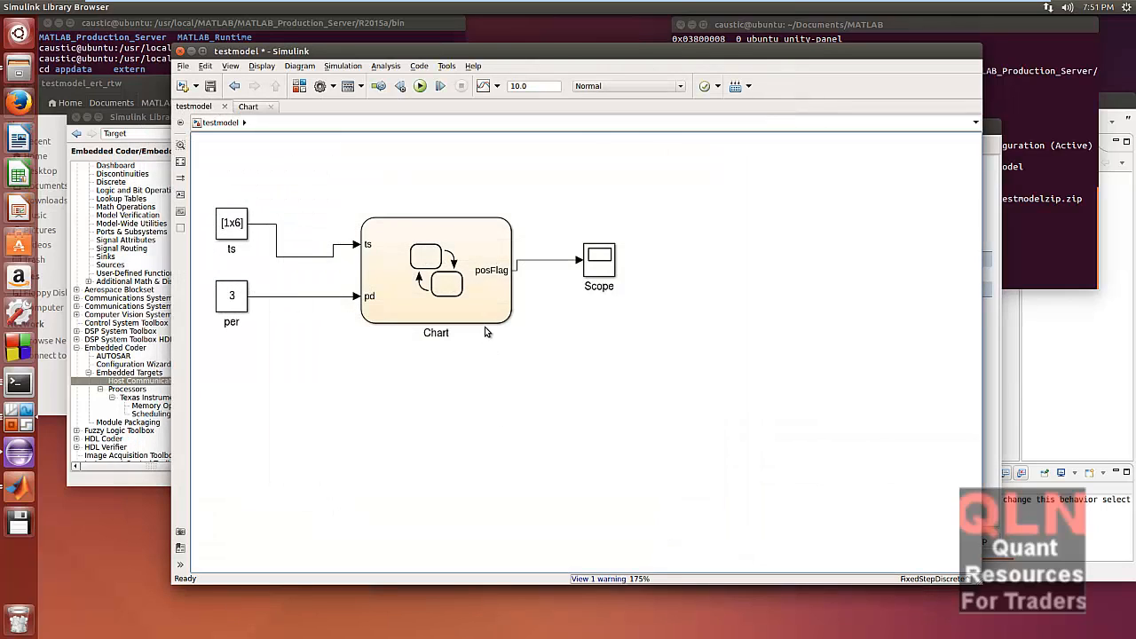
Step: Bring the Terminal window with the testmodel_ert_rtw build output to the front
key("super")
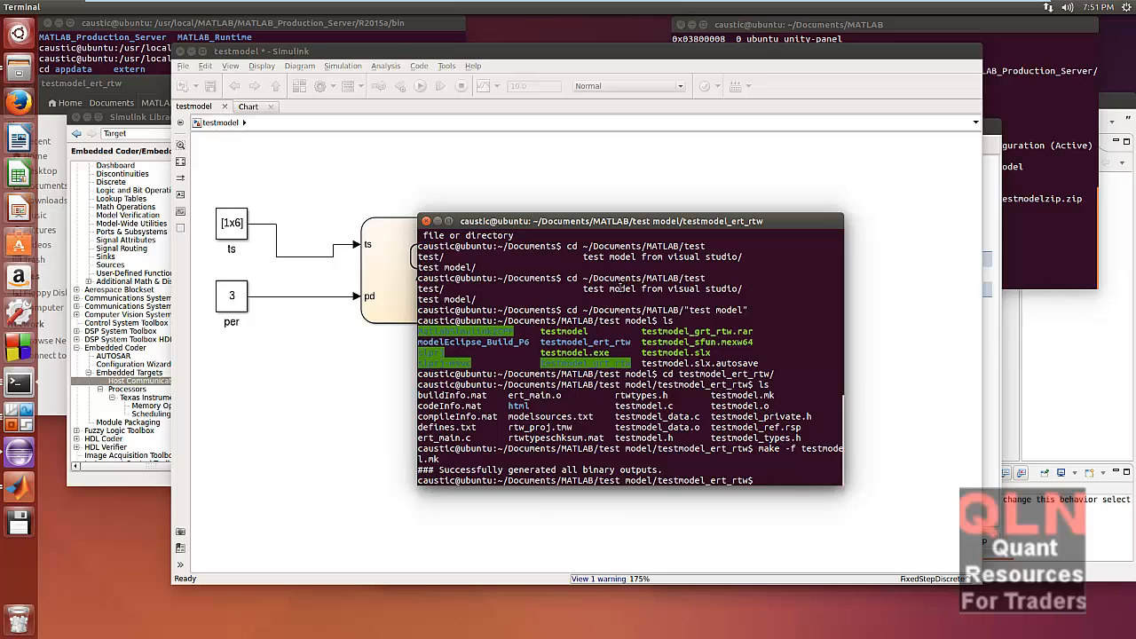
Step: List the generated testmodel_ert_rtw files in detail with ls -l
type("ls -l")
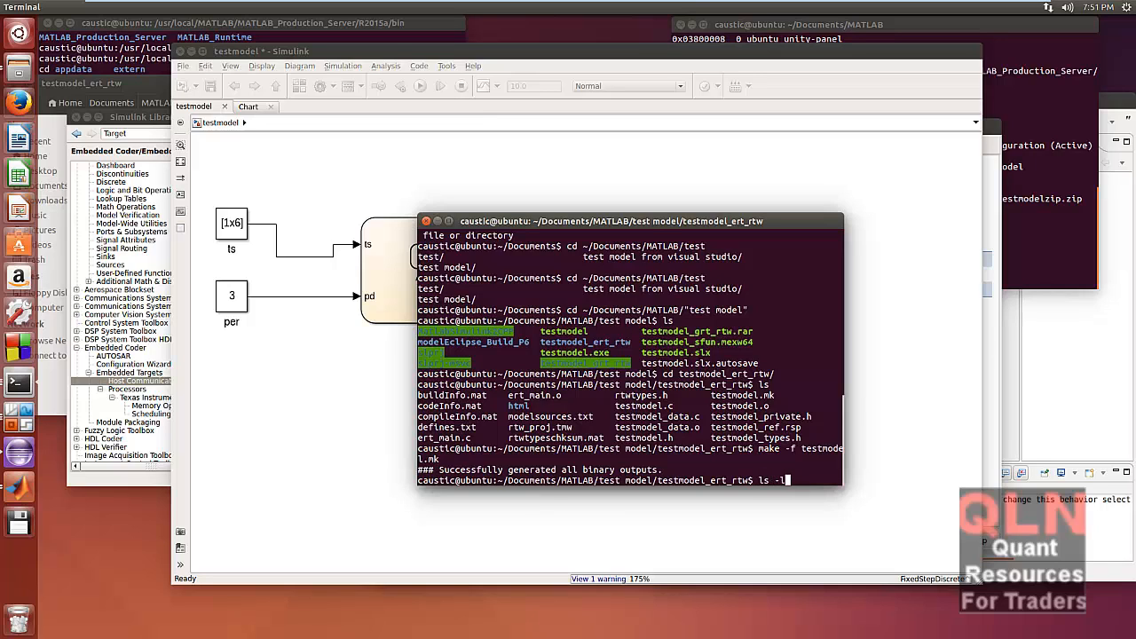
key("Return")
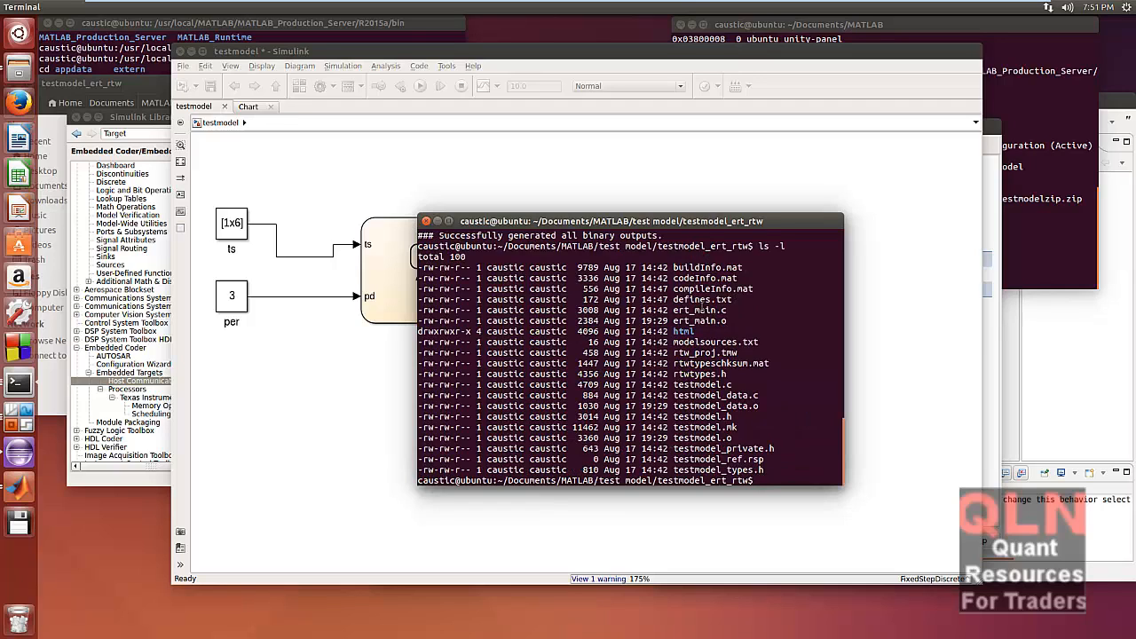
mouse_move(747, 404)
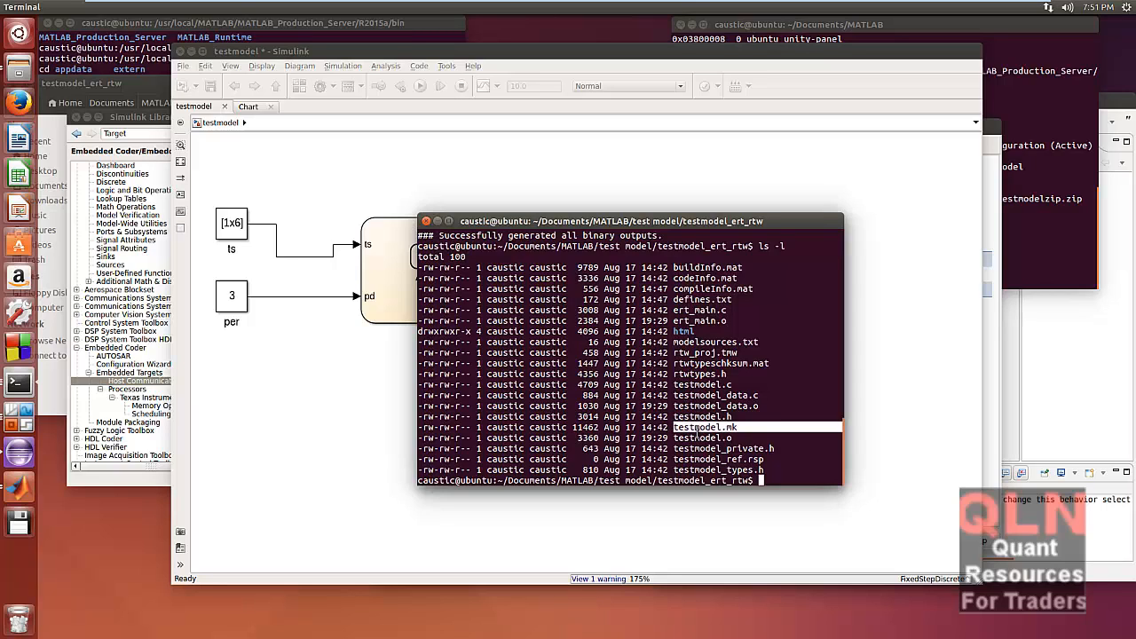
Step: Open the generated testmodel.mk makefile in gedit
type("ge")
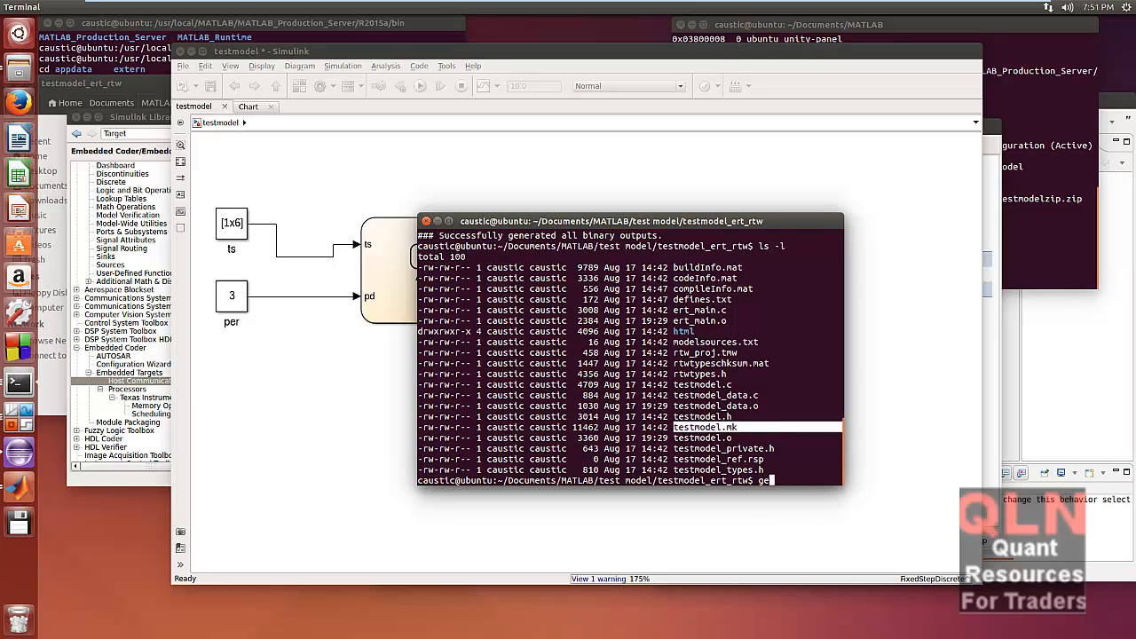
type("dit")
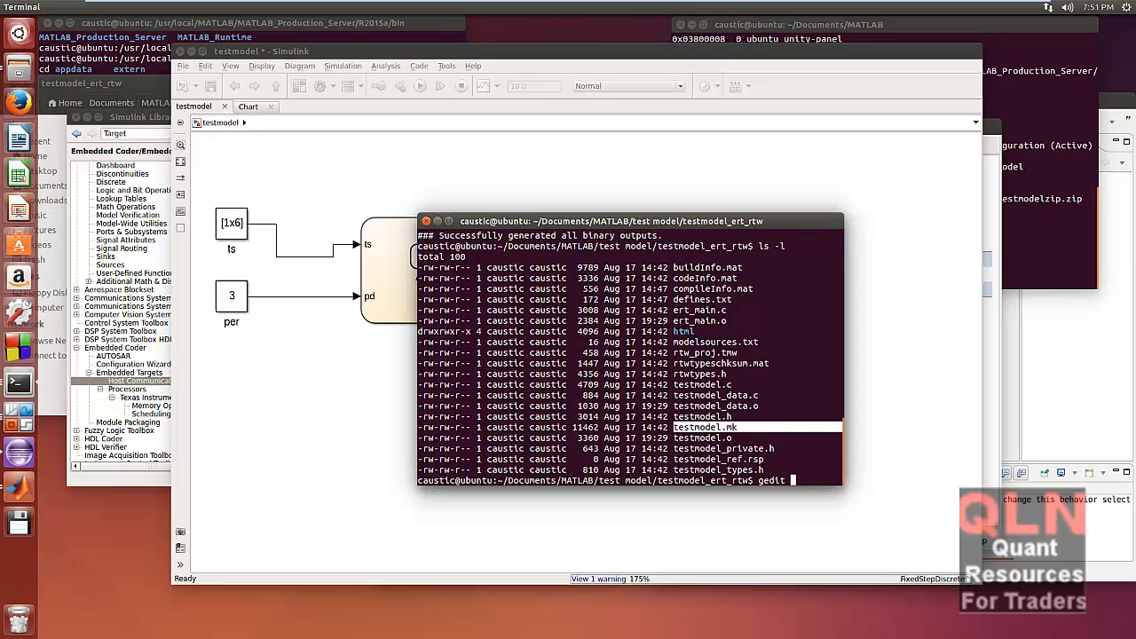
type("he")
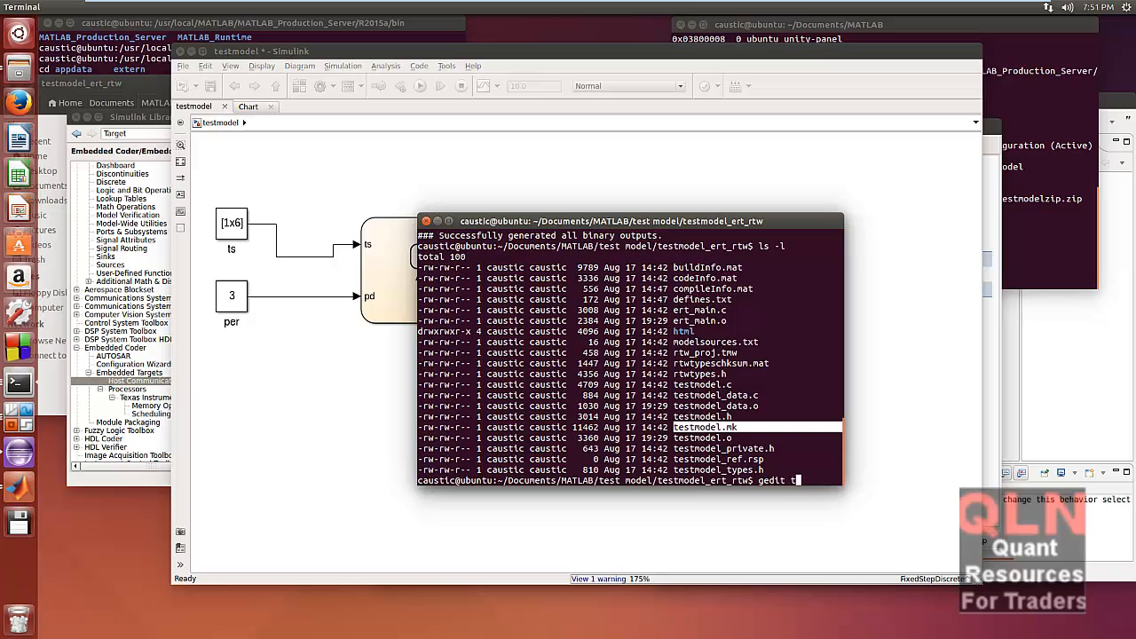
type("estm")
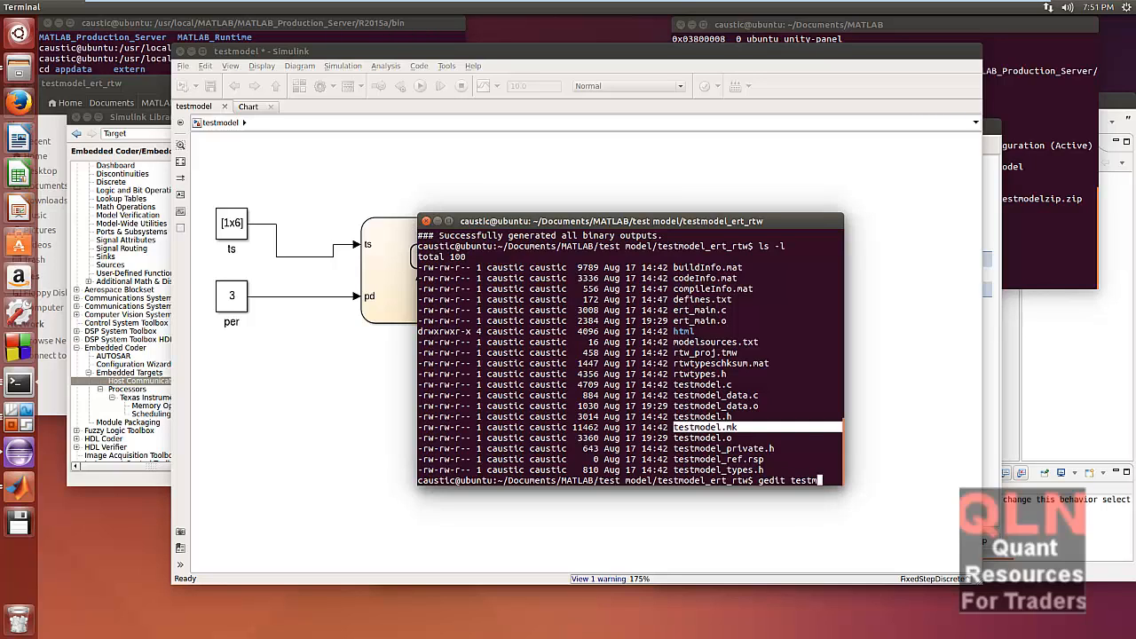
type("odel.mk")
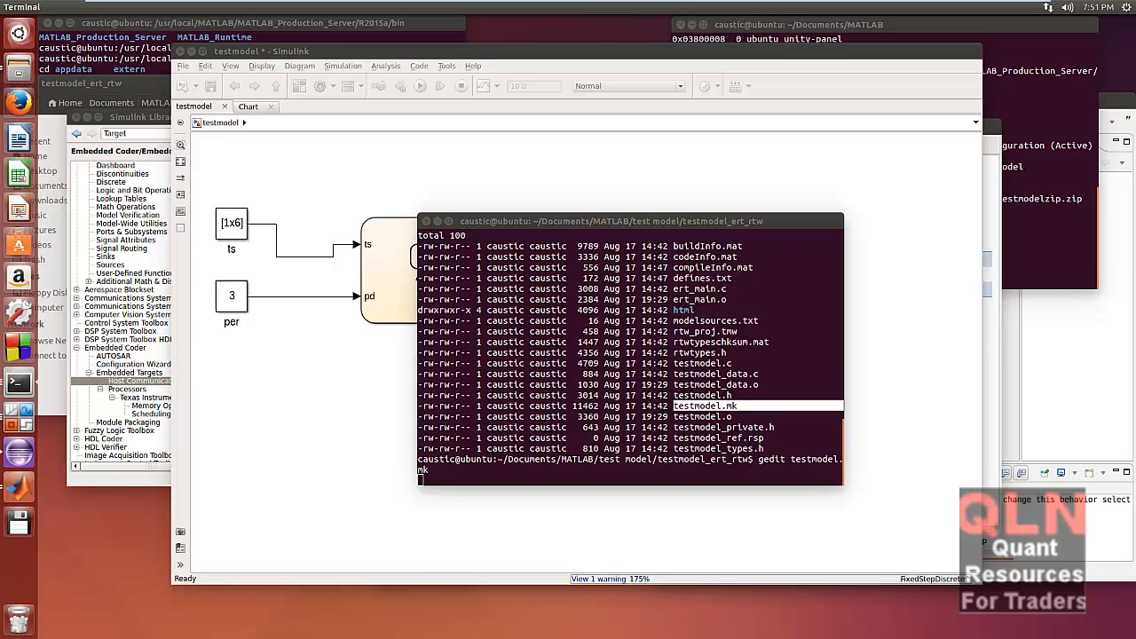
key("Return")
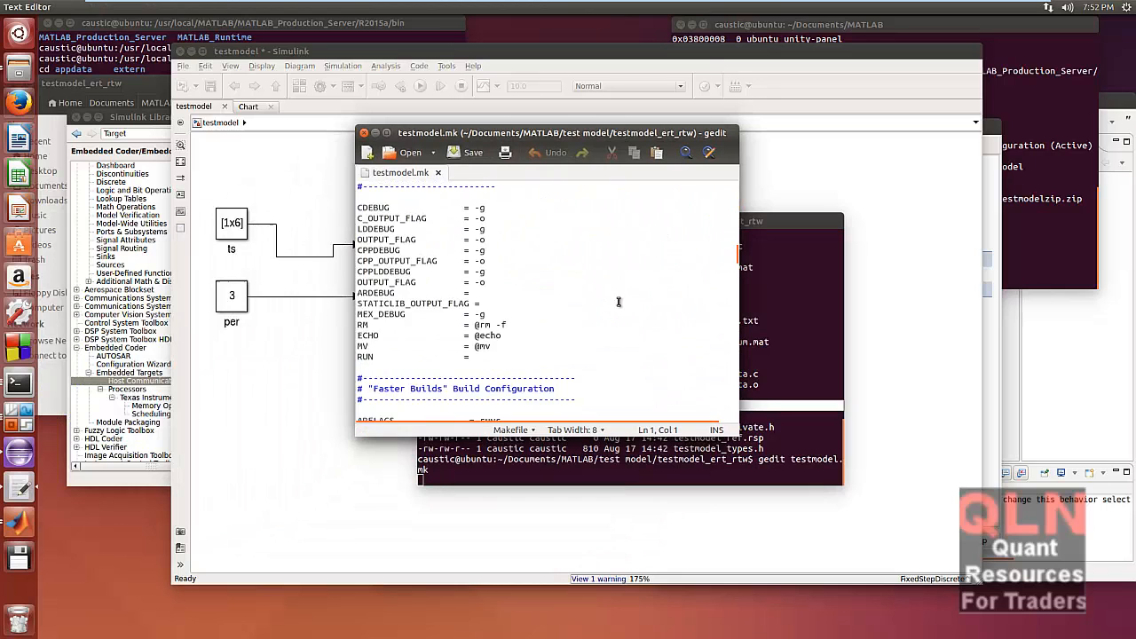
Step: Read through testmodel.mk's compiler flags, targets and build rules, then return to the terminal
scroll("down", 3)
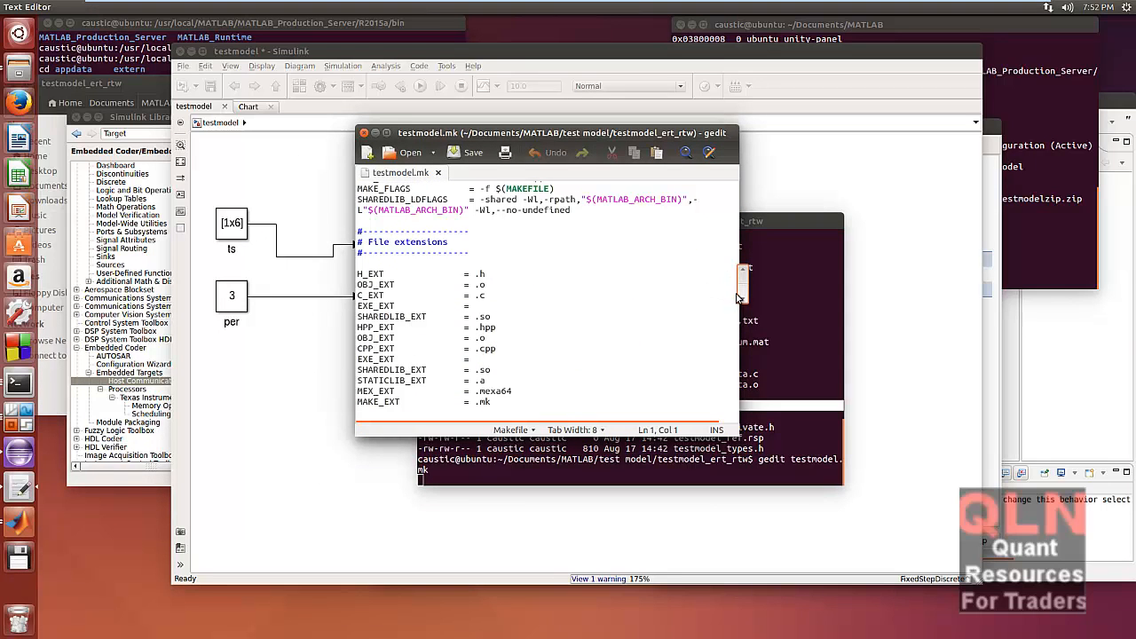
scroll("down", 3)
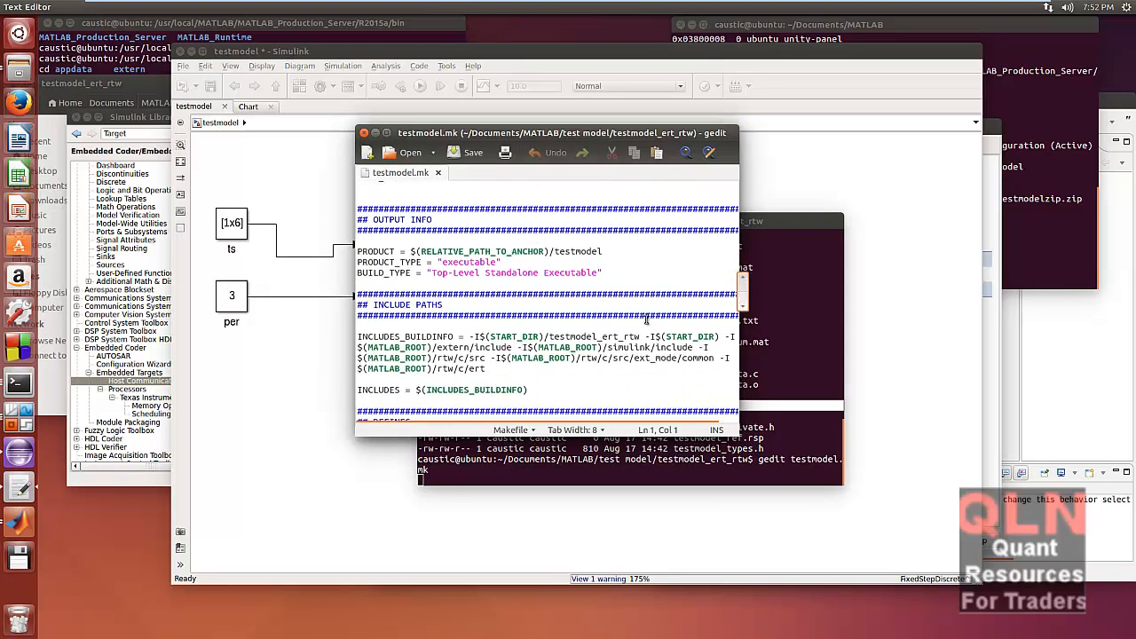
scroll("down", 3)
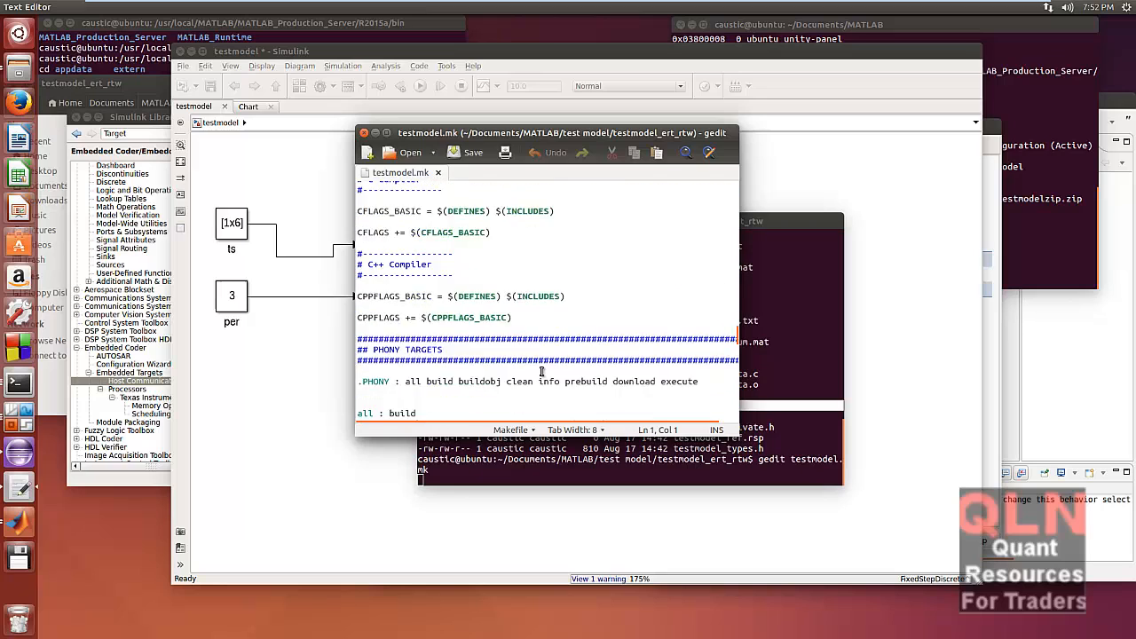
scroll("down", 3)
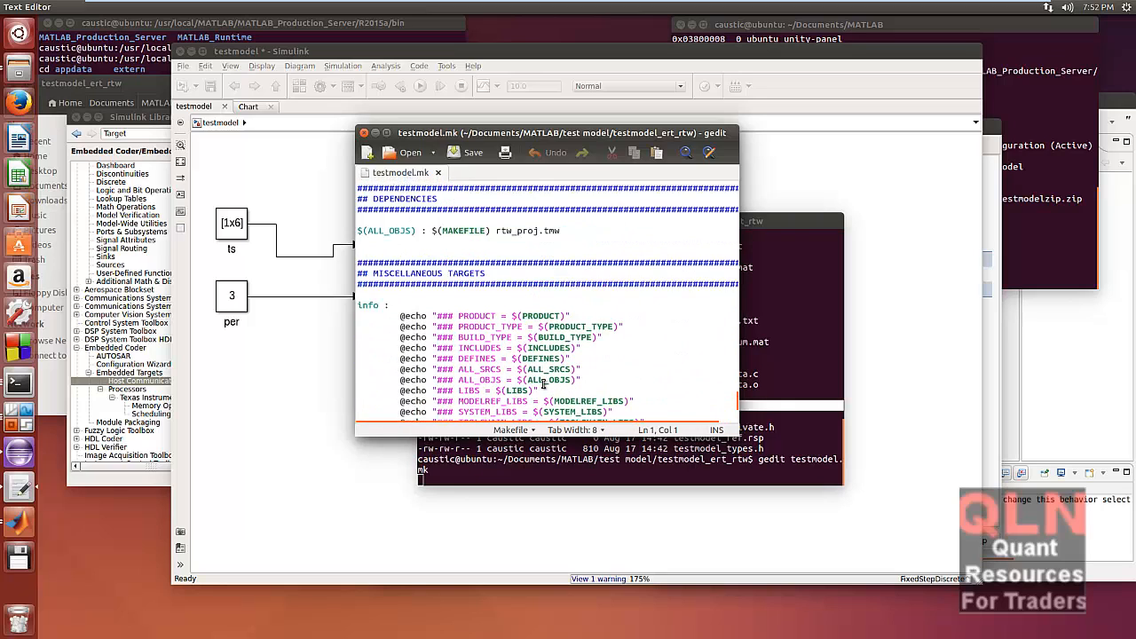
scroll("down", 3)
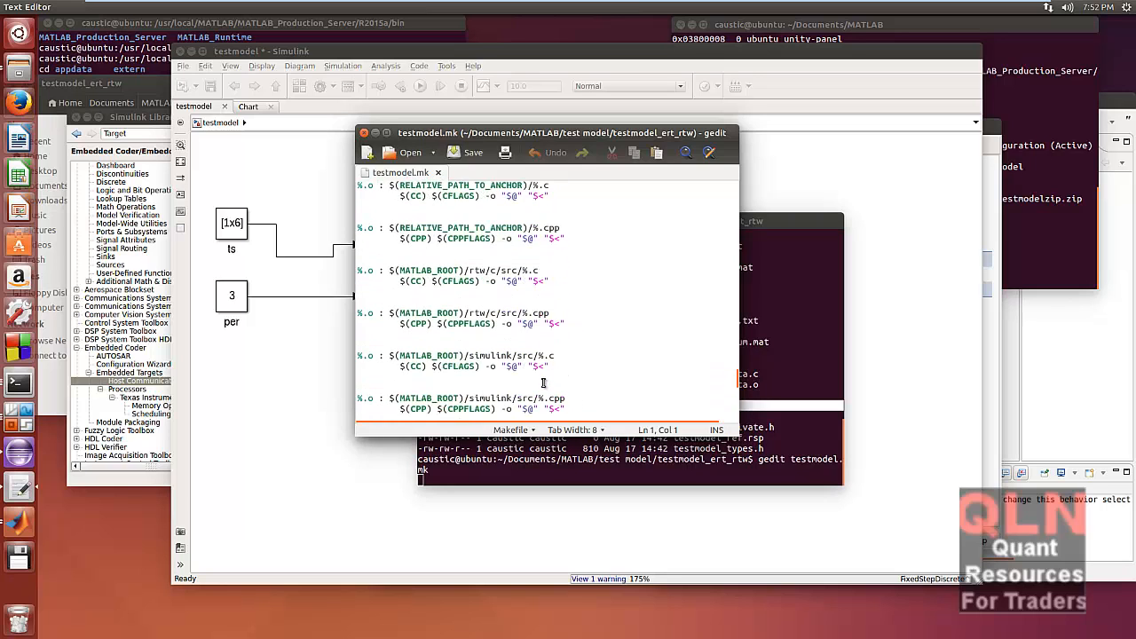
scroll("down", 3)
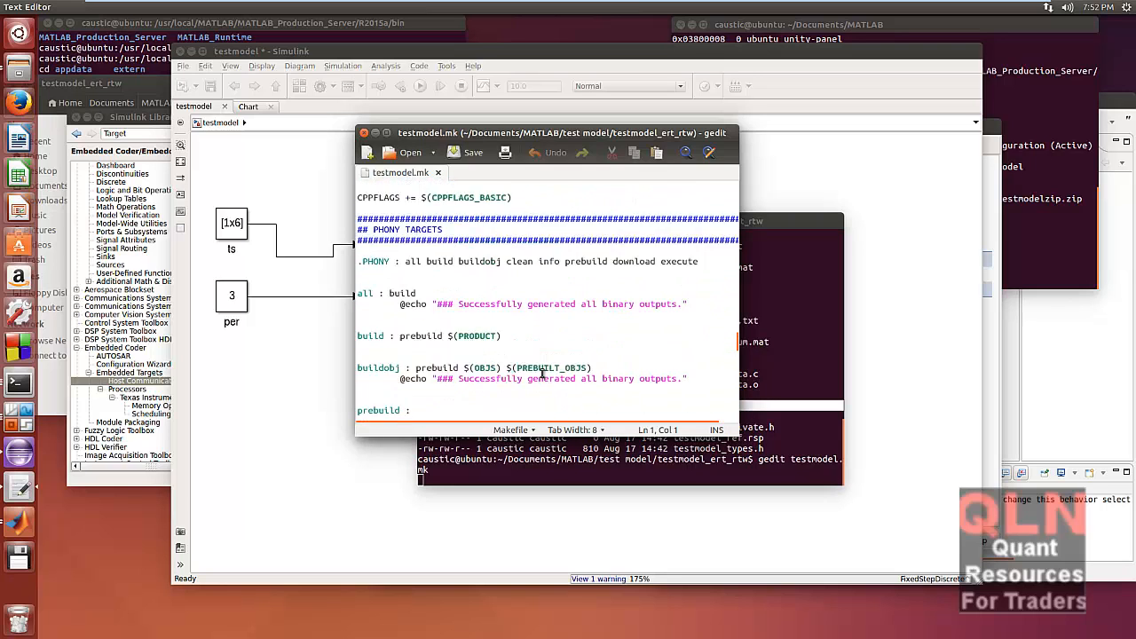
scroll("down", 3)
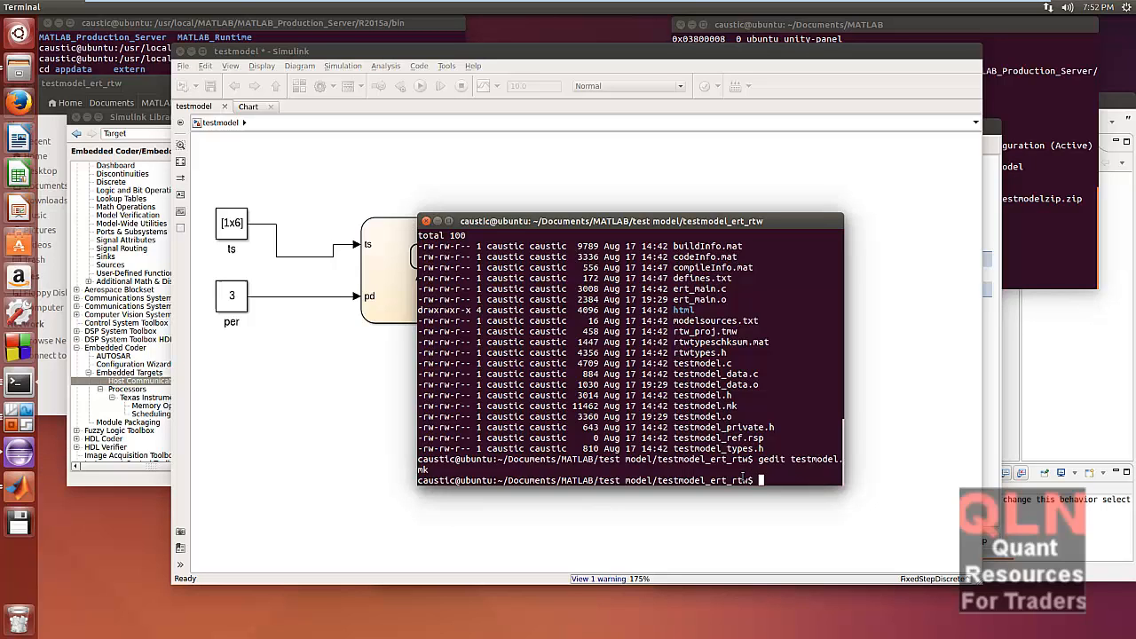
Step: Delete the derived build files with make -f testmodel.mk clean
type("make -f")
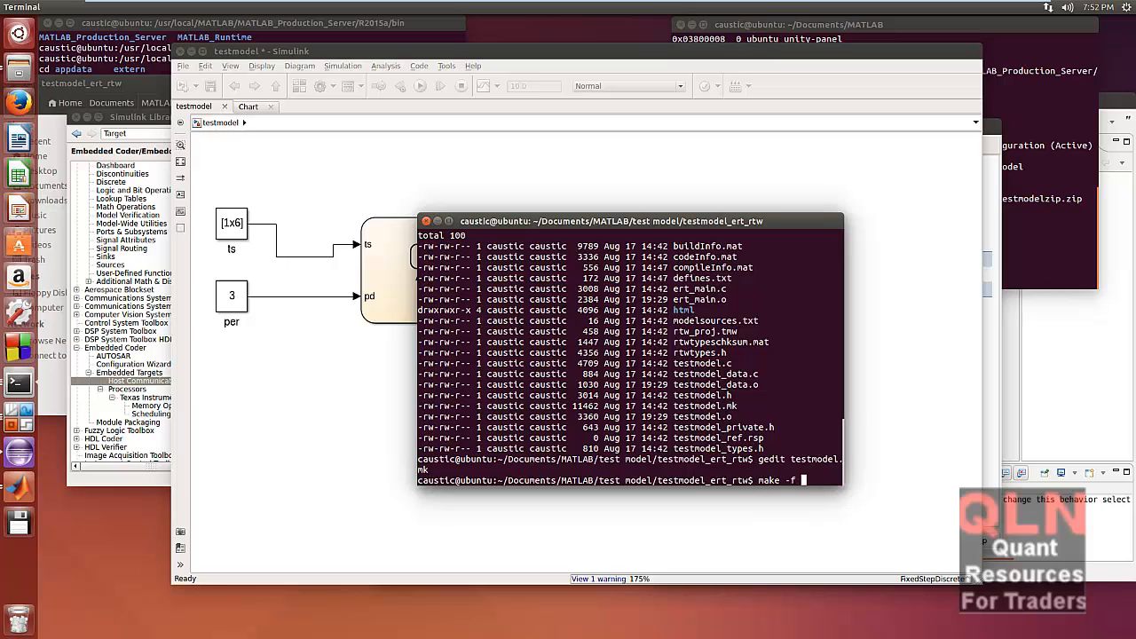
type("testmodel.c")
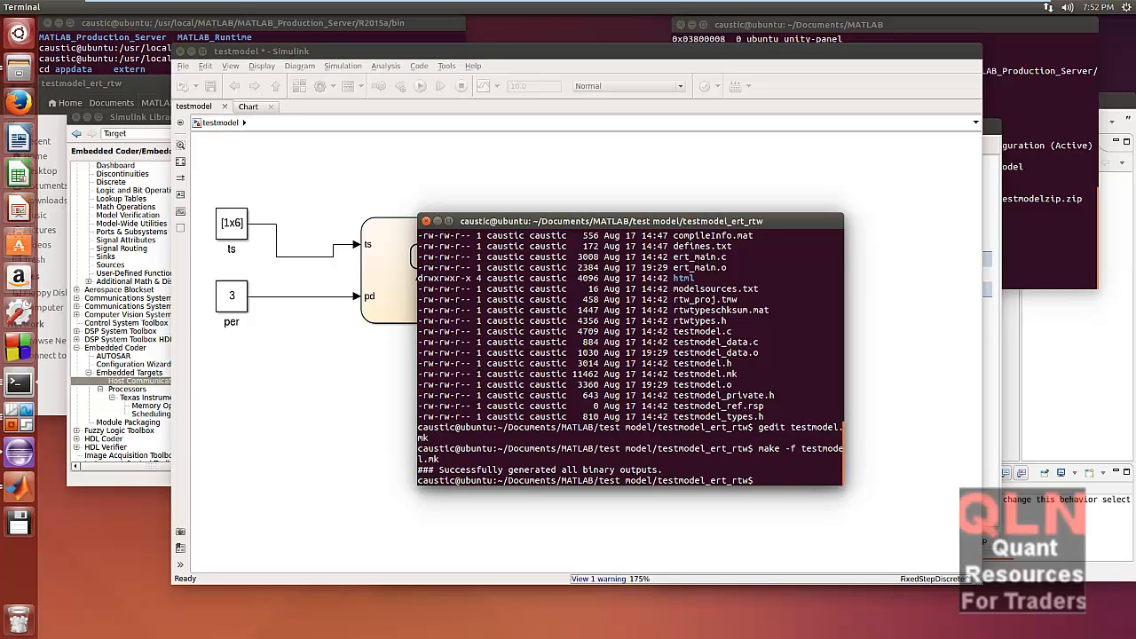
type("make -f")
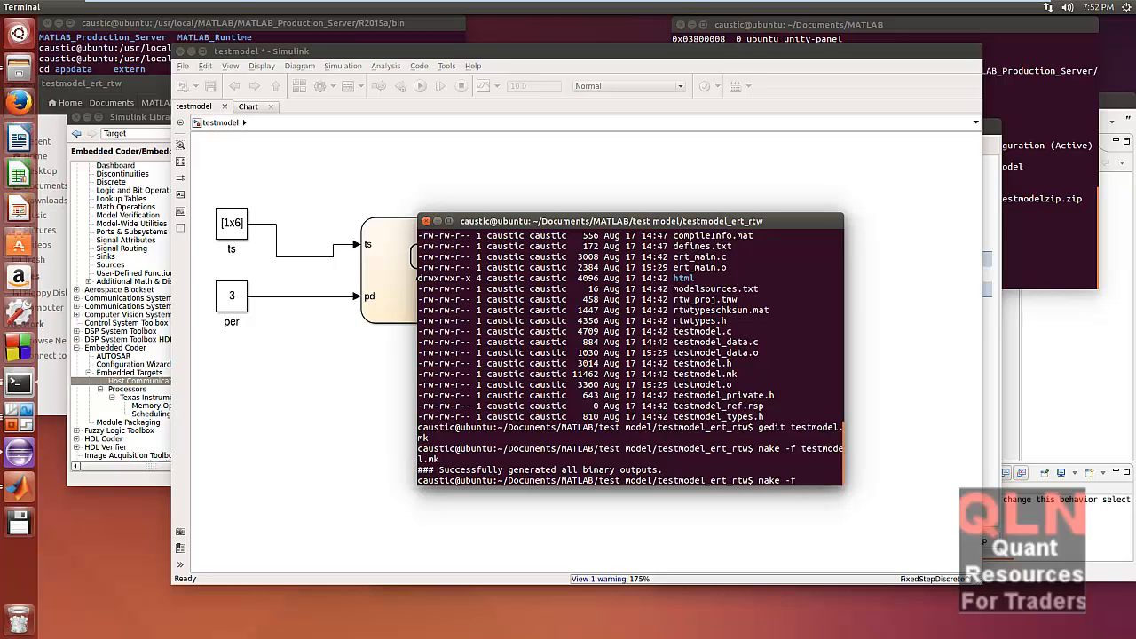
type("tewstmodel")
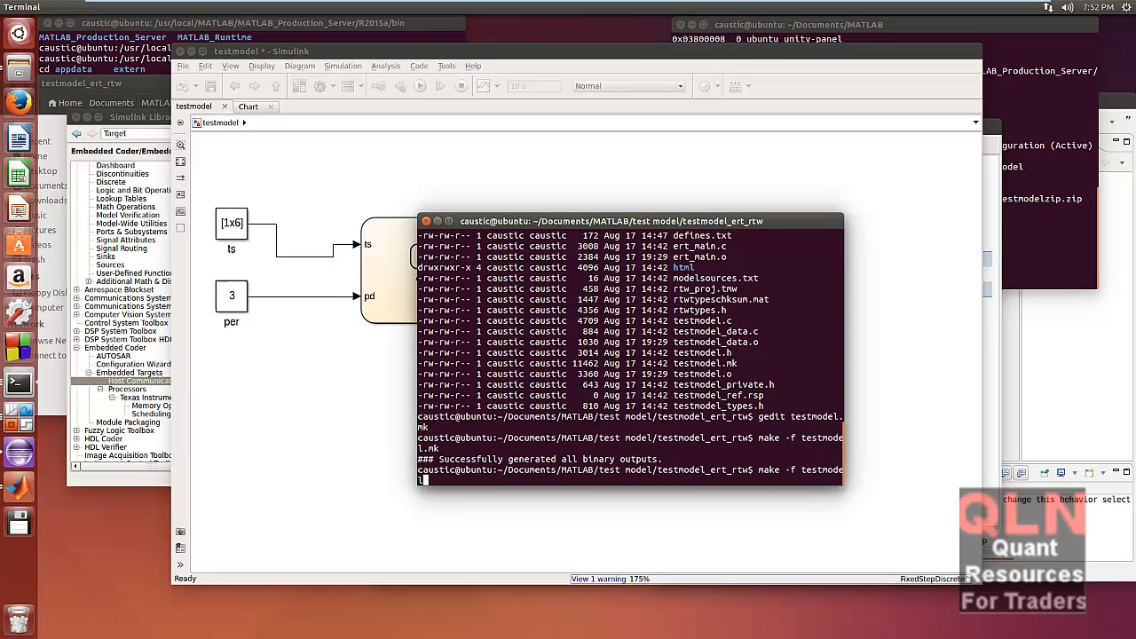
type("clean")
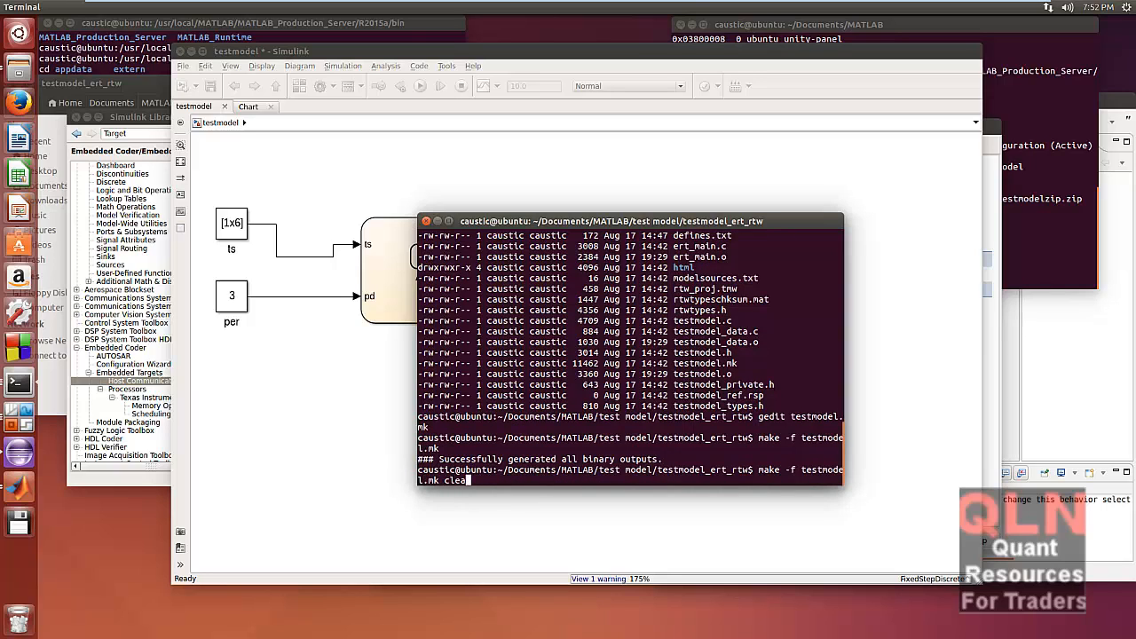
key("Return")
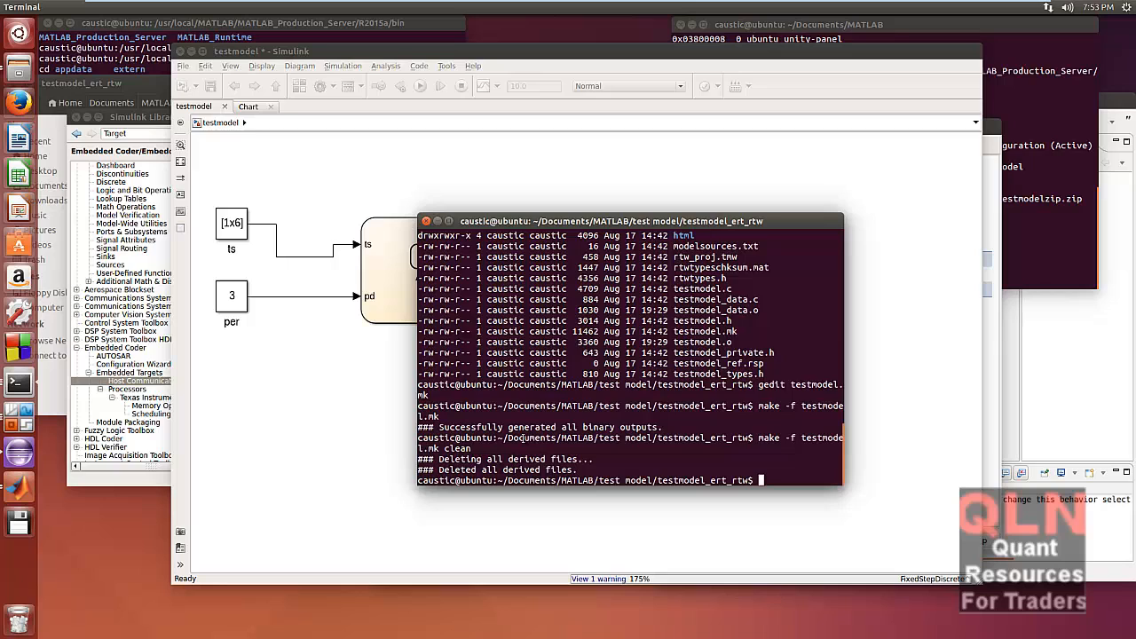
Step: List the remaining sources, headers and makefile, then rerun the clean target
type("ls")
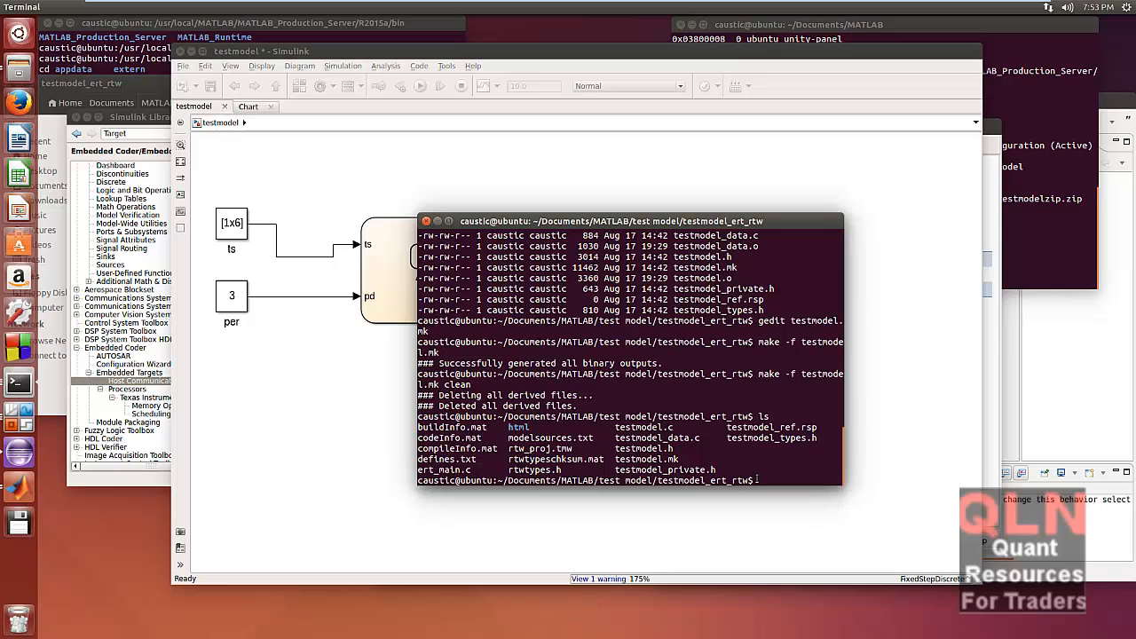
type("make -f testmodel.mk clean")
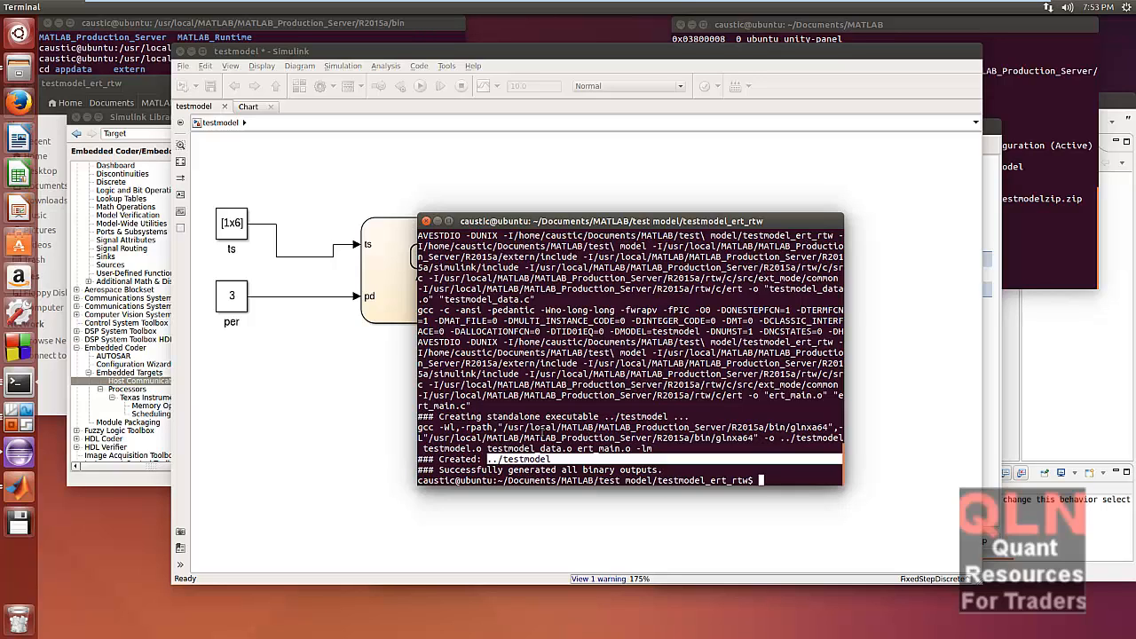
Step: Go up to the parent folder, list it, and run ./testmodel, which prints the run-forever warning
type("cd ..")
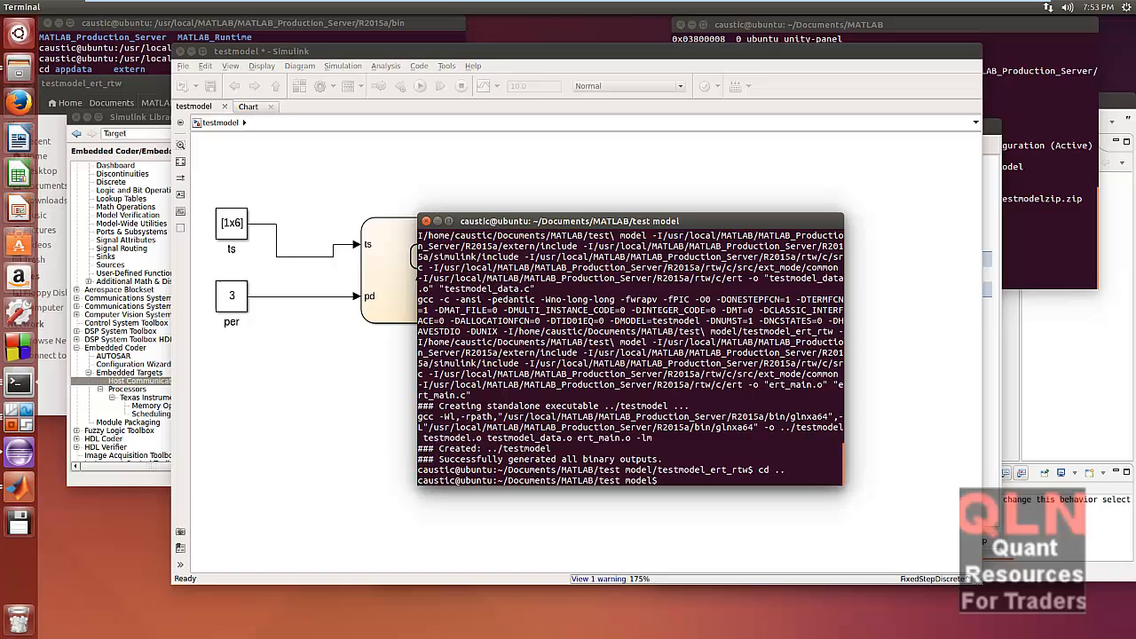
type("ls -l")
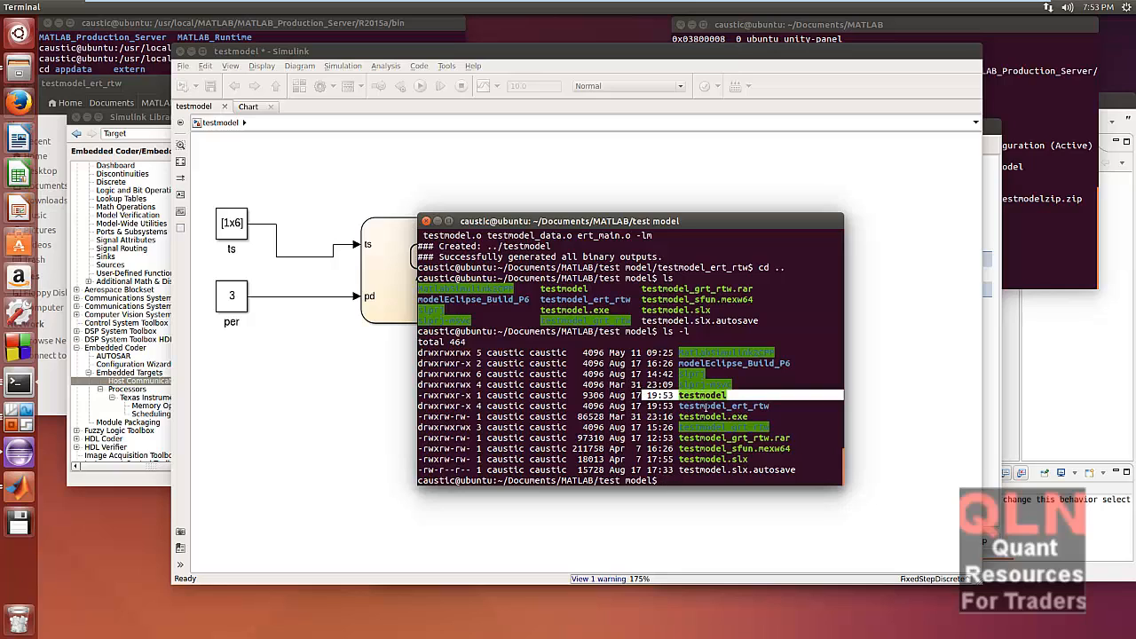
type("./testmodel")
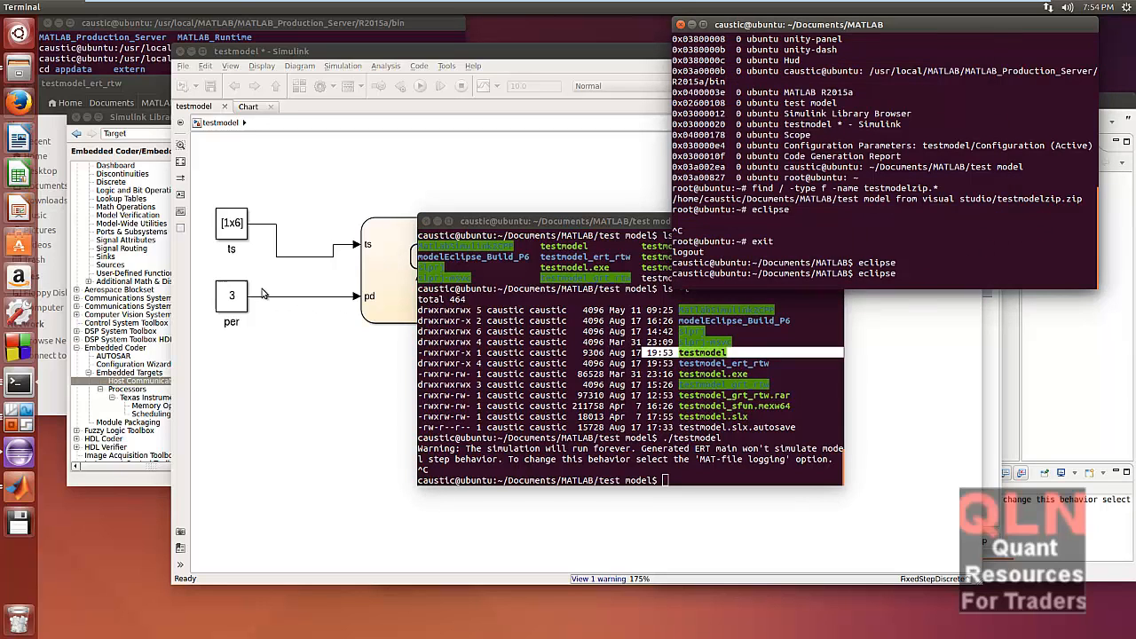
mouse_move(19, 451)
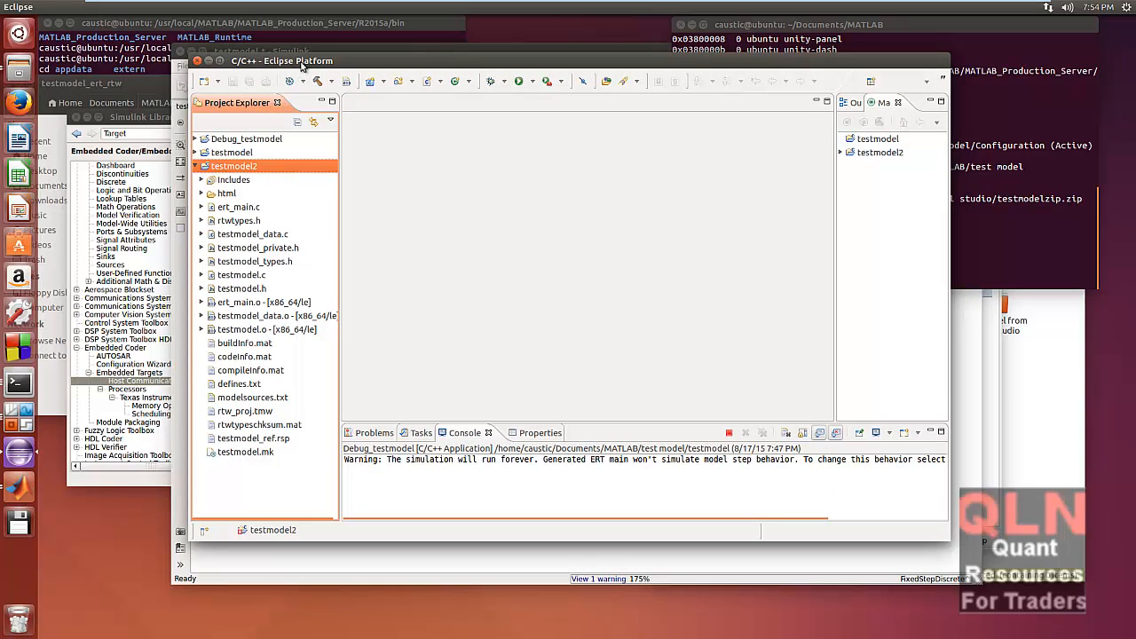
mouse_move(318, 203)
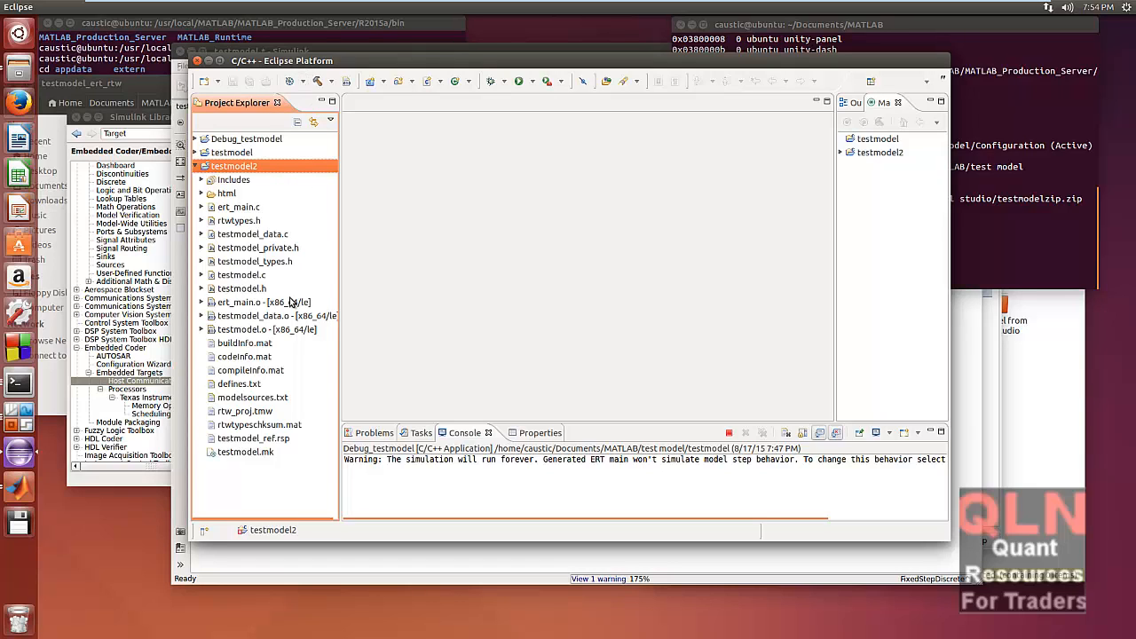
mouse_move(295, 291)
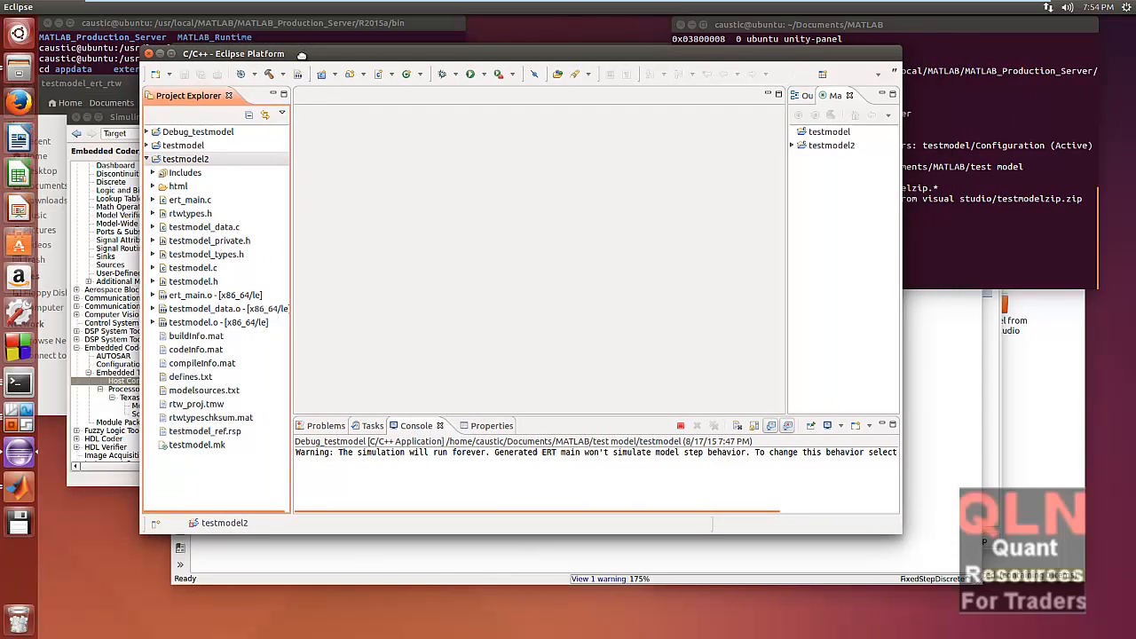
left_click(185, 160)
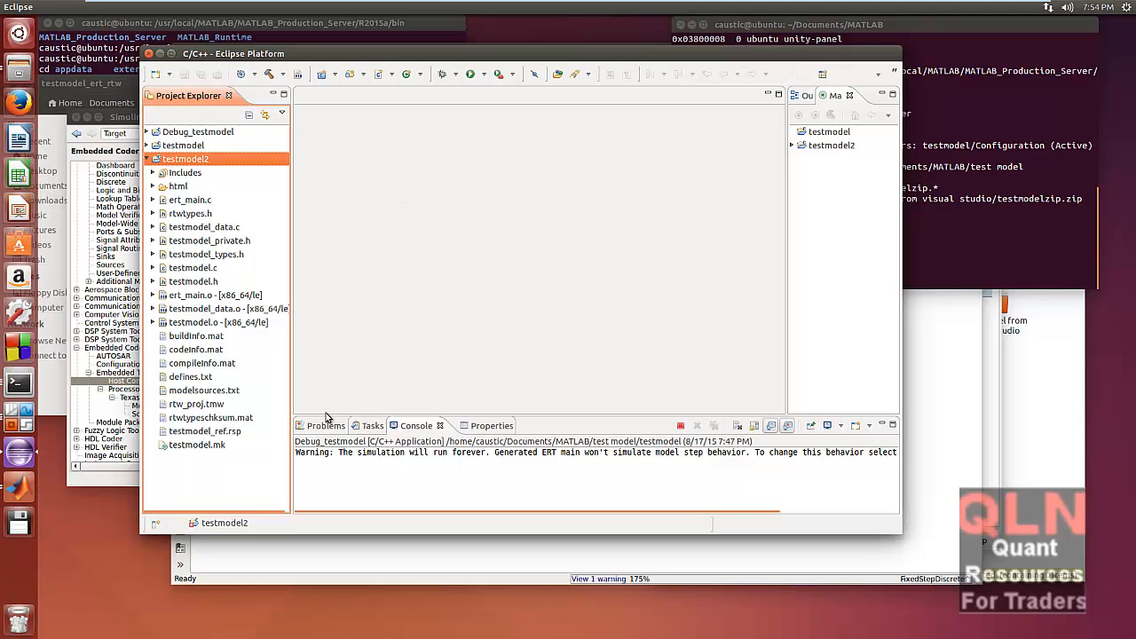
mouse_move(234, 362)
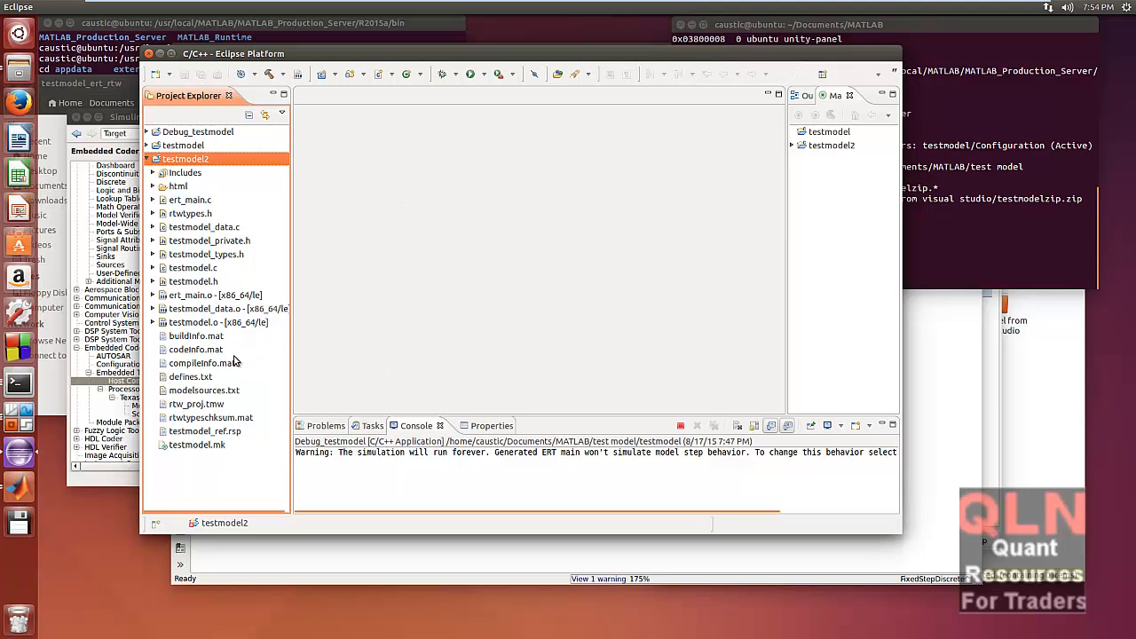
mouse_move(257, 294)
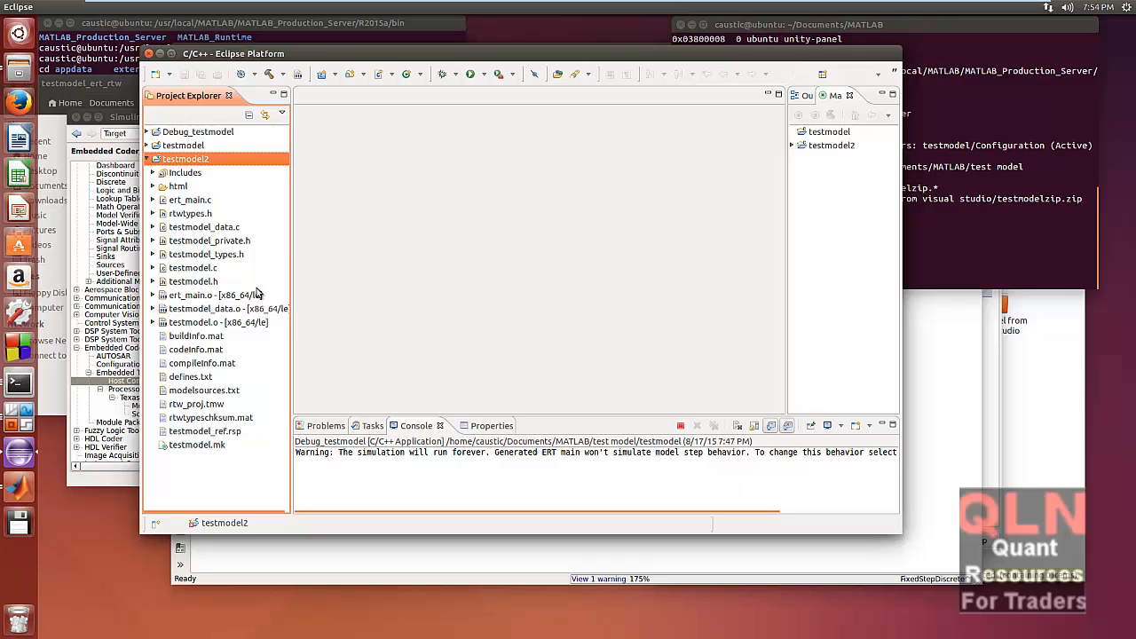
mouse_move(245, 242)
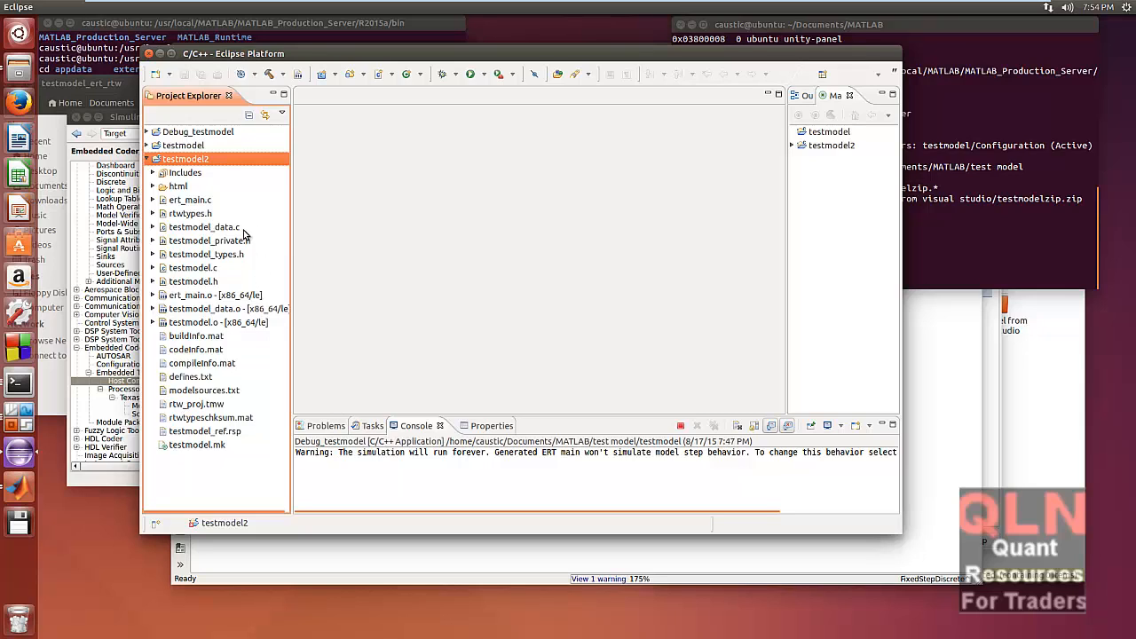
mouse_move(441, 266)
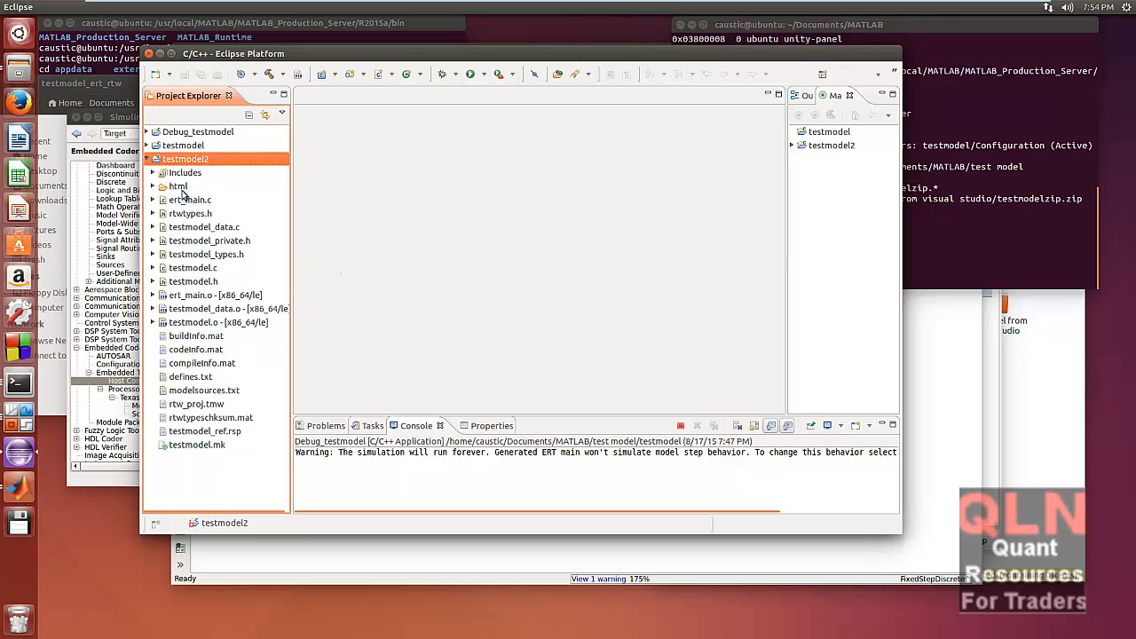
mouse_move(199, 266)
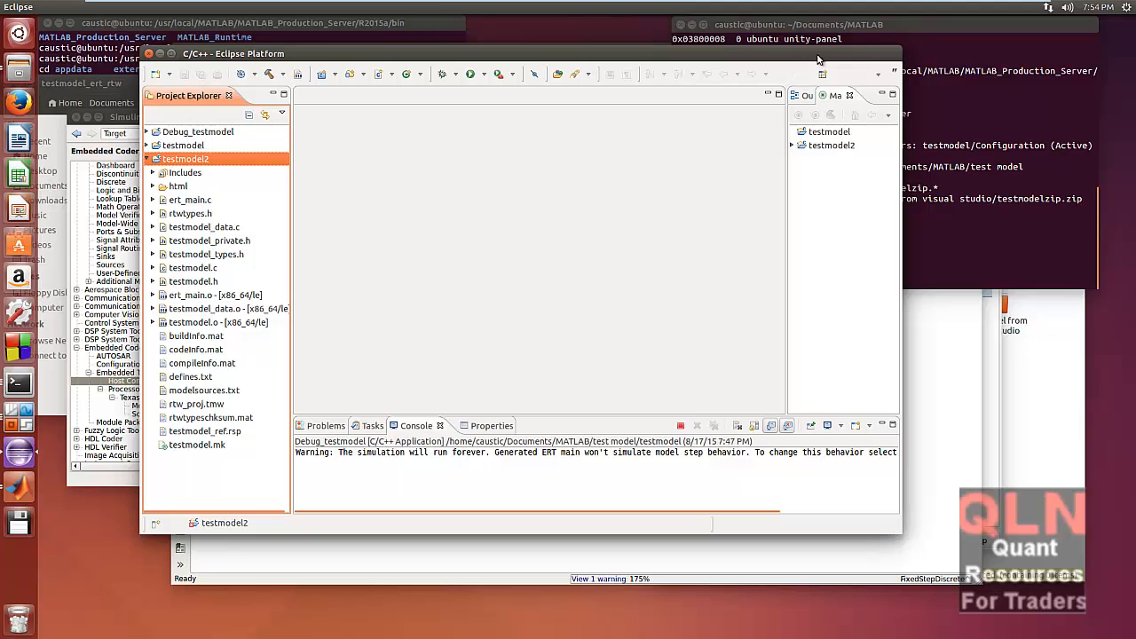
Step: Close Eclipse, relaunch it from the terminal and accept the default workspace
left_click(153, 53)
type("eclipse")
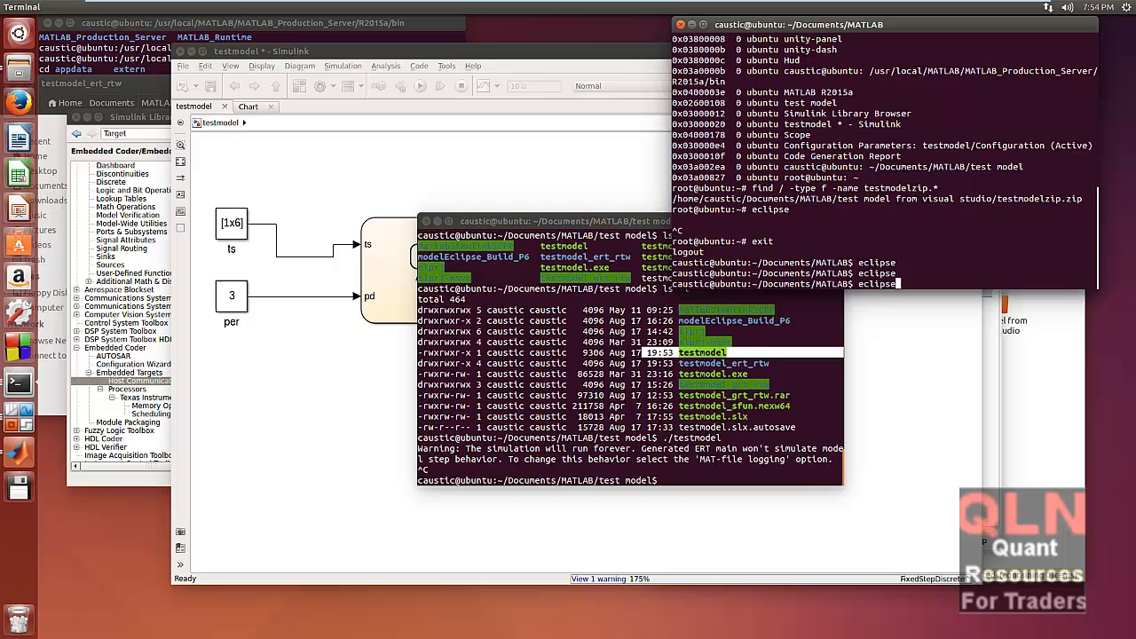
key("Return")
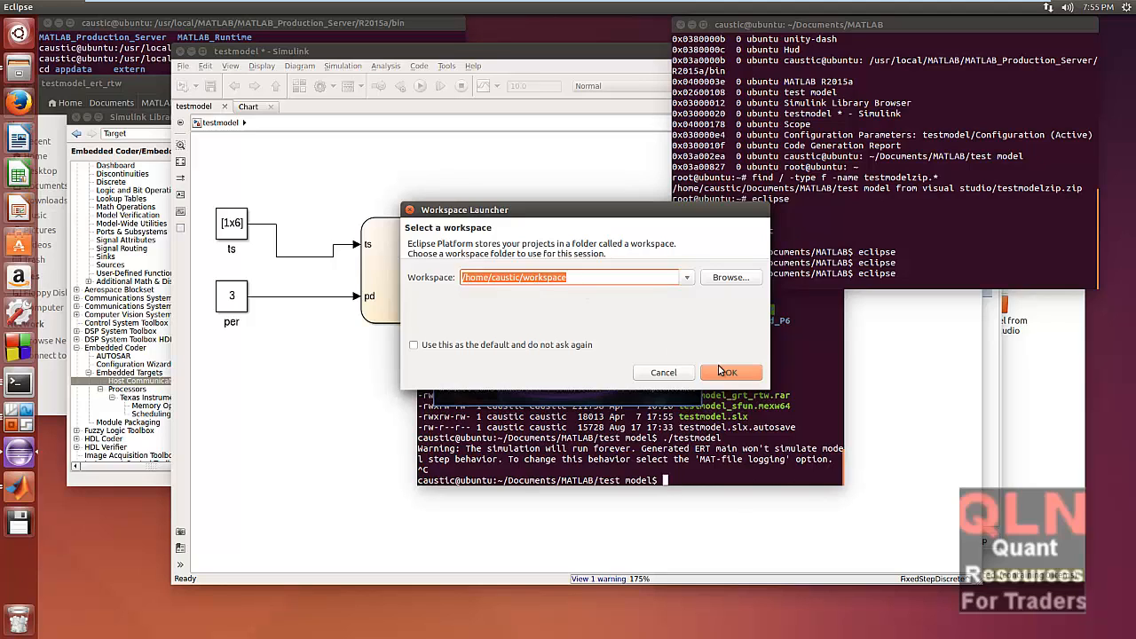
left_click(731, 373)
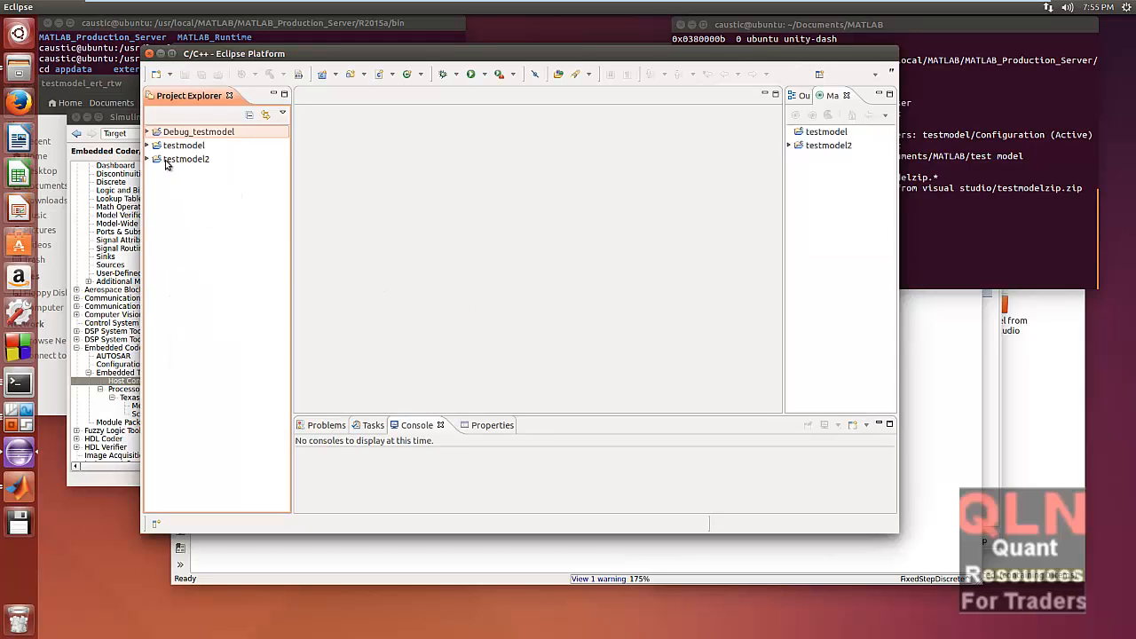
Step: Expand the testmodel2 project to show its generated sources, makefile and object files
left_click(156, 160)
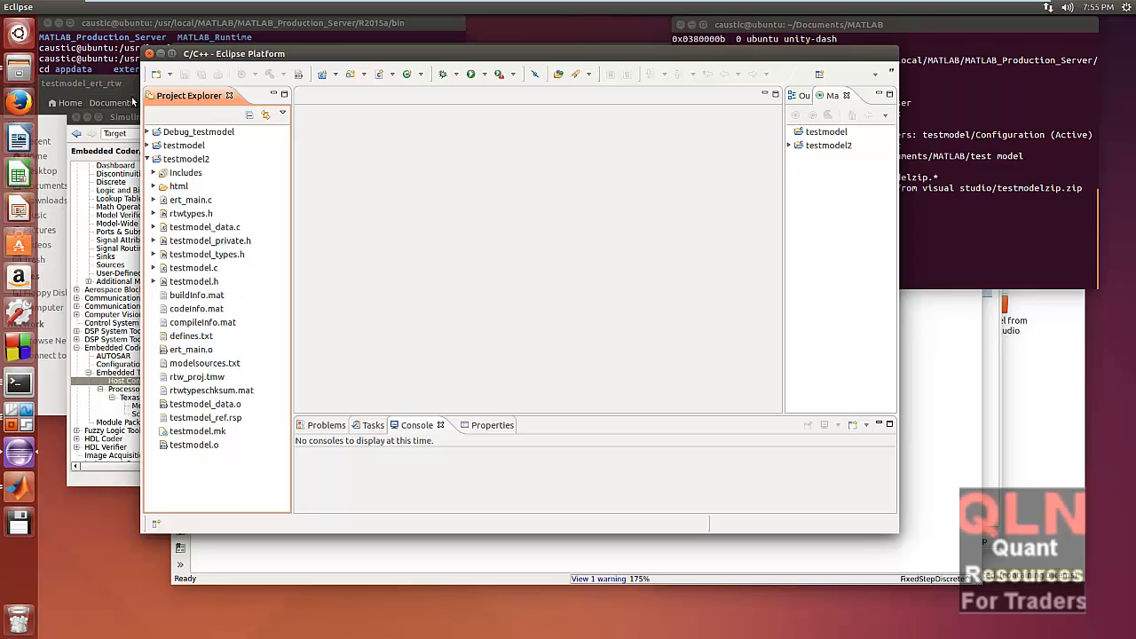
mouse_move(229, 358)
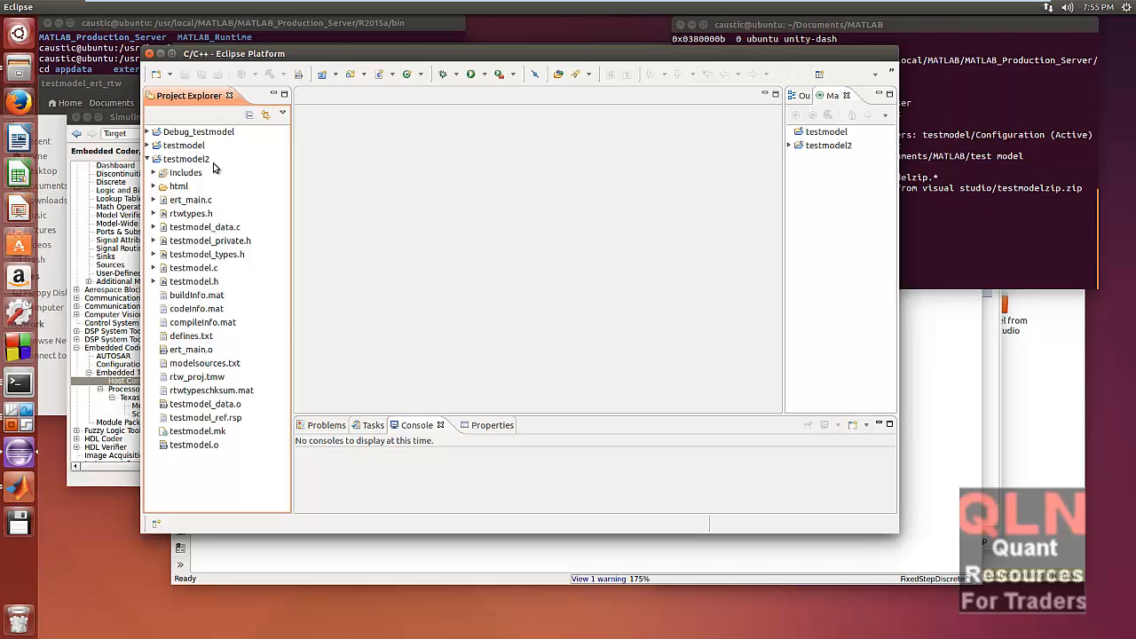
mouse_move(205, 167)
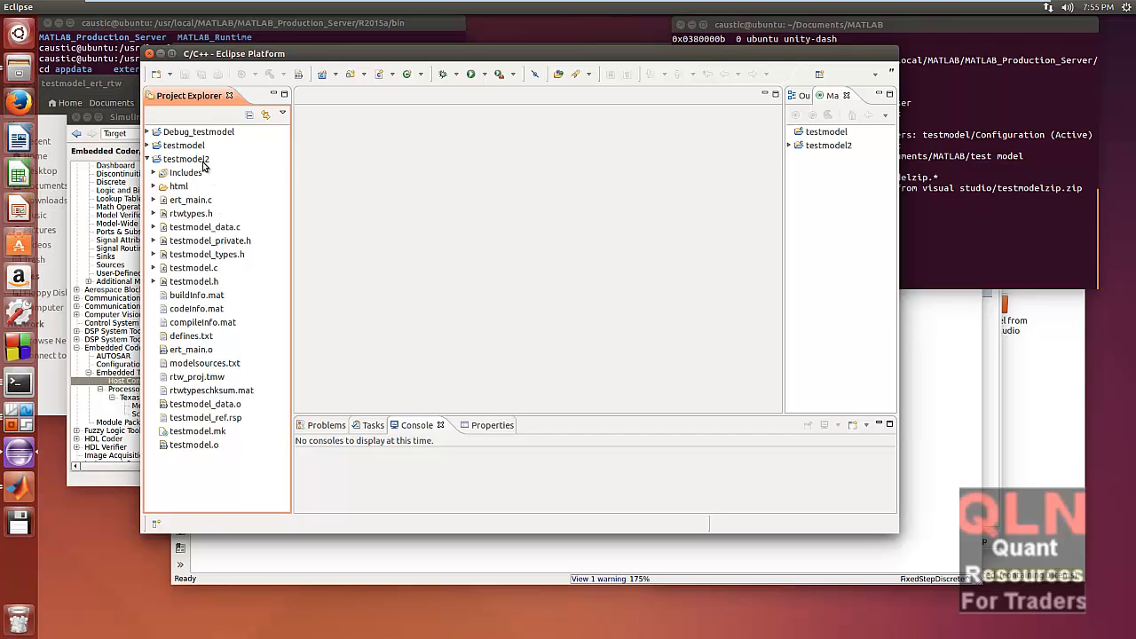
Step: Show testmodel2's C/C++ Build properties with the make -f testmodel.mk build command selected
right_click(186, 160)
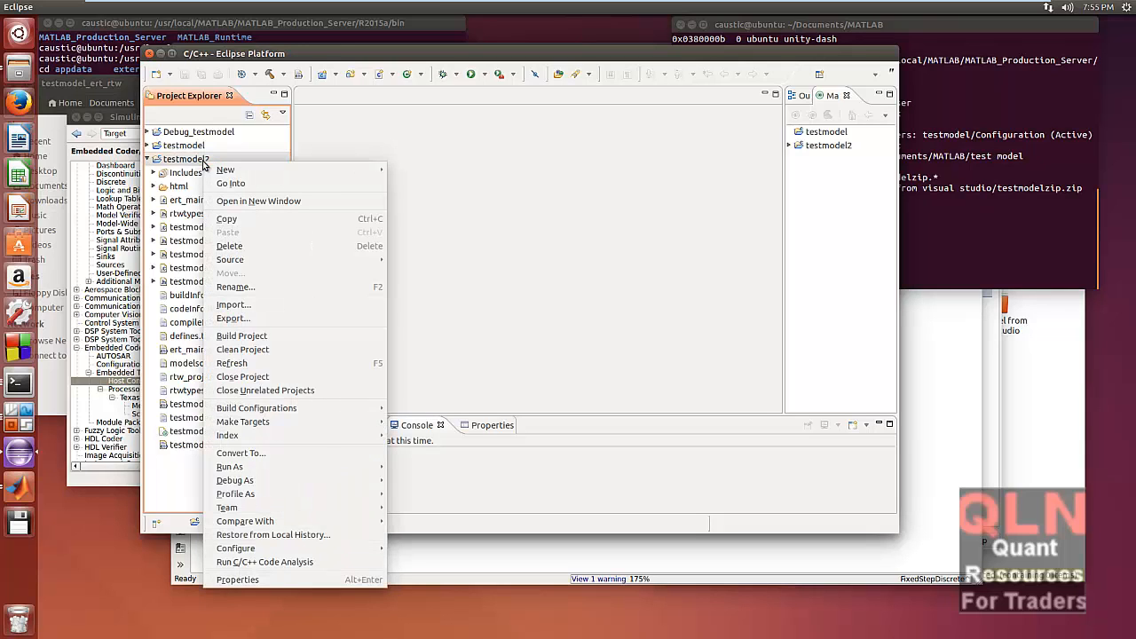
mouse_move(242, 422)
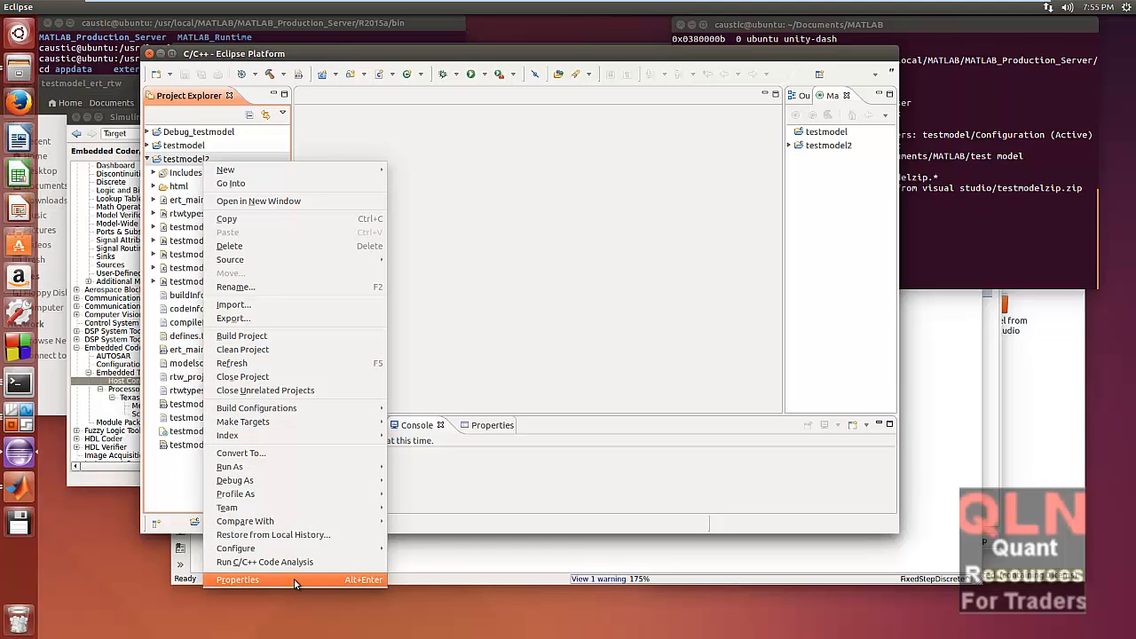
left_click(238, 578)
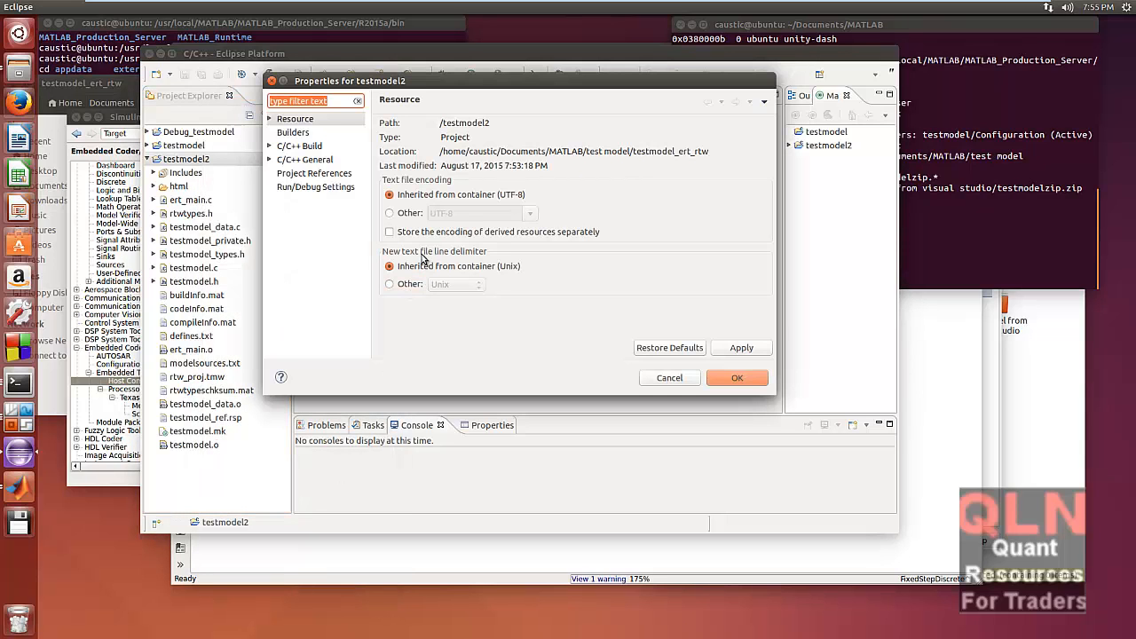
left_click(300, 146)
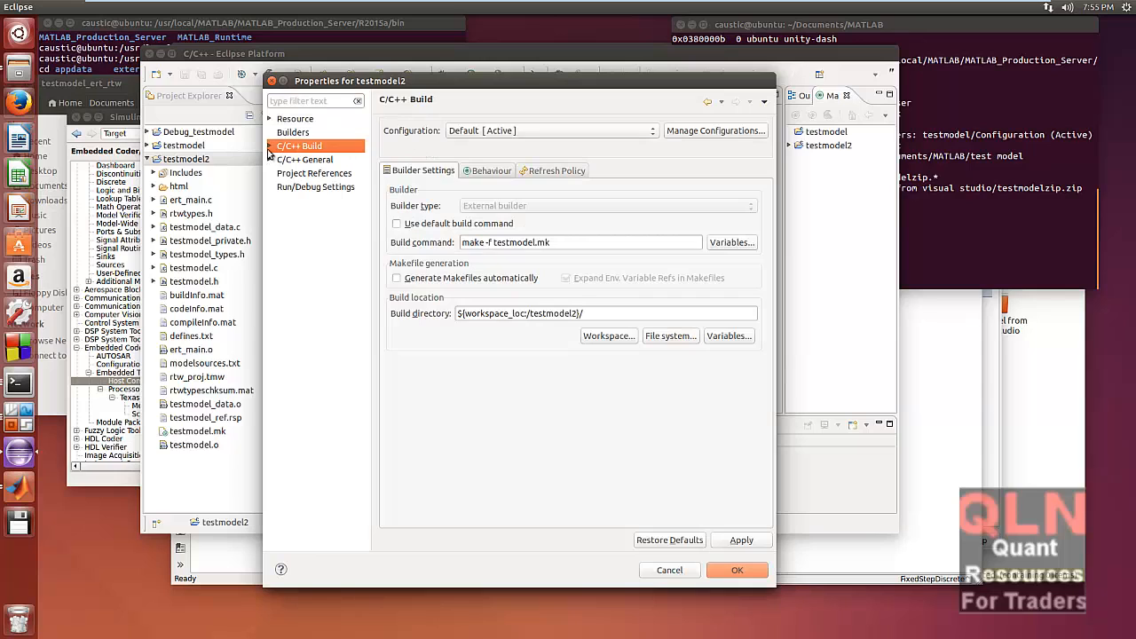
left_click(270, 145)
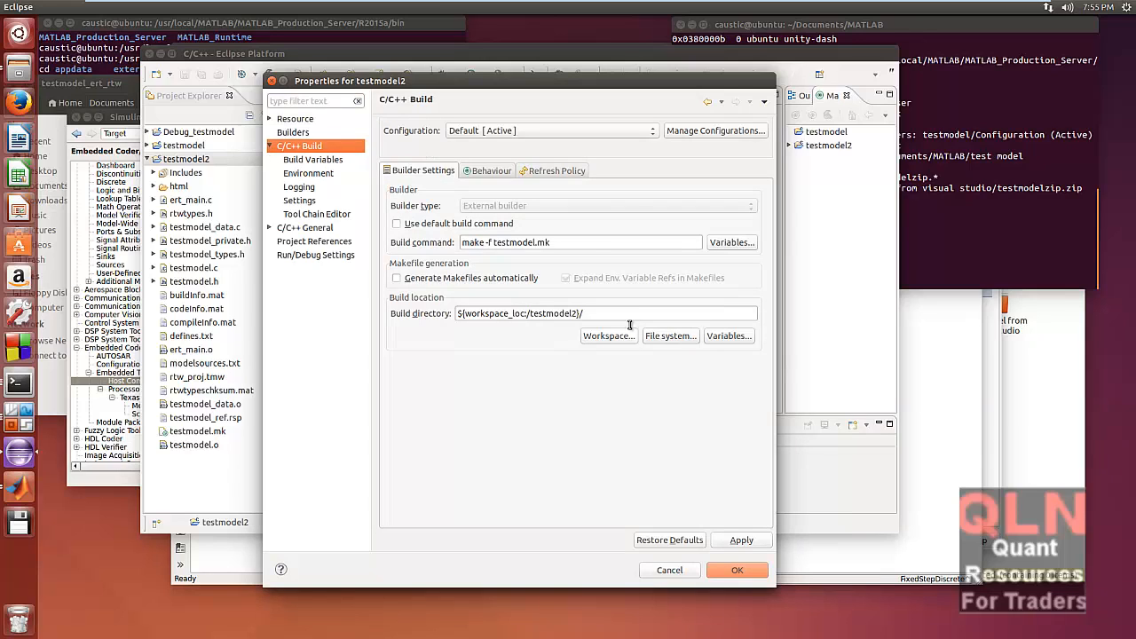
mouse_move(411, 252)
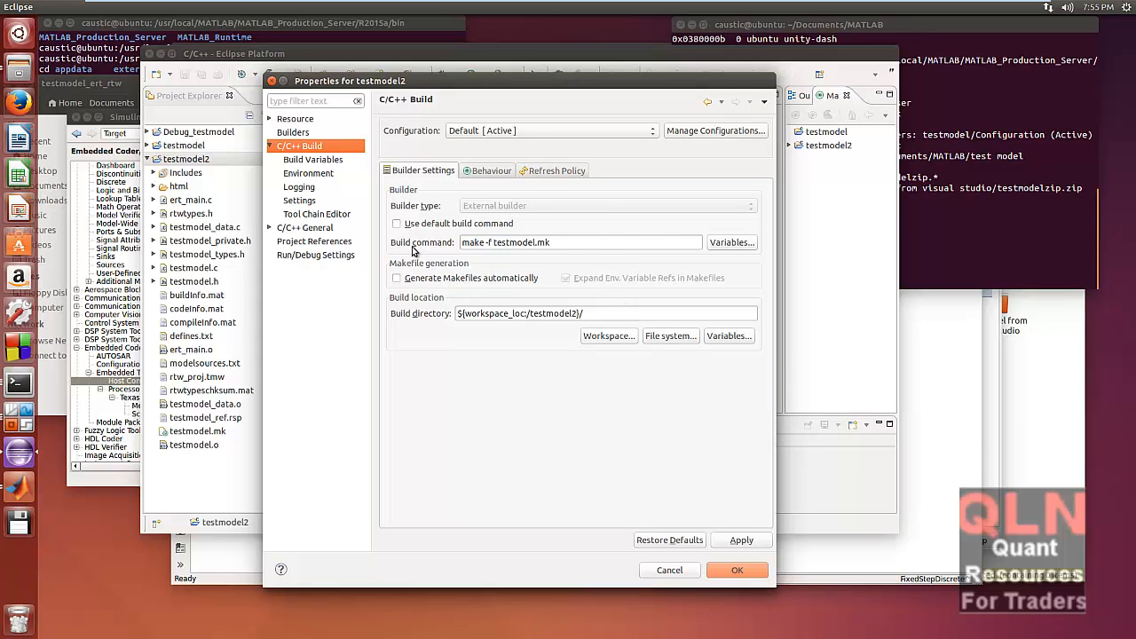
double_click(518, 241)
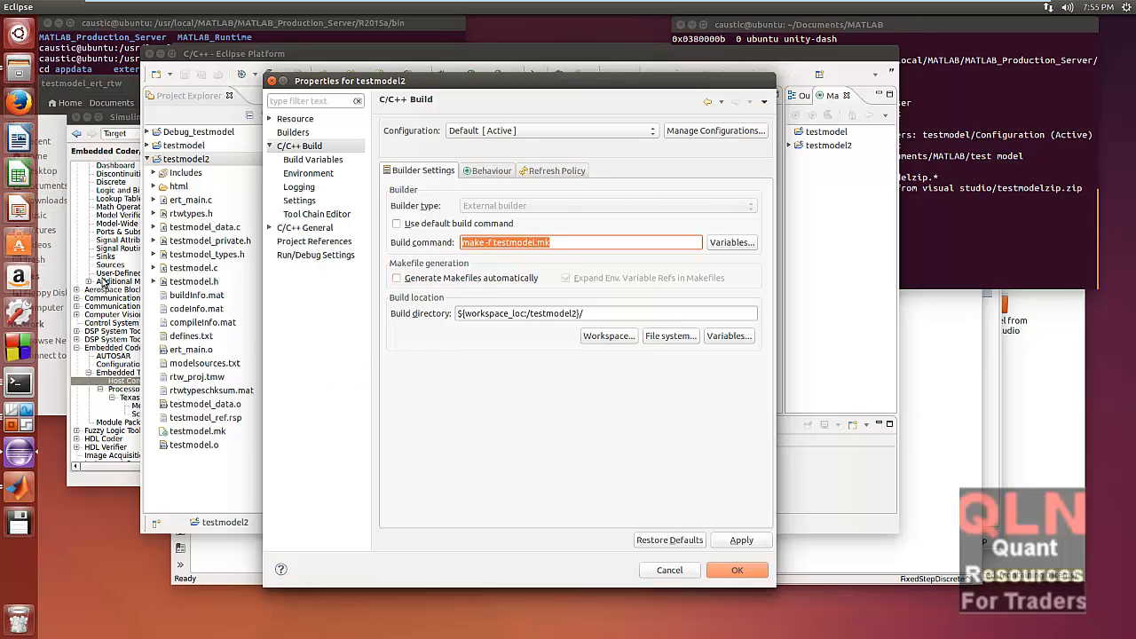
mouse_move(735, 371)
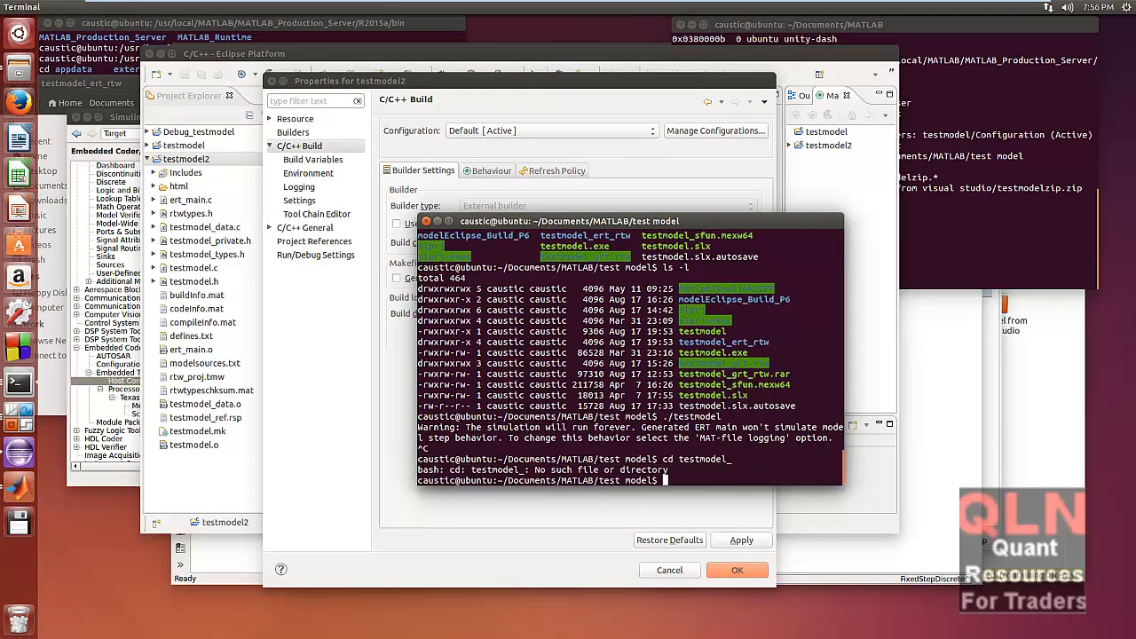
Step: In the terminal, enter the model folder, list it with ls -l and run make -f testmodel.mk
type("cd testmodel_et")
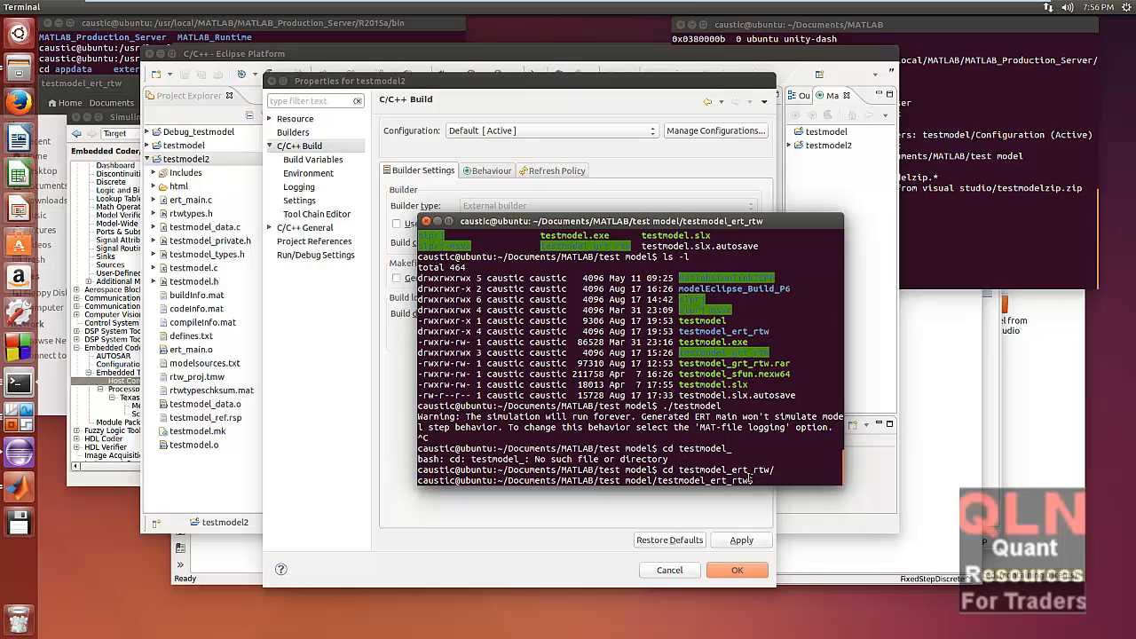
mouse_move(749, 481)
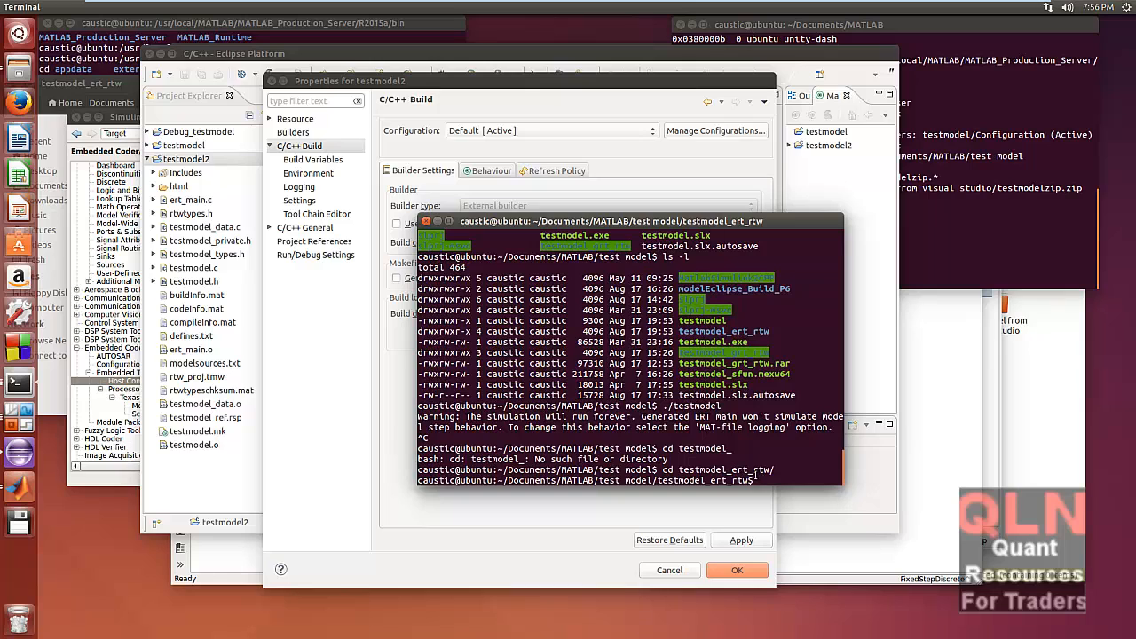
type("ls -l")
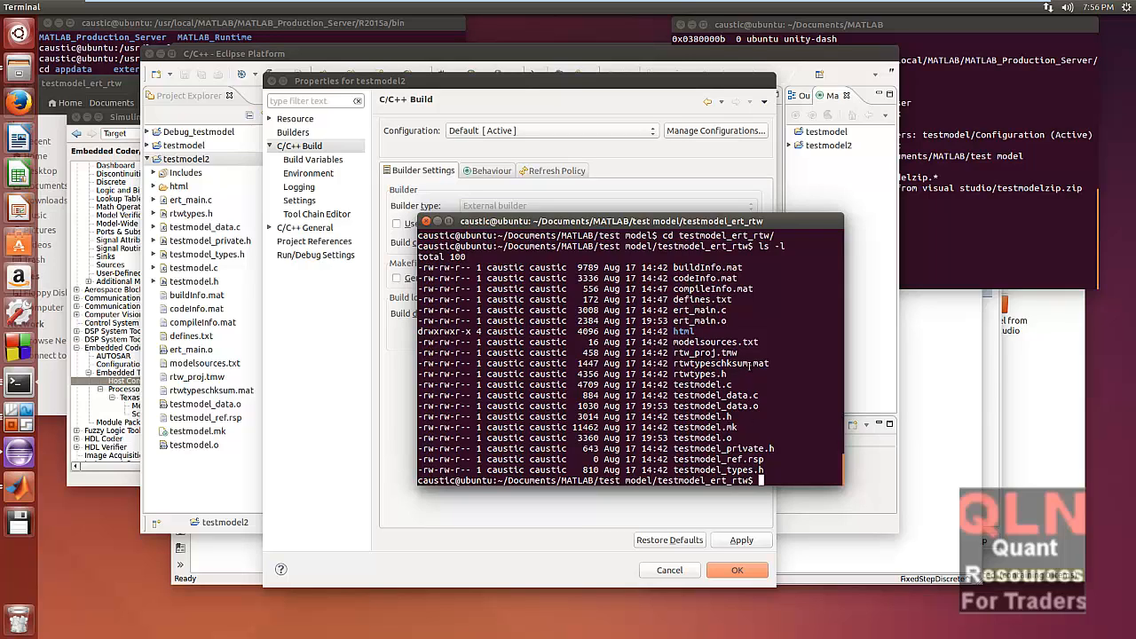
type("make")
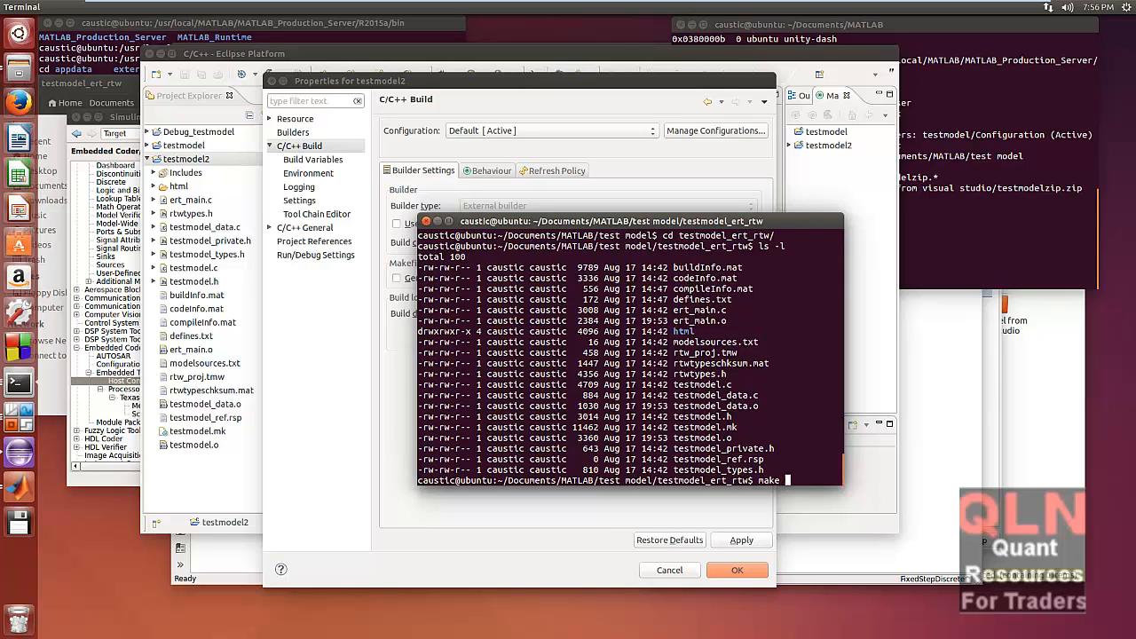
type("-f testmodel")
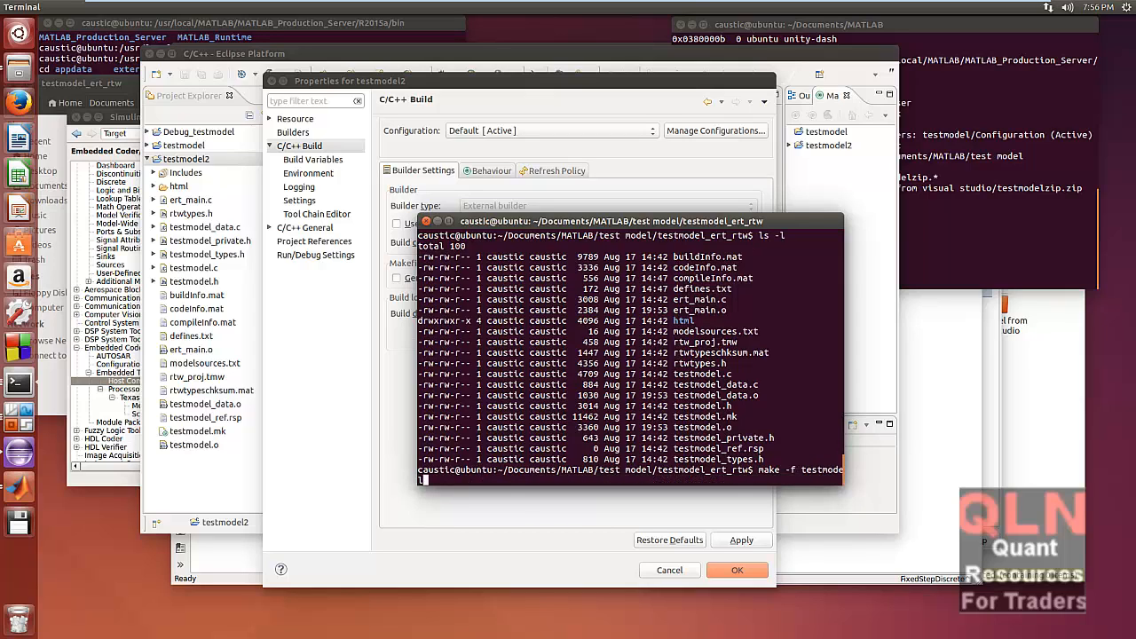
type(".mk")
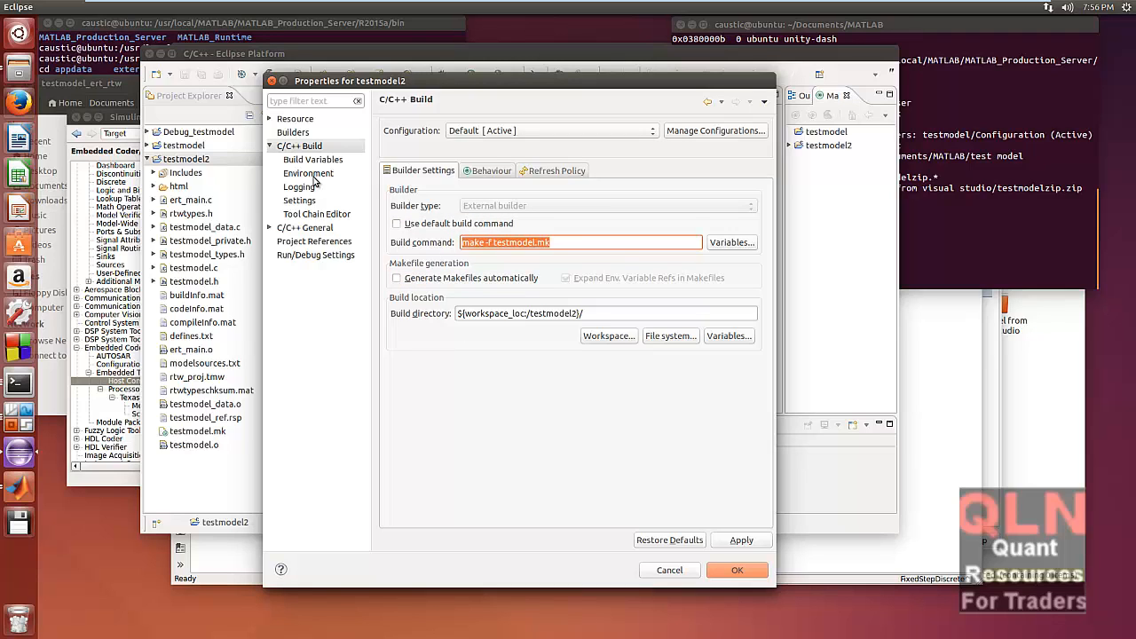
Step: Browse the C/C++ General Paths and Symbols includes, libraries and source folders
left_click(270, 227)
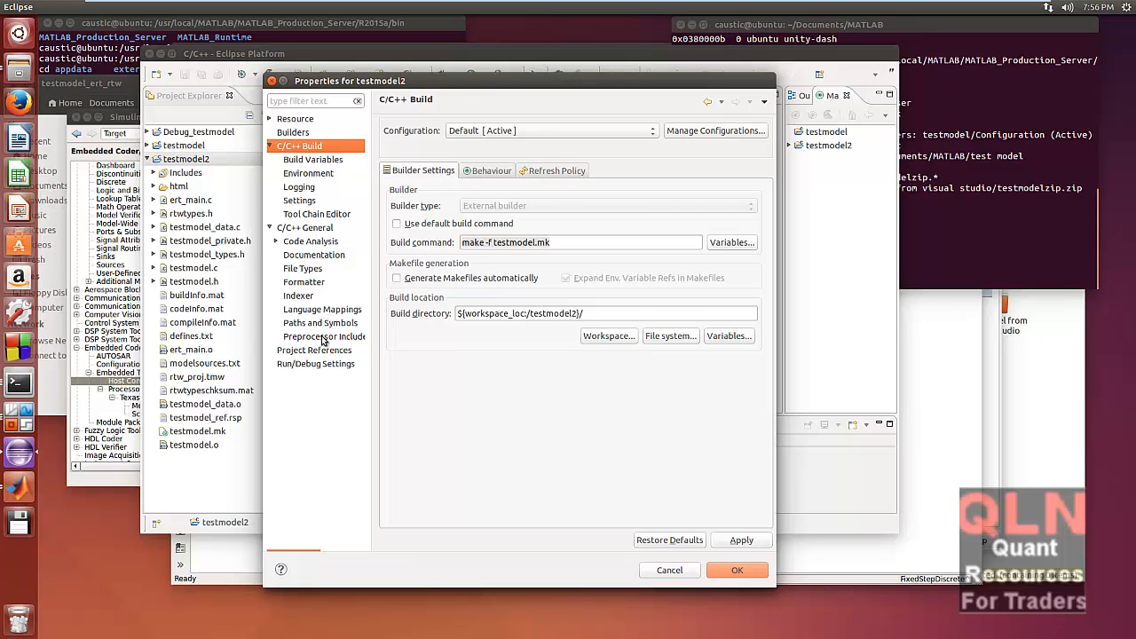
left_click(319, 323)
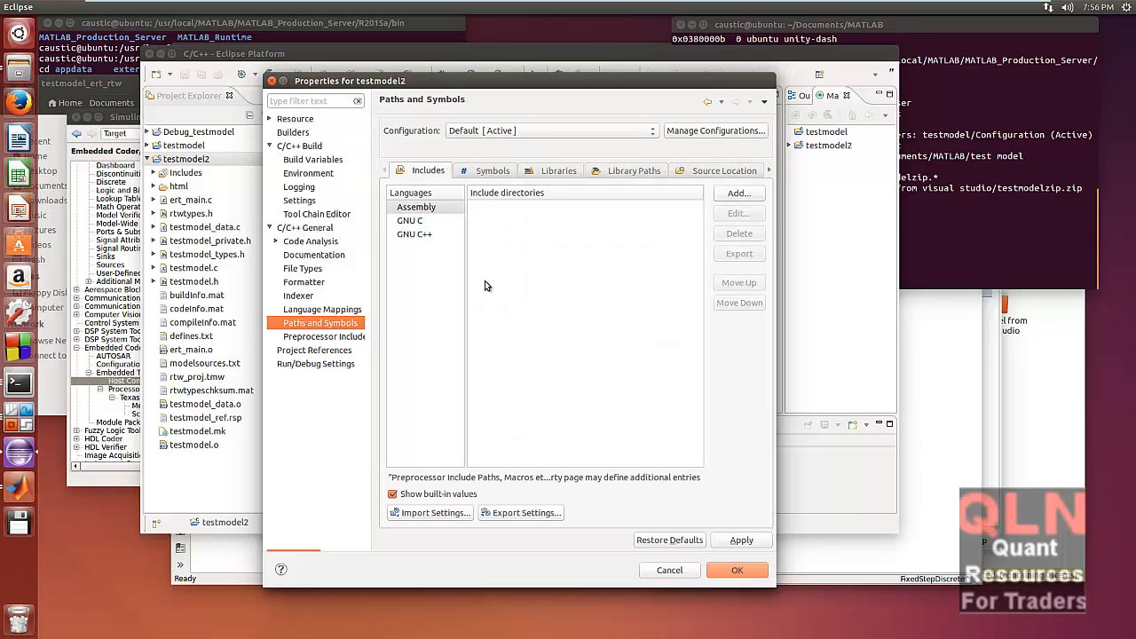
mouse_move(564, 202)
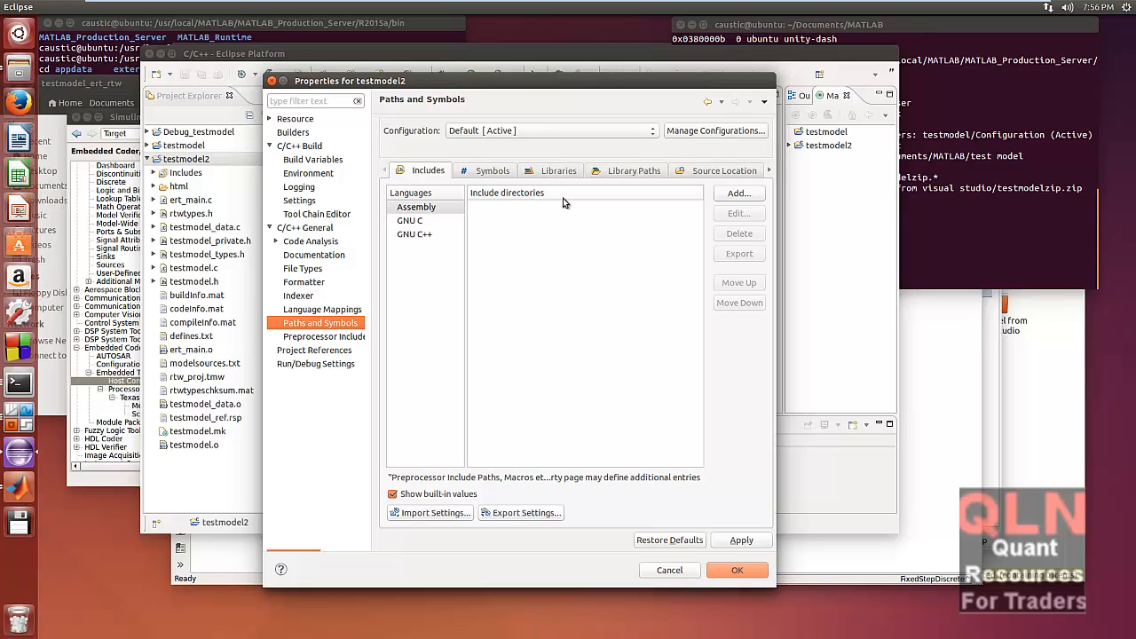
left_click(558, 171)
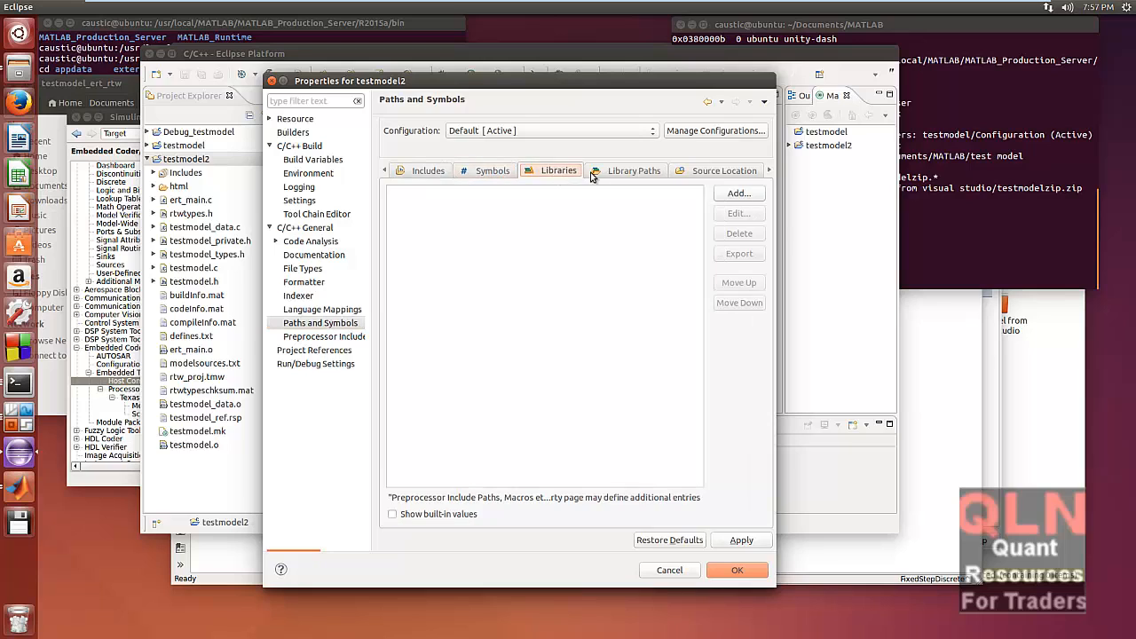
left_click(722, 171)
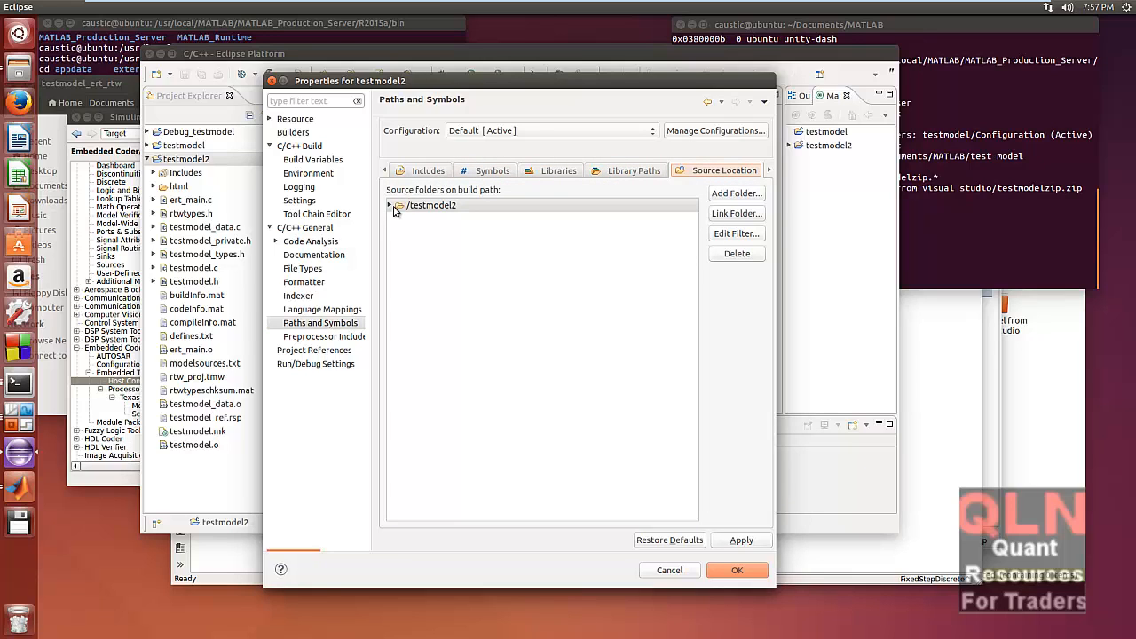
left_click(427, 170)
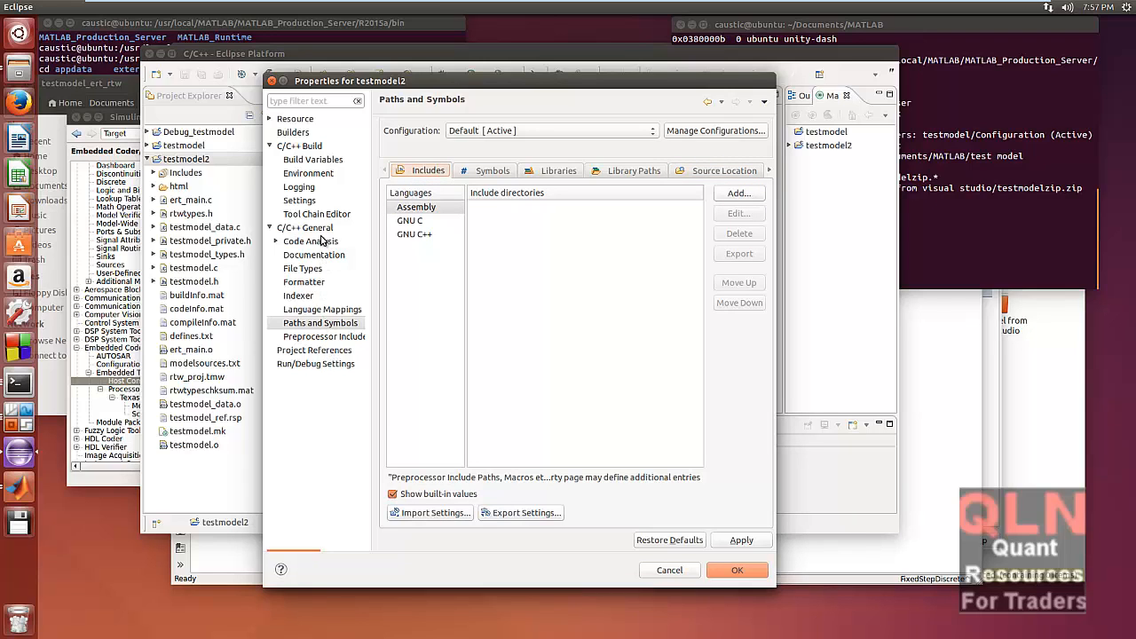
mouse_move(316, 282)
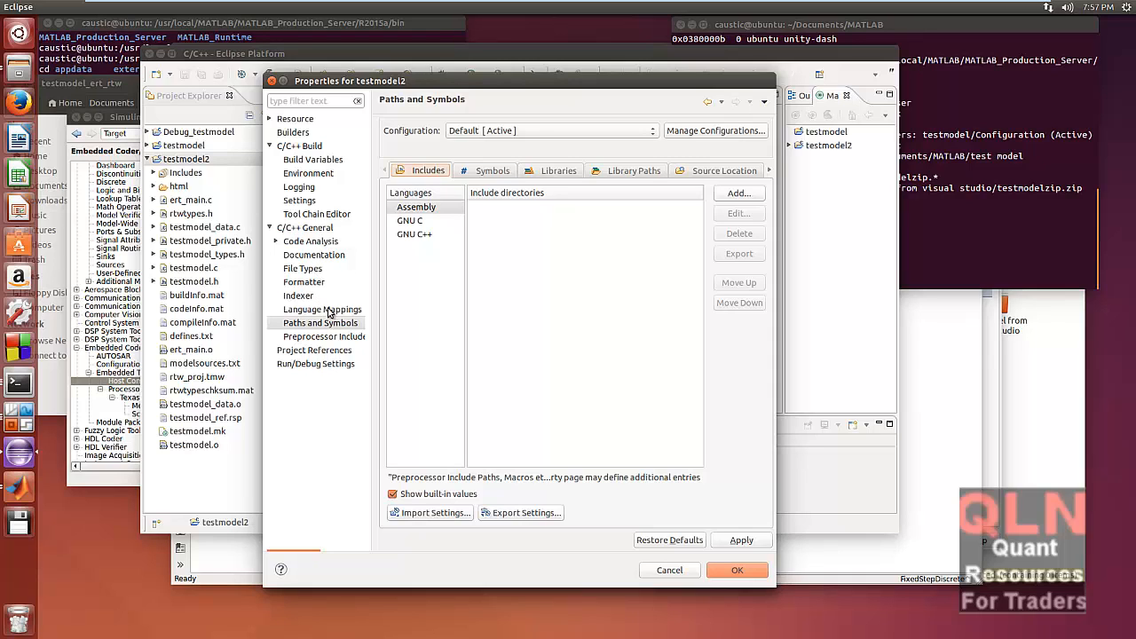
Step: Check Language Mappings and GNU C includes, then show the Project References page
left_click(323, 308)
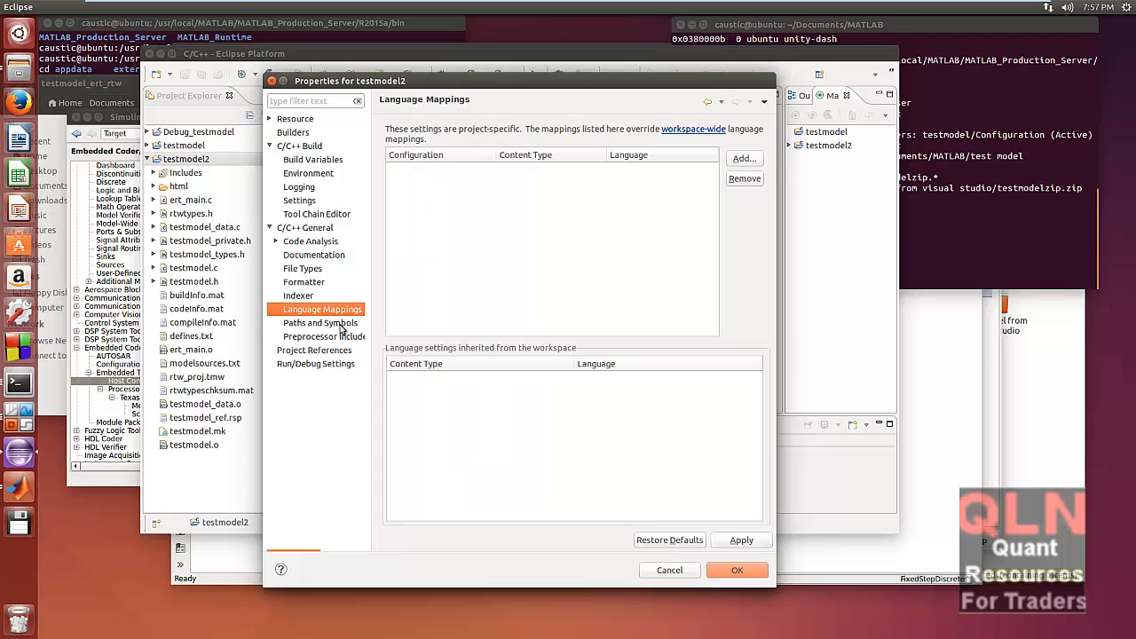
left_click(316, 323)
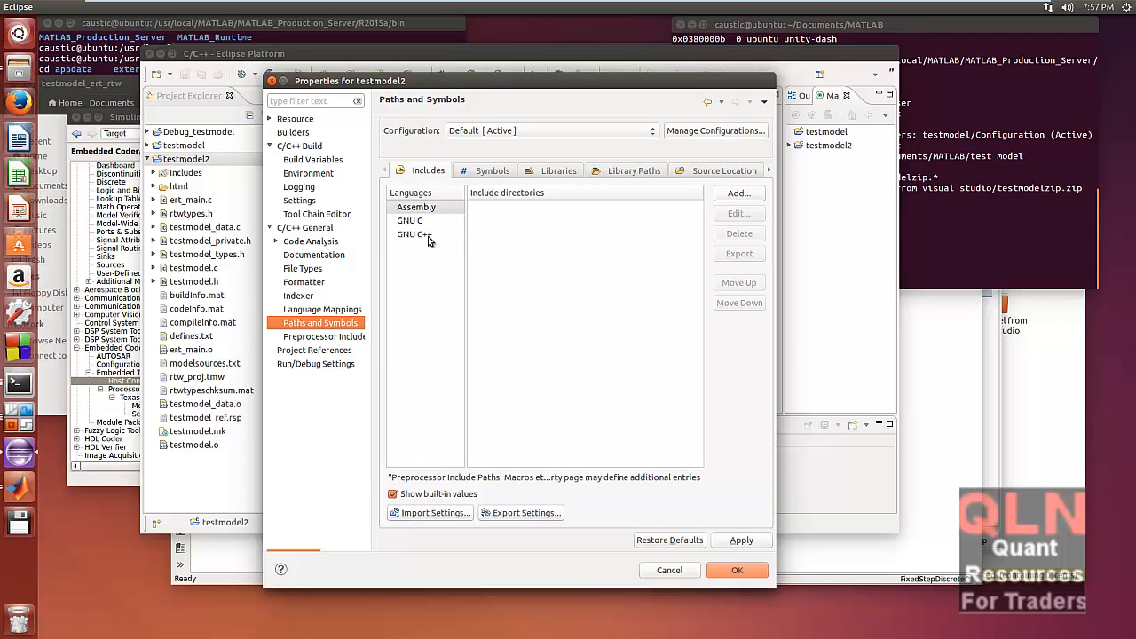
left_click(408, 220)
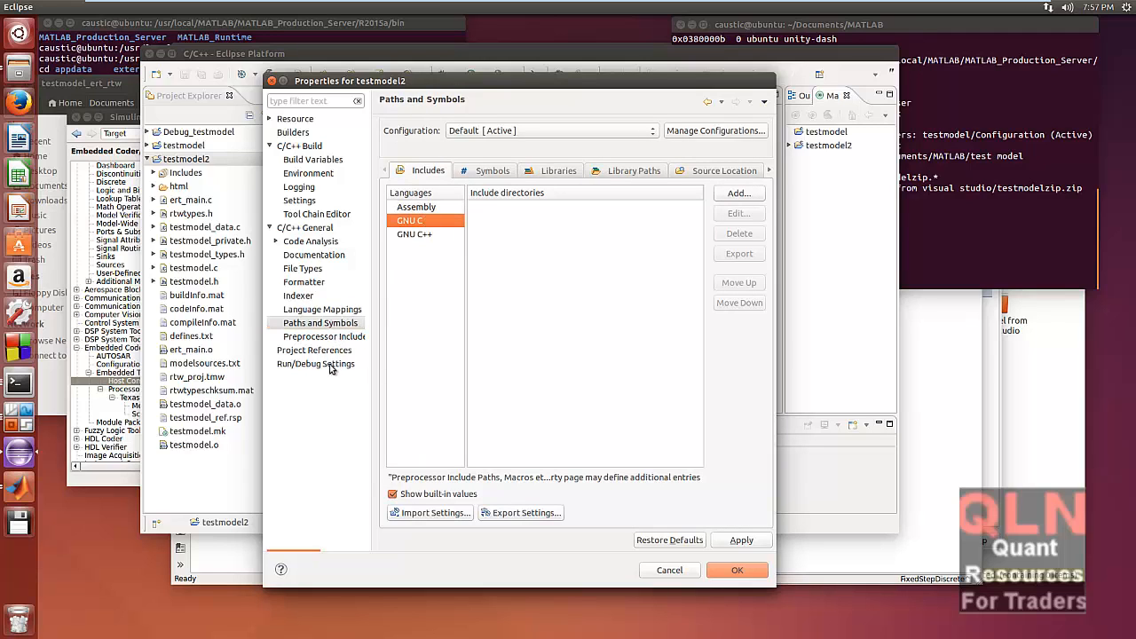
left_click(314, 350)
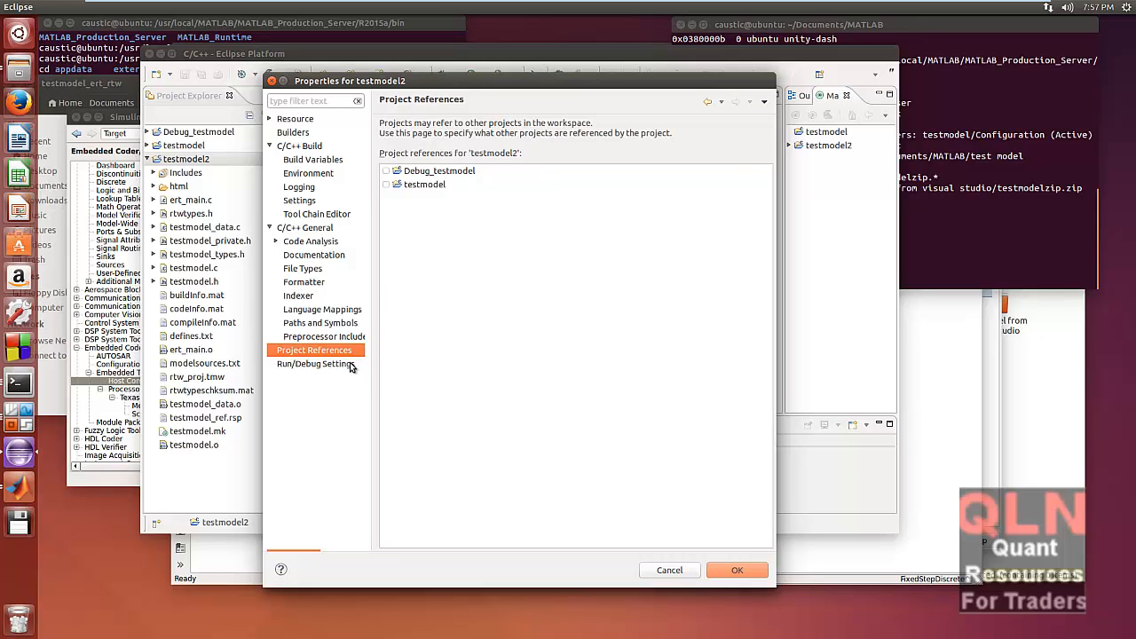
Step: In Run/Debug Settings, cancel a new configuration and edit testmodel2 Default instead
left_click(316, 363)
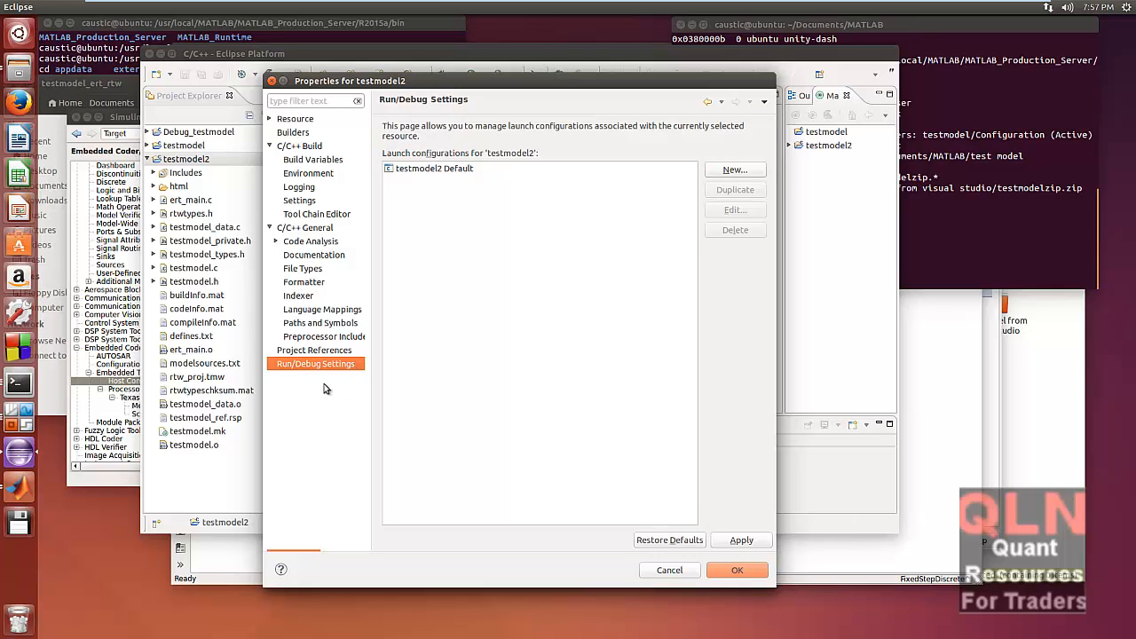
mouse_move(364, 273)
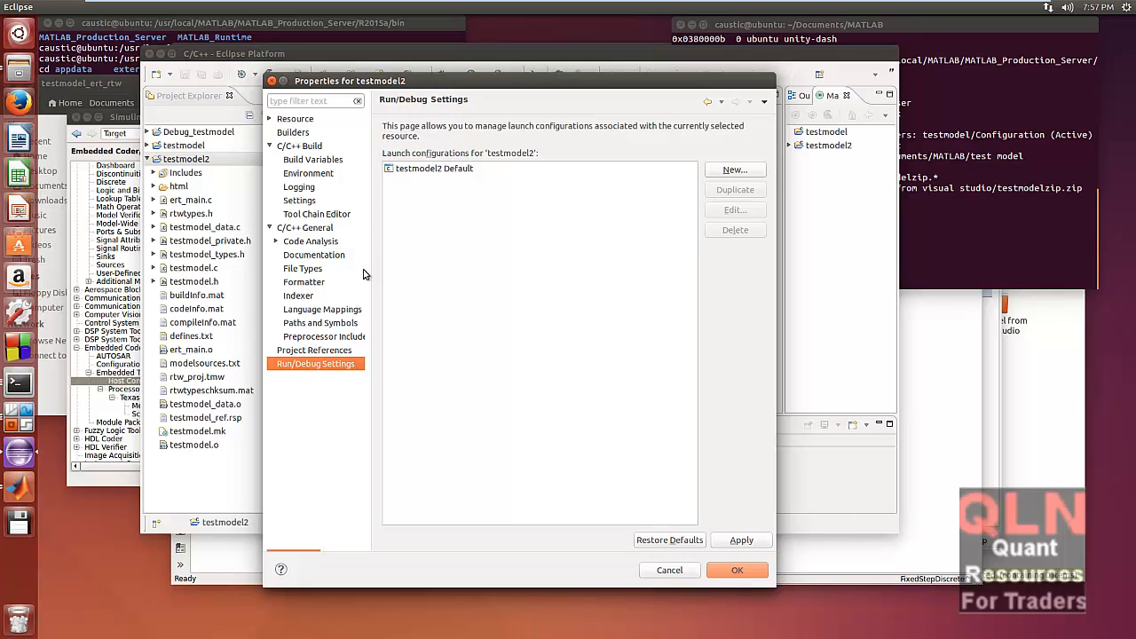
mouse_move(429, 252)
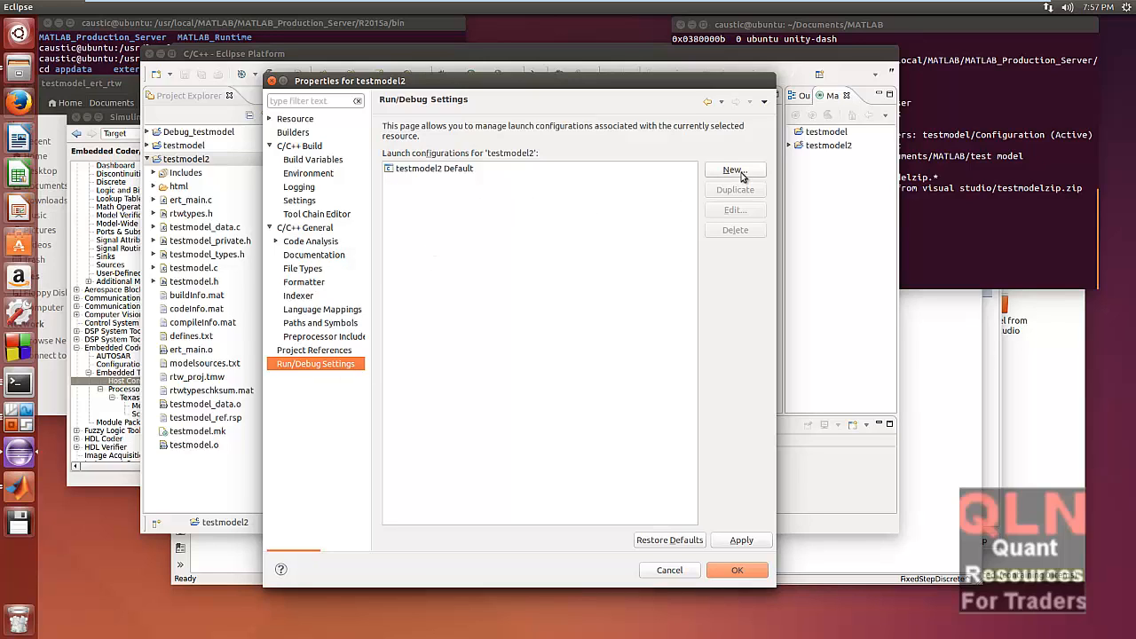
left_click(734, 170)
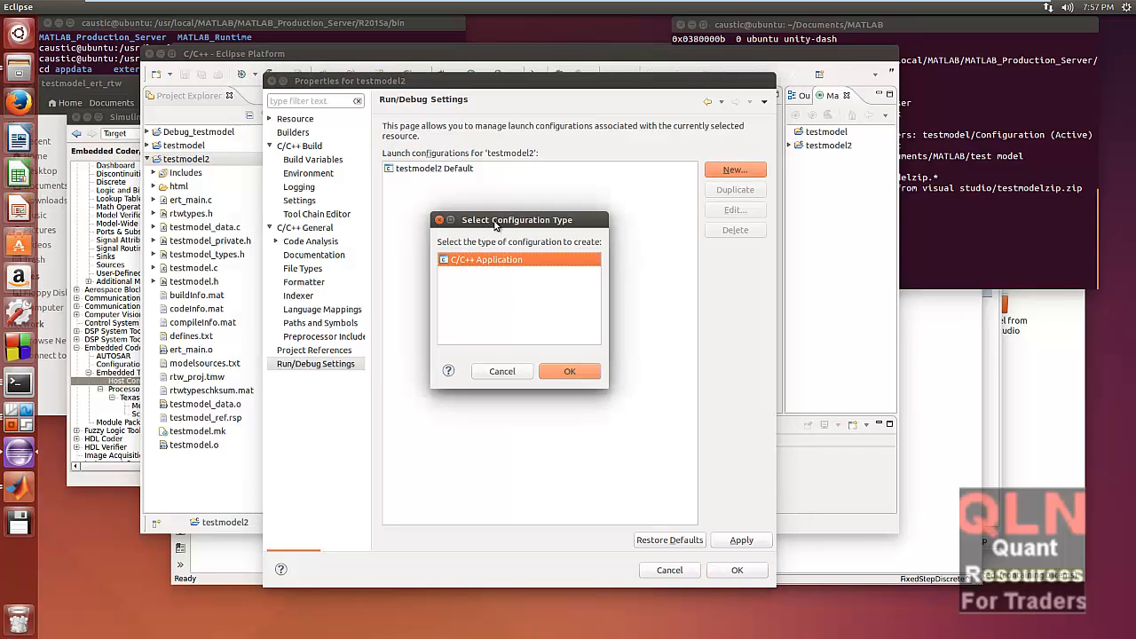
left_click(501, 371)
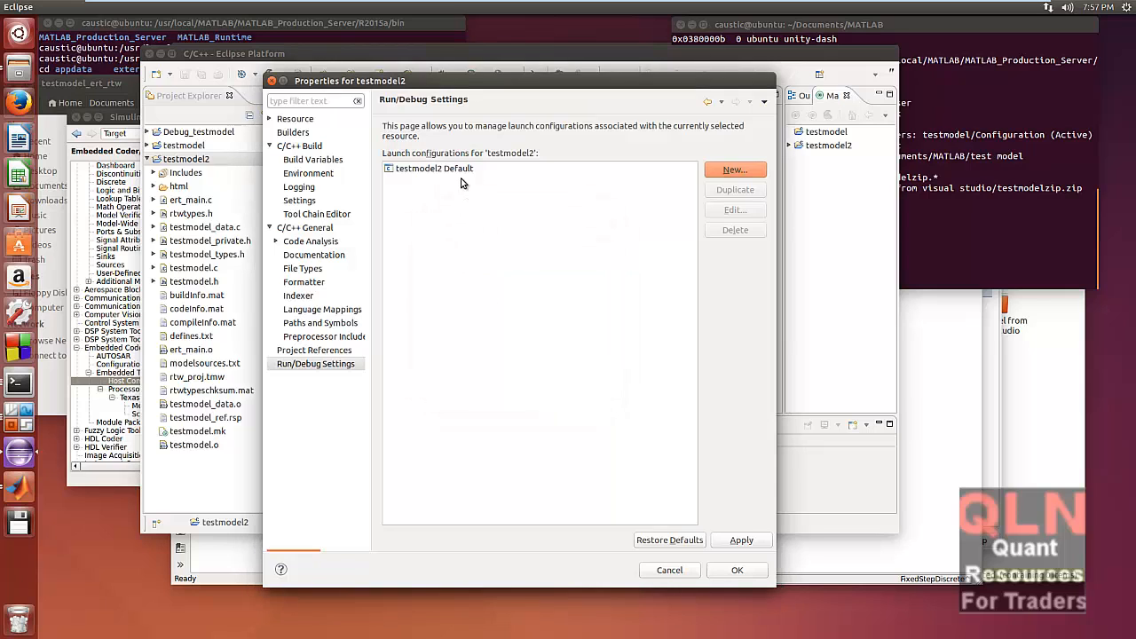
left_click(434, 169)
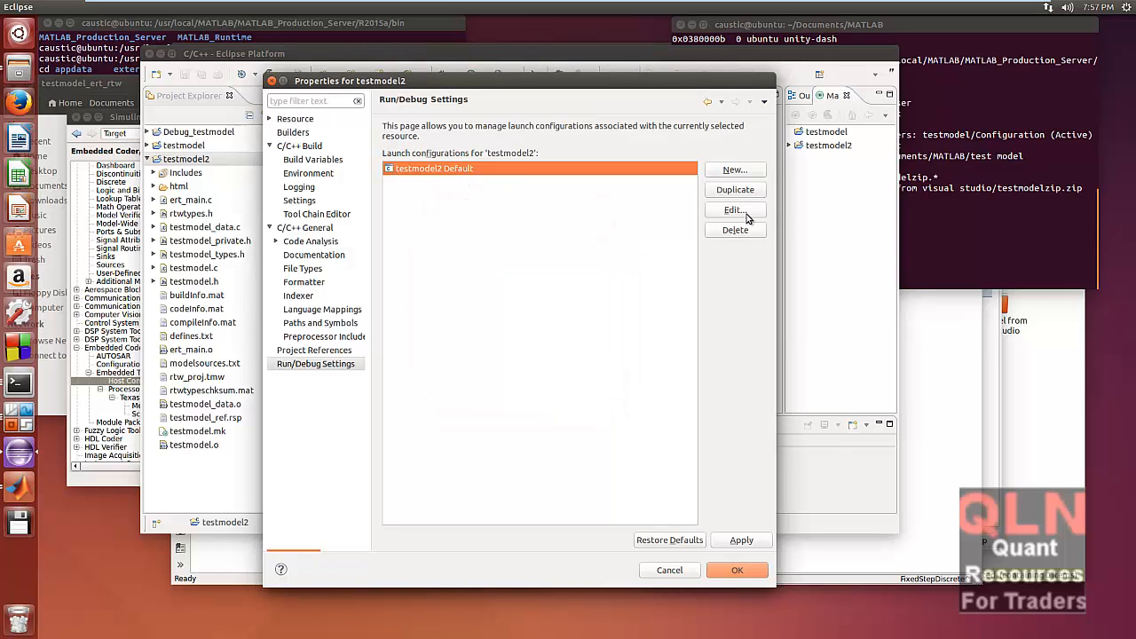
left_click(733, 210)
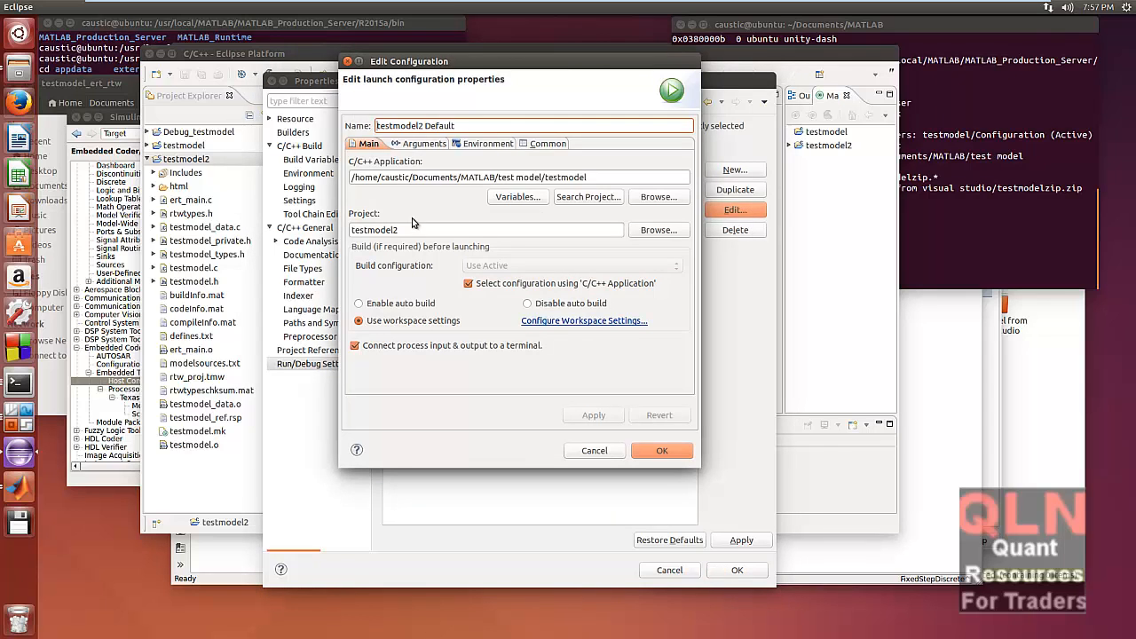
mouse_move(558, 224)
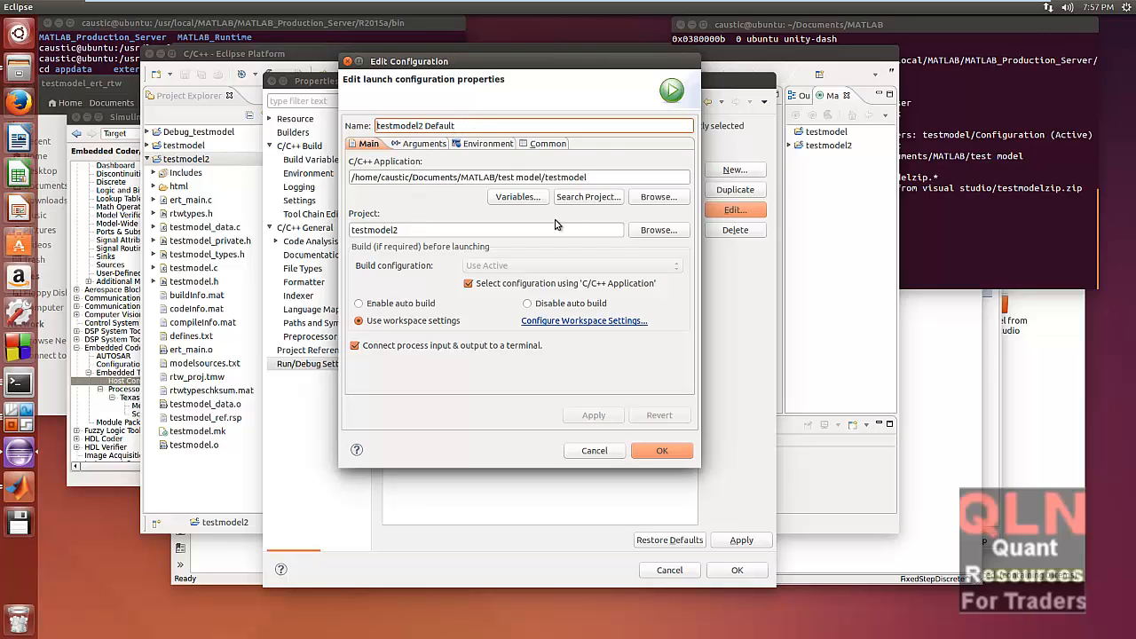
mouse_move(603, 220)
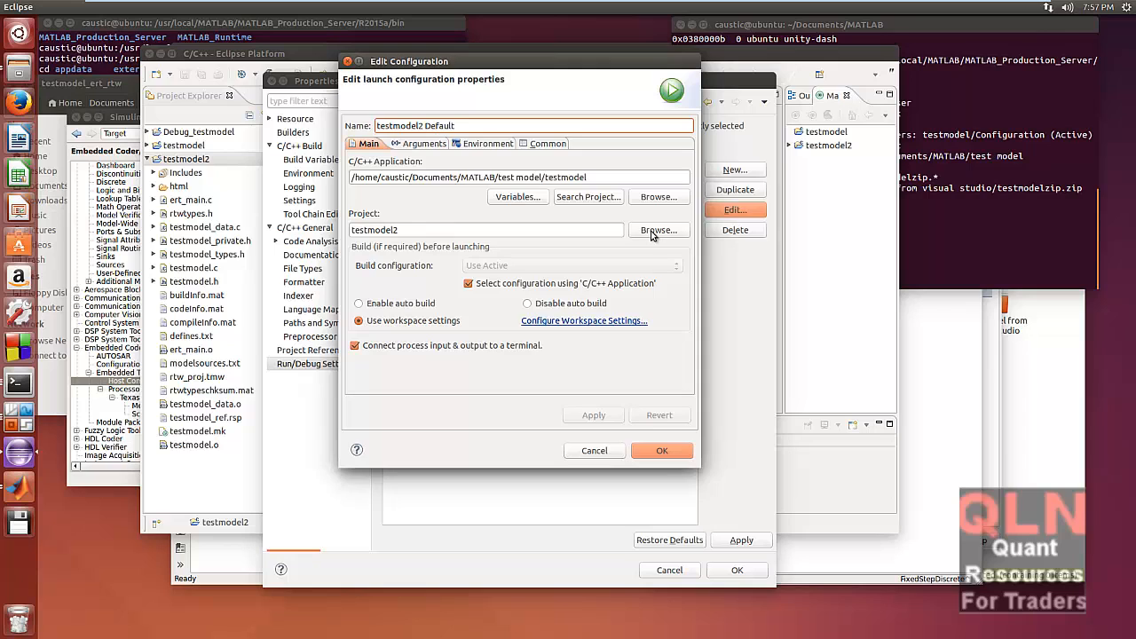
Step: Set the configuration's C/C++ application to the built testmodel executable
left_click(657, 230)
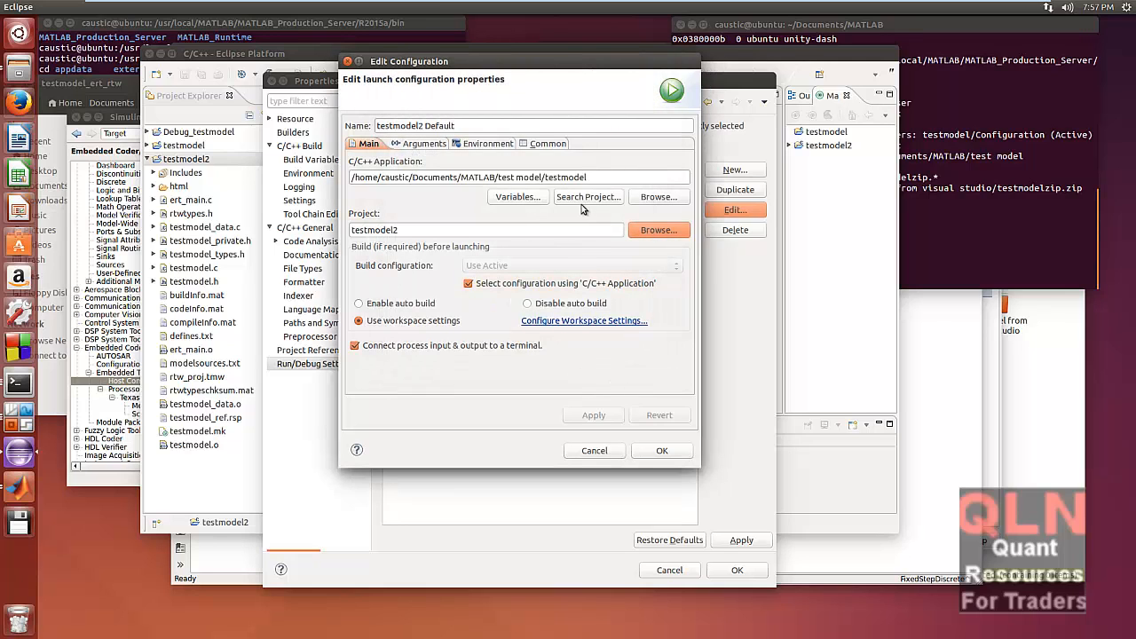
mouse_move(342, 187)
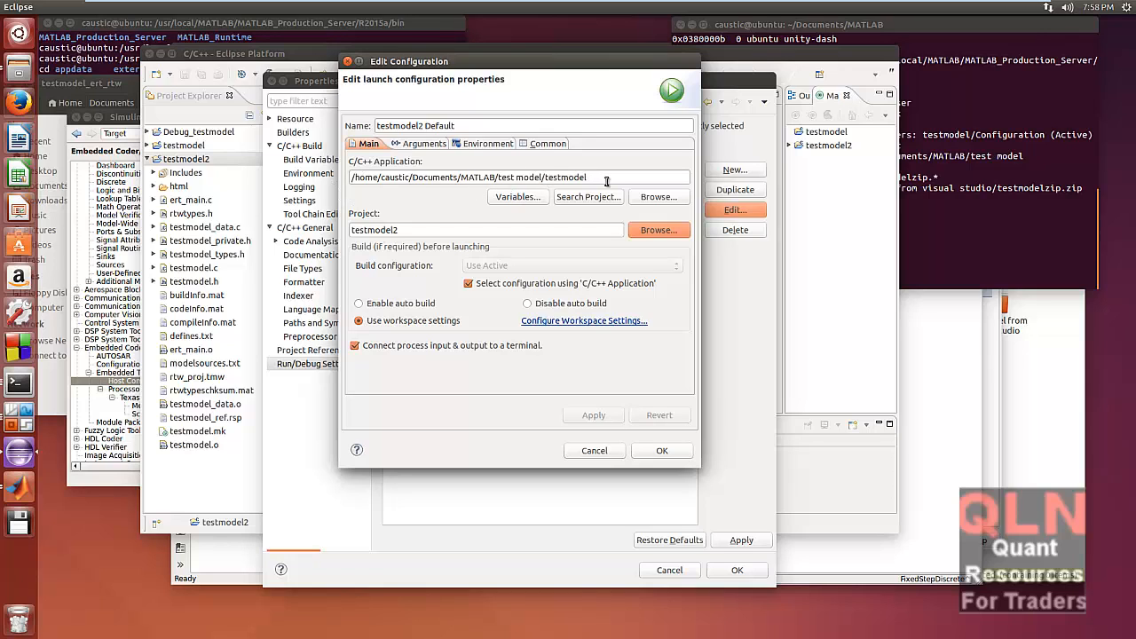
triple_click(486, 178)
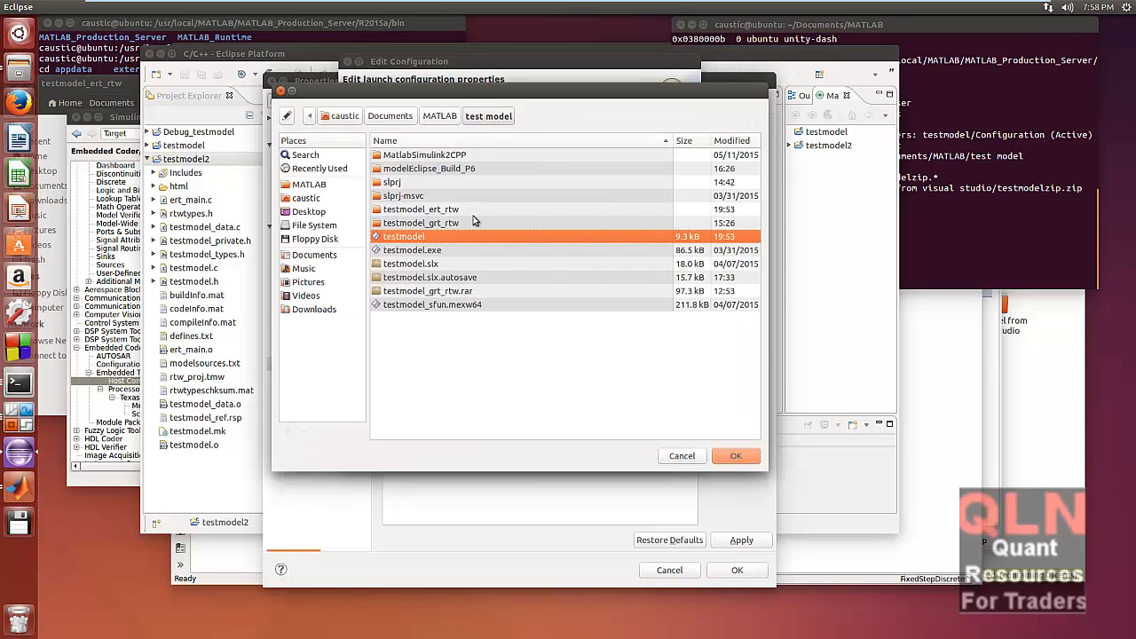
mouse_move(410, 236)
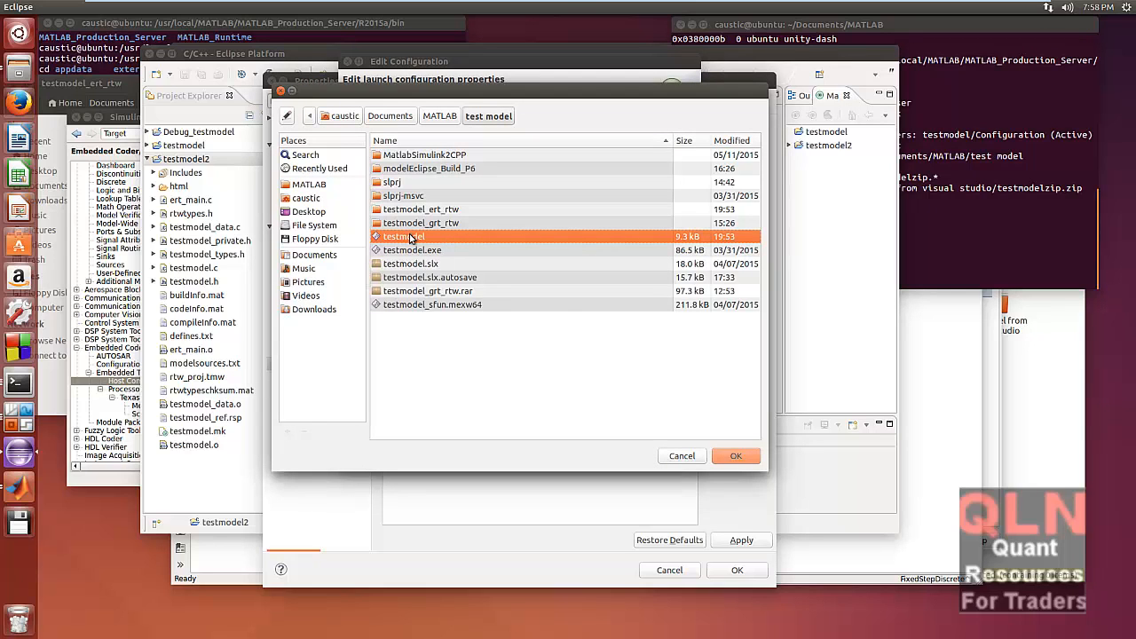
mouse_move(387, 270)
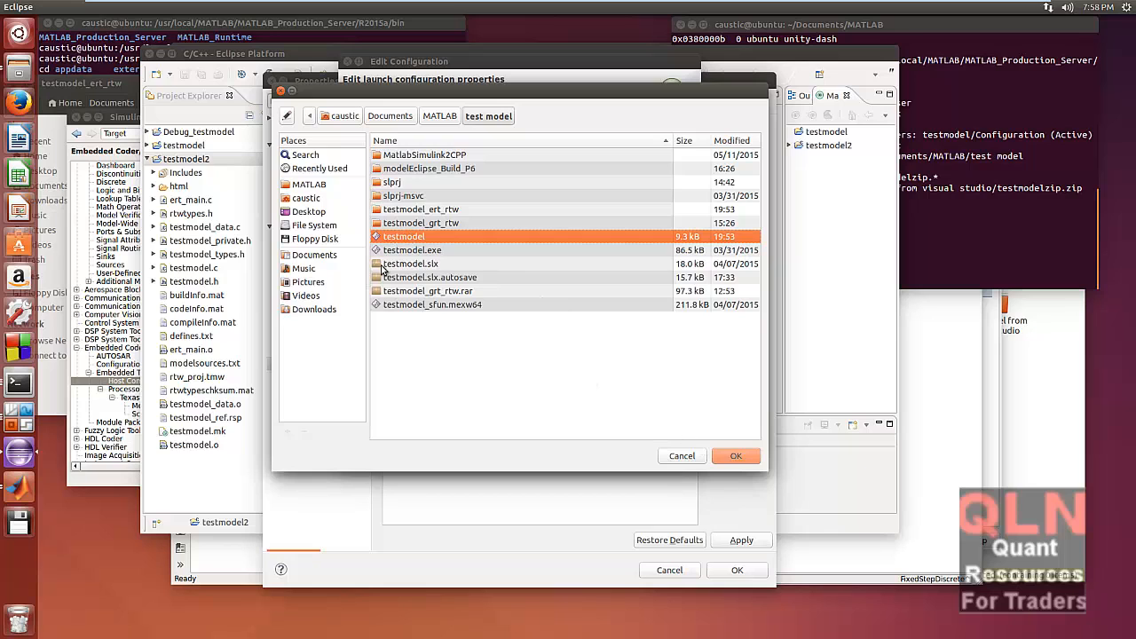
left_click(735, 454)
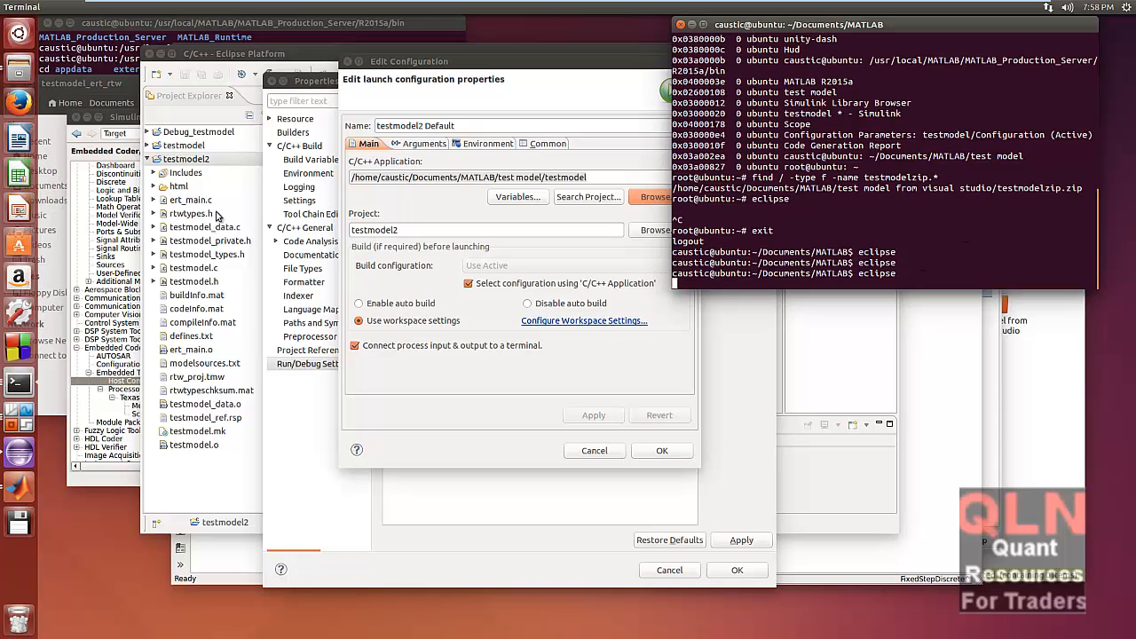
Step: In the terminal, list the model folder with ls -l and try changing into the testmodel directories
right_click(192, 222)
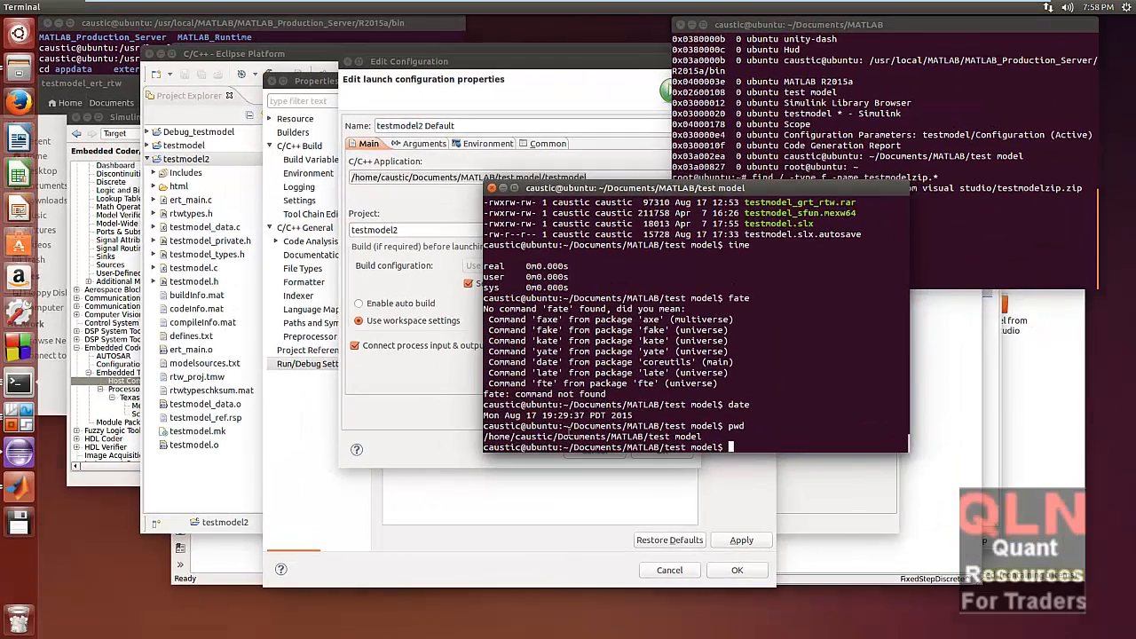
mouse_move(586, 465)
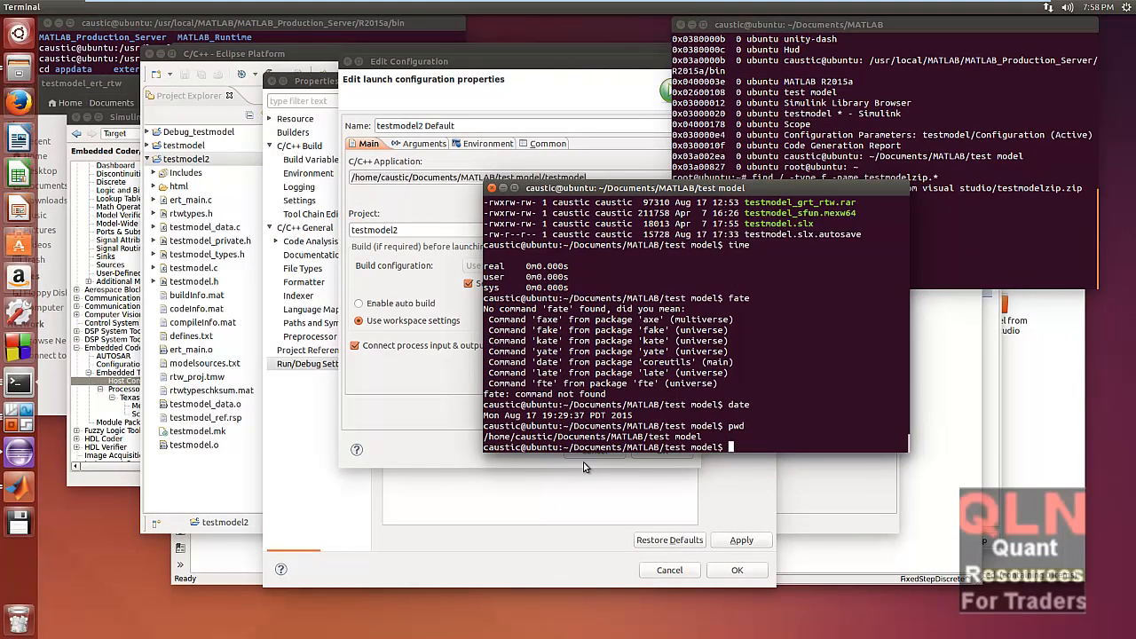
type("ls")
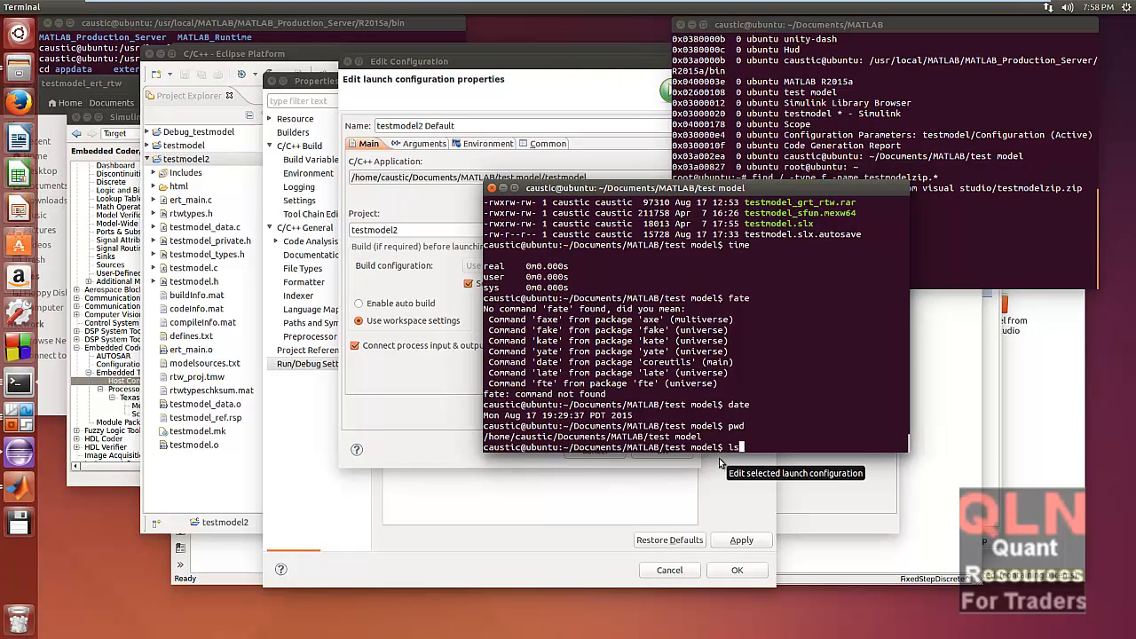
type("ls -l")
type("./testmodel")
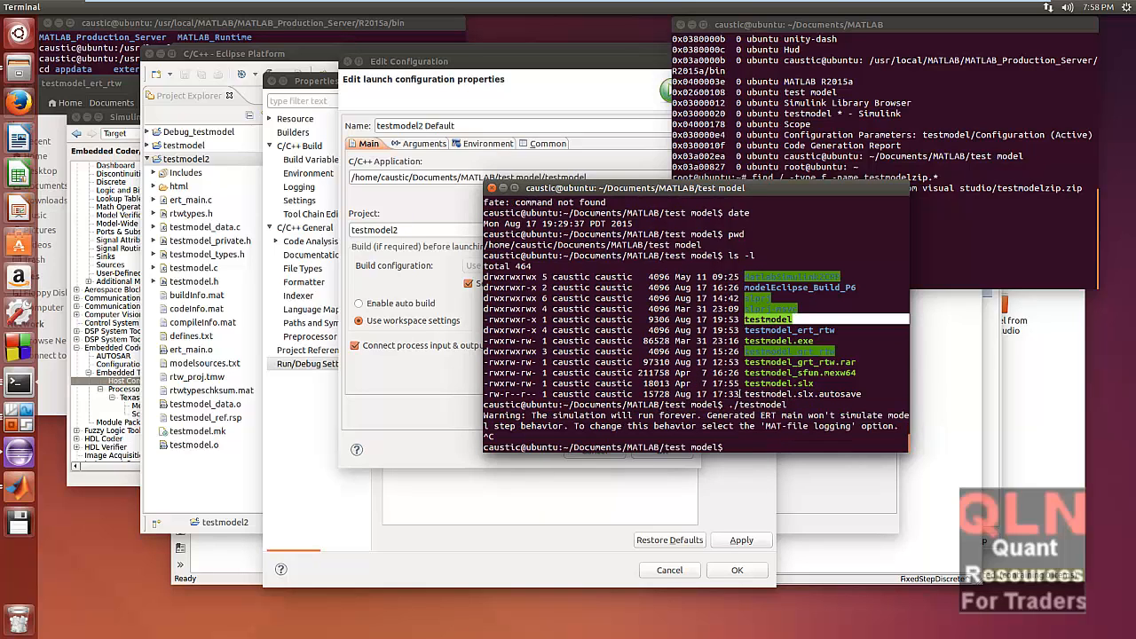
type("cd testmodel")
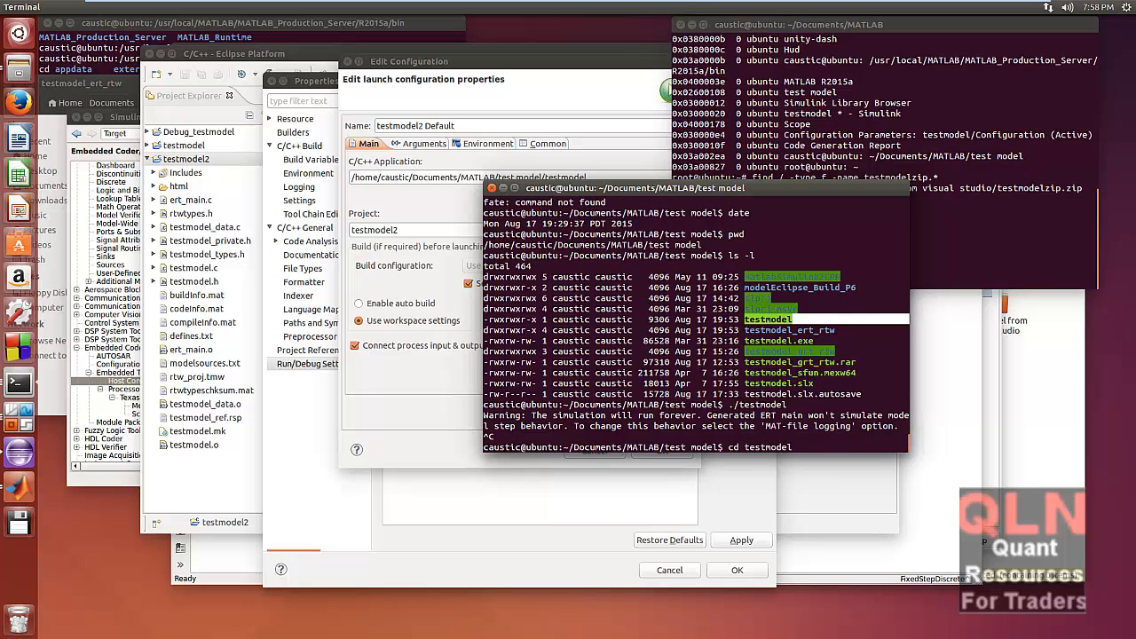
key("Return")
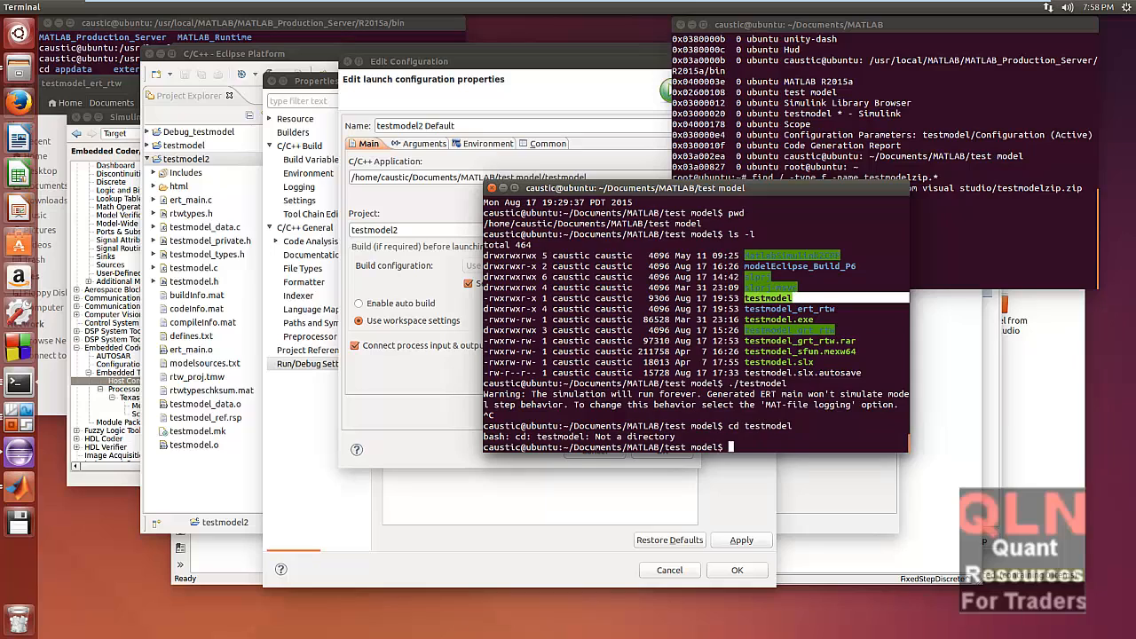
type("cd test")
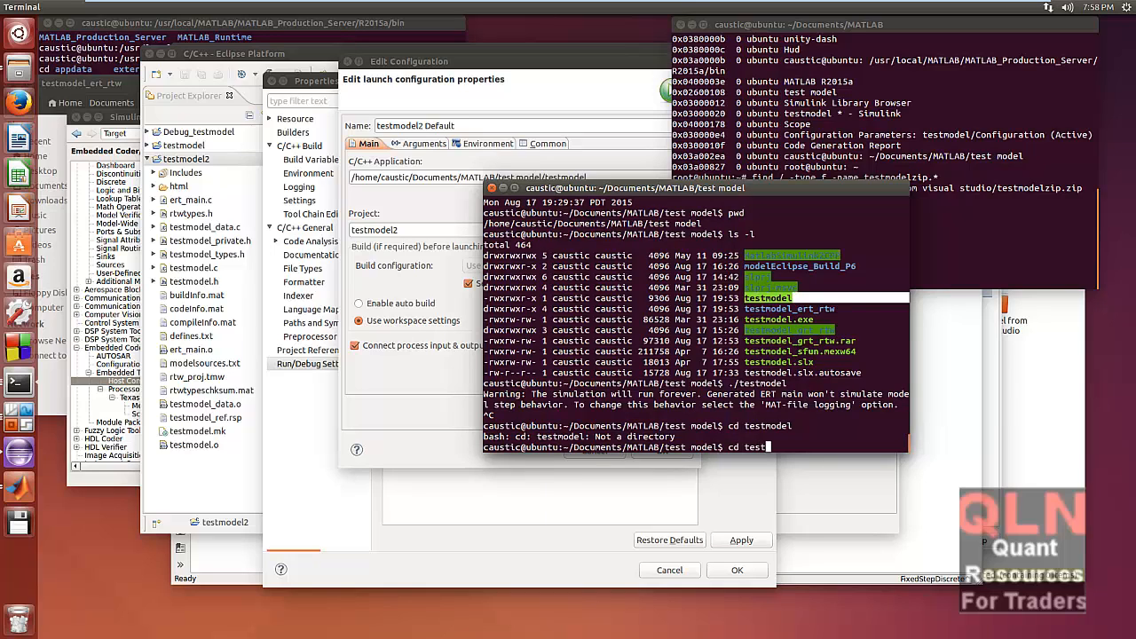
type("model_e")
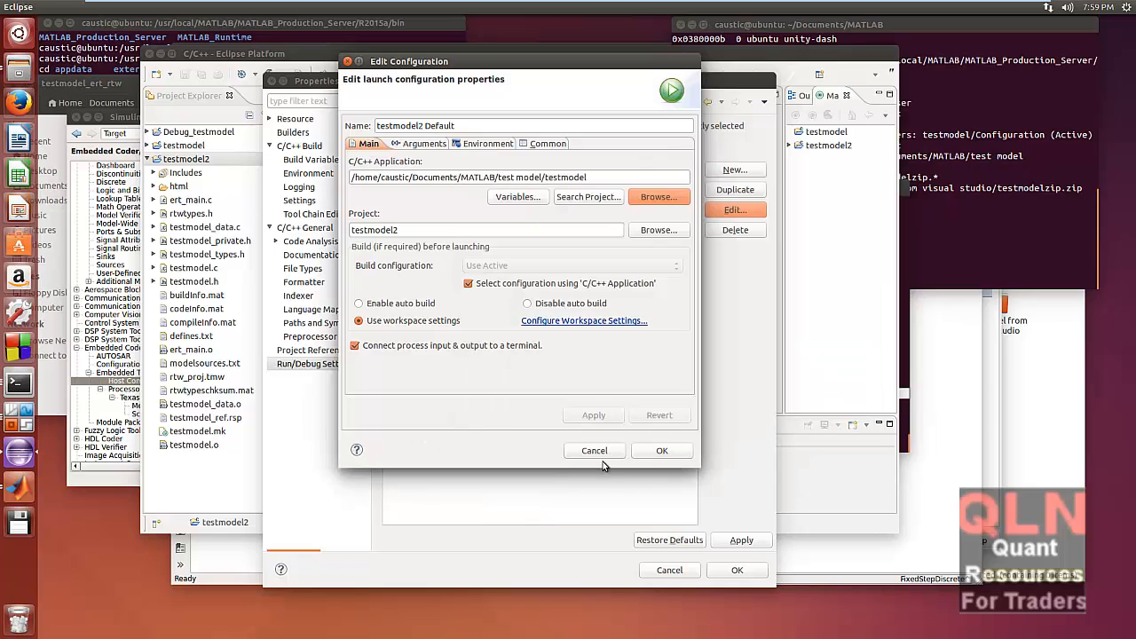
Step: Cancel the configuration and properties dialogs, then build the testmodel2 project
left_click(593, 451)
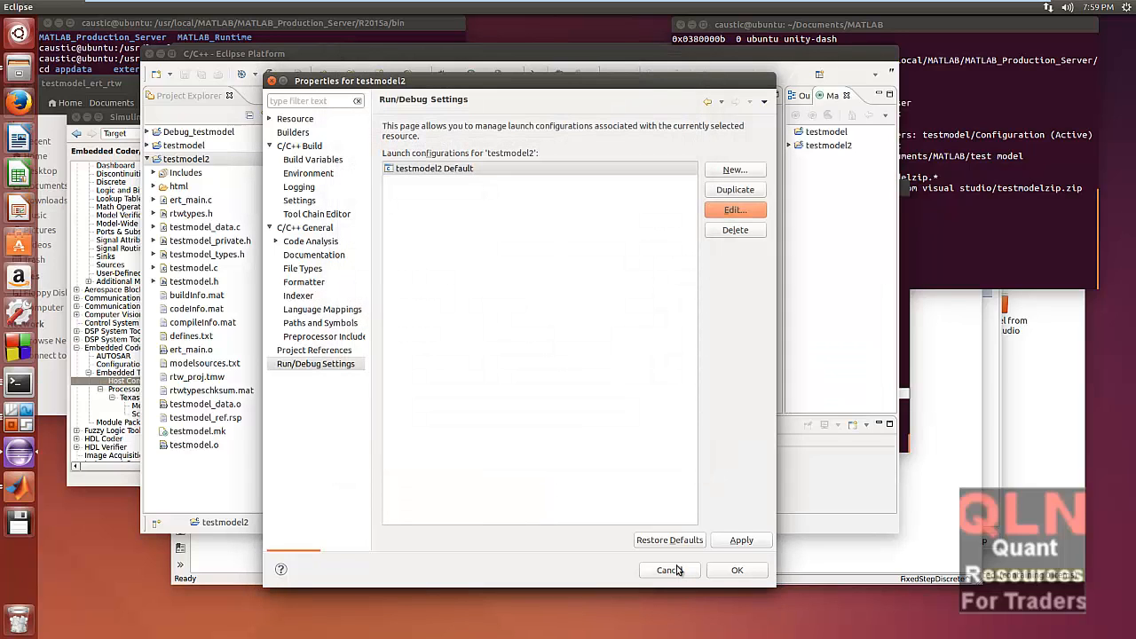
left_click(664, 570)
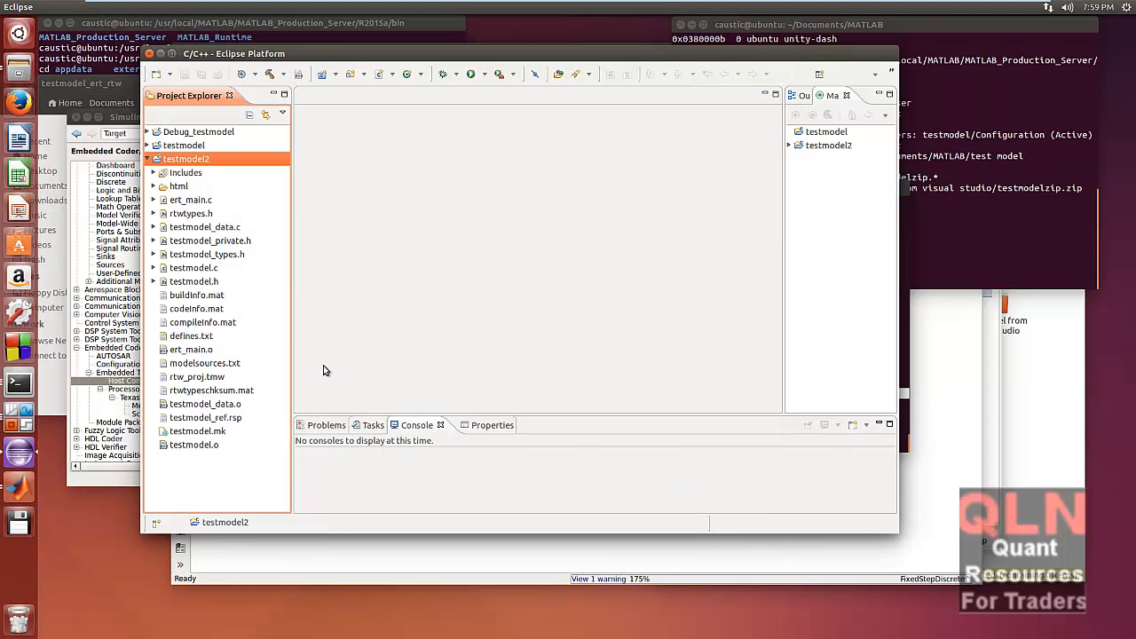
right_click(186, 158)
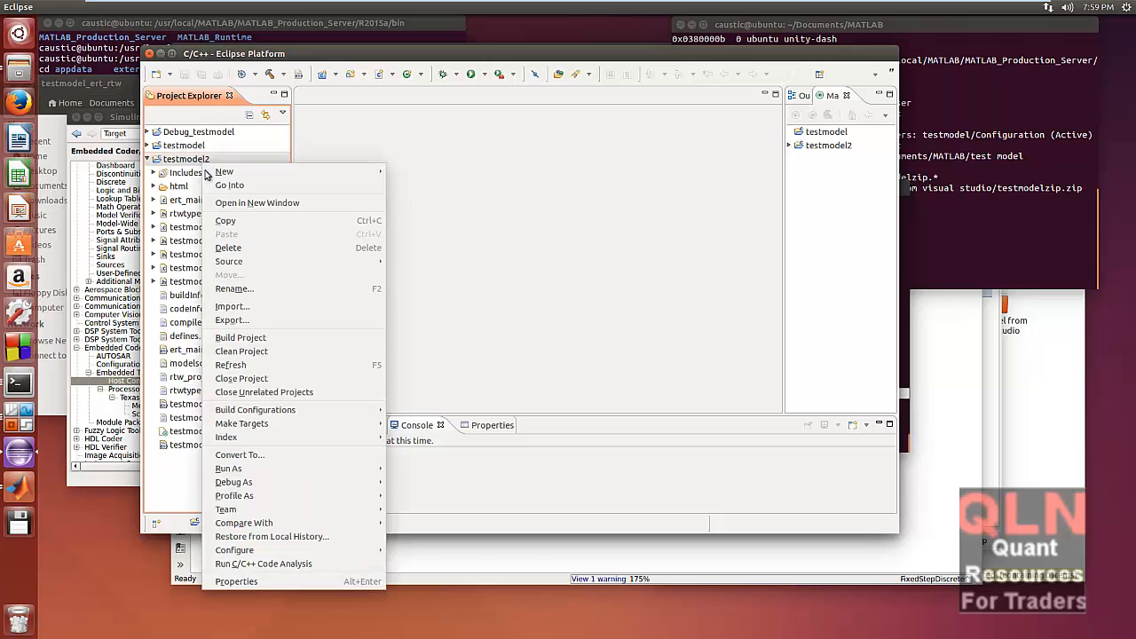
mouse_move(240, 338)
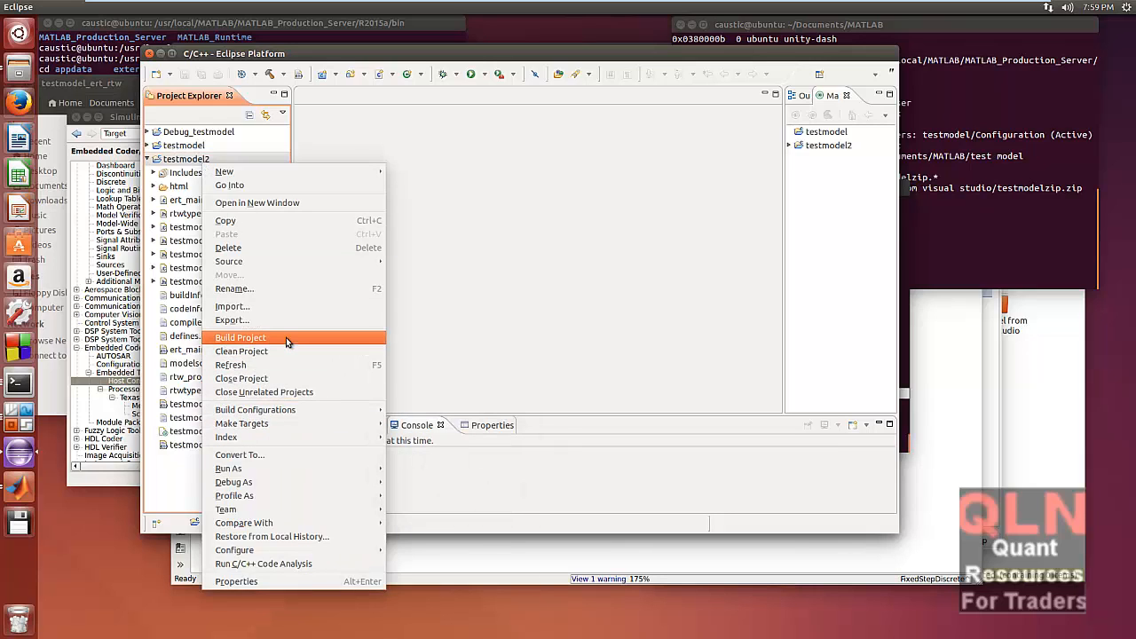
left_click(240, 337)
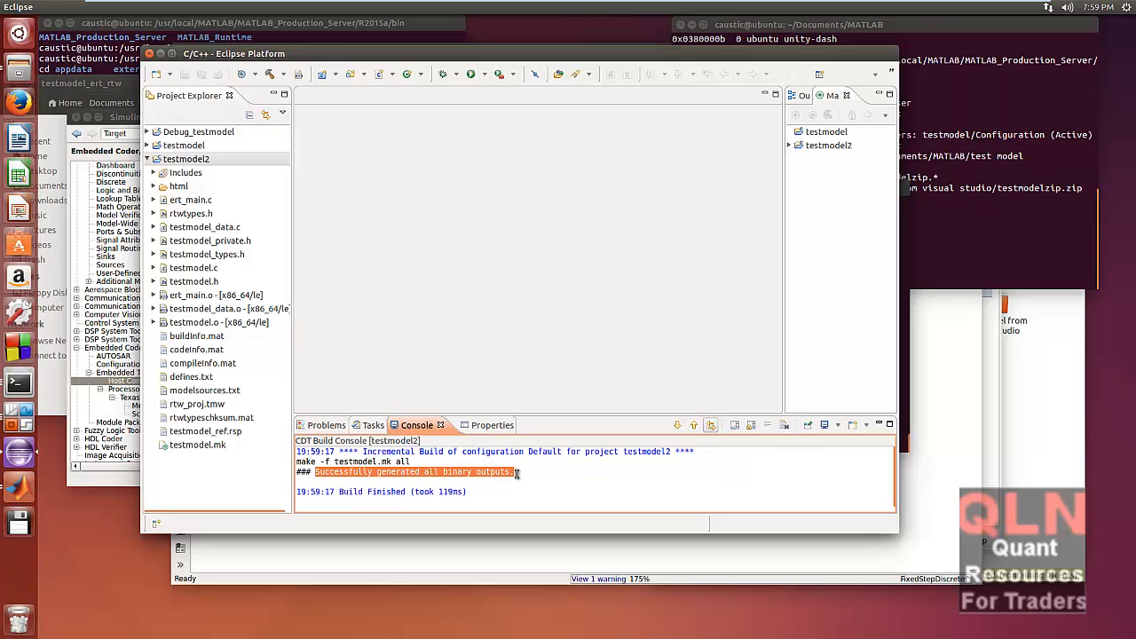
mouse_move(209, 171)
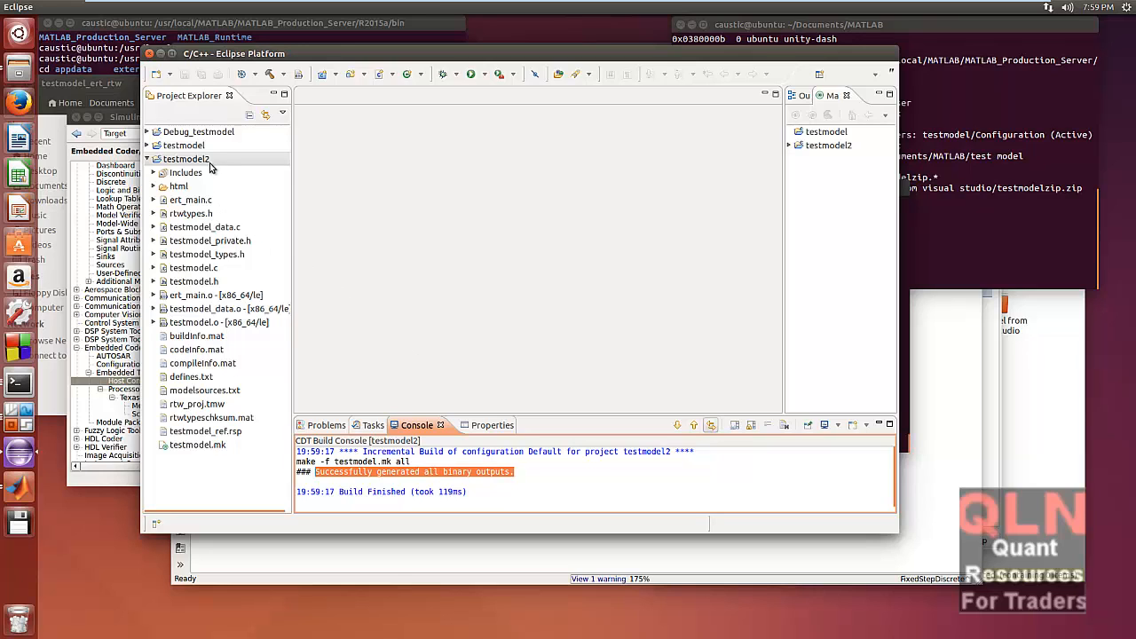
Step: Clean testmodel2's derived files and rebuild it so the testmodel executable is recreated
right_click(186, 159)
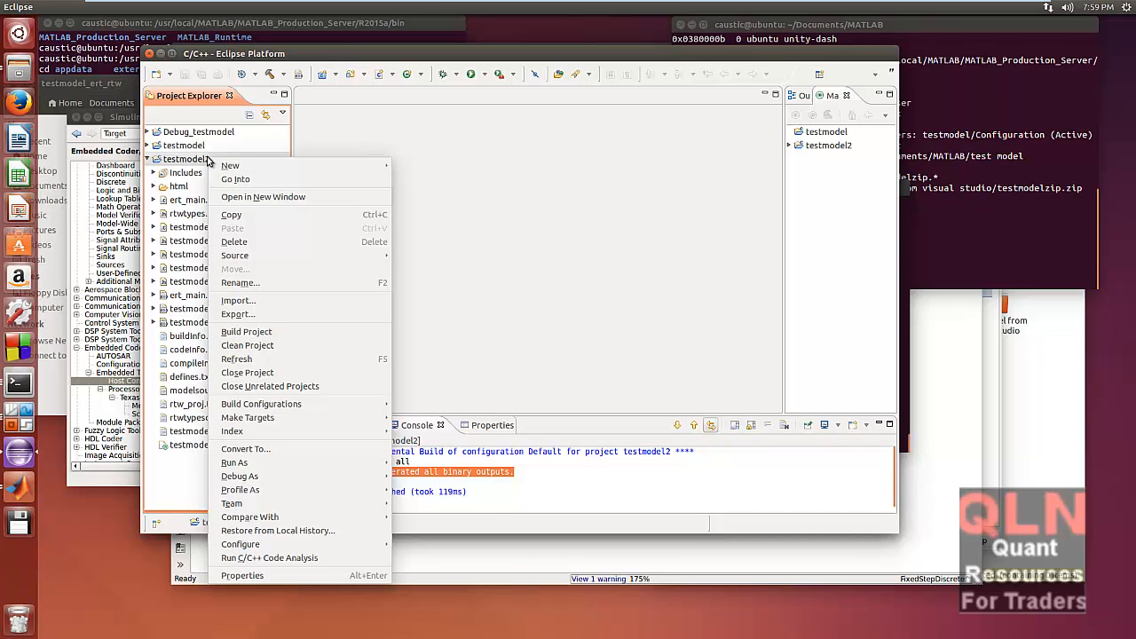
mouse_move(237, 210)
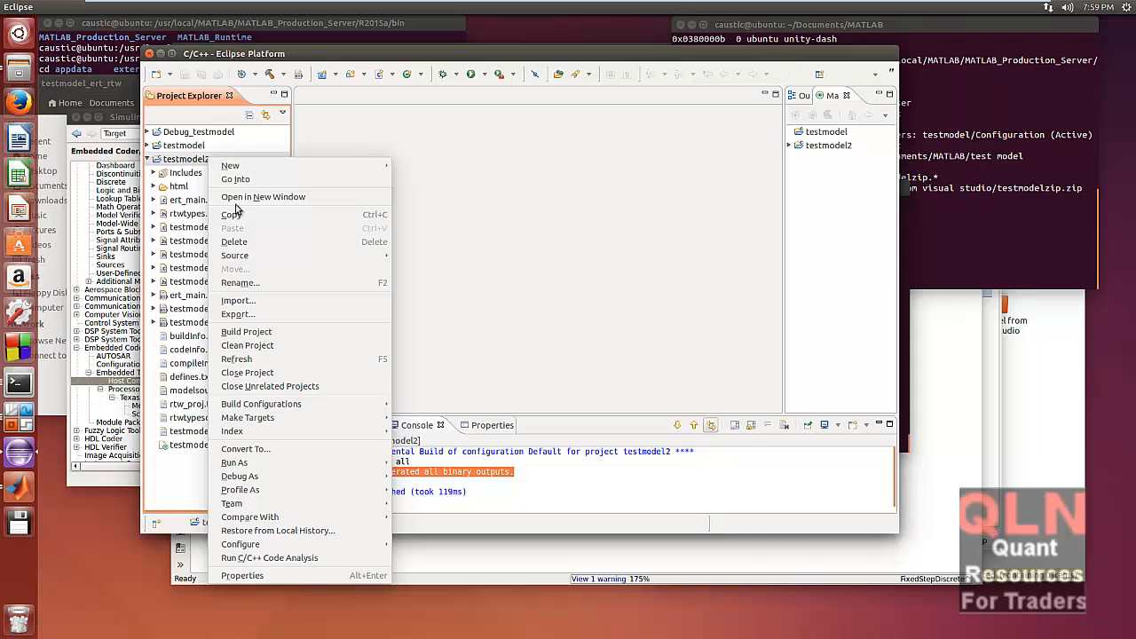
left_click(247, 344)
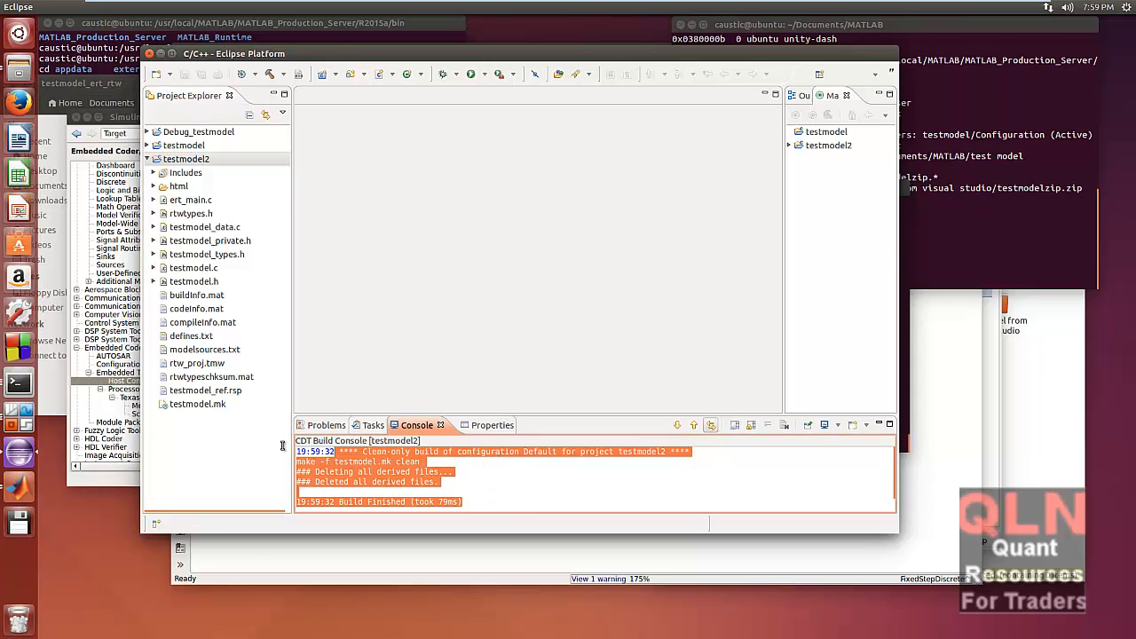
right_click(187, 157)
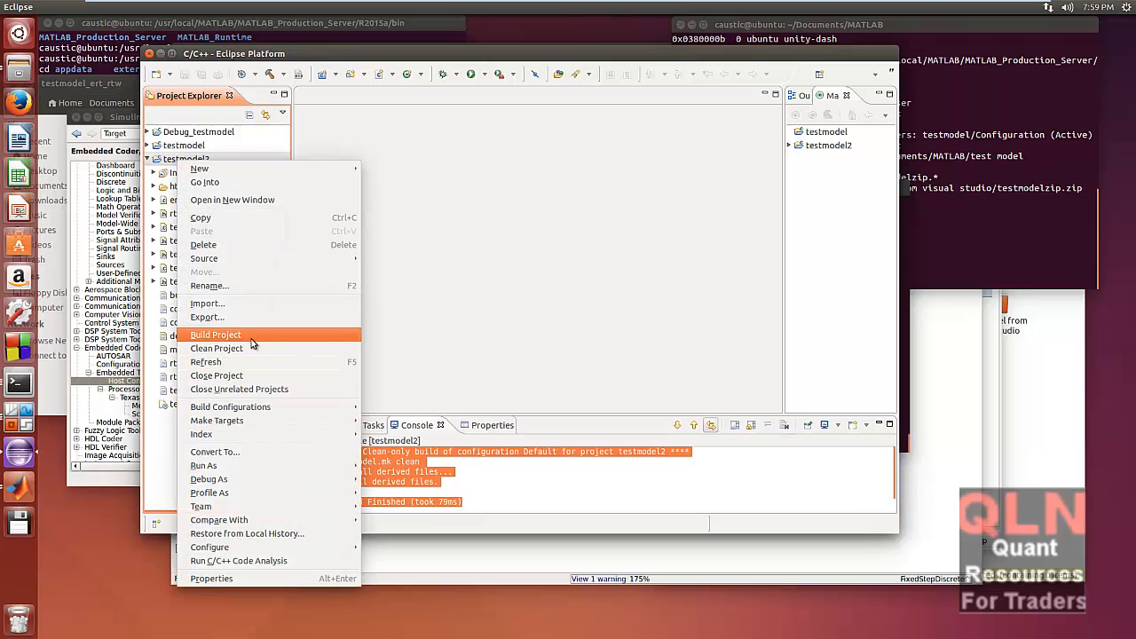
left_click(217, 333)
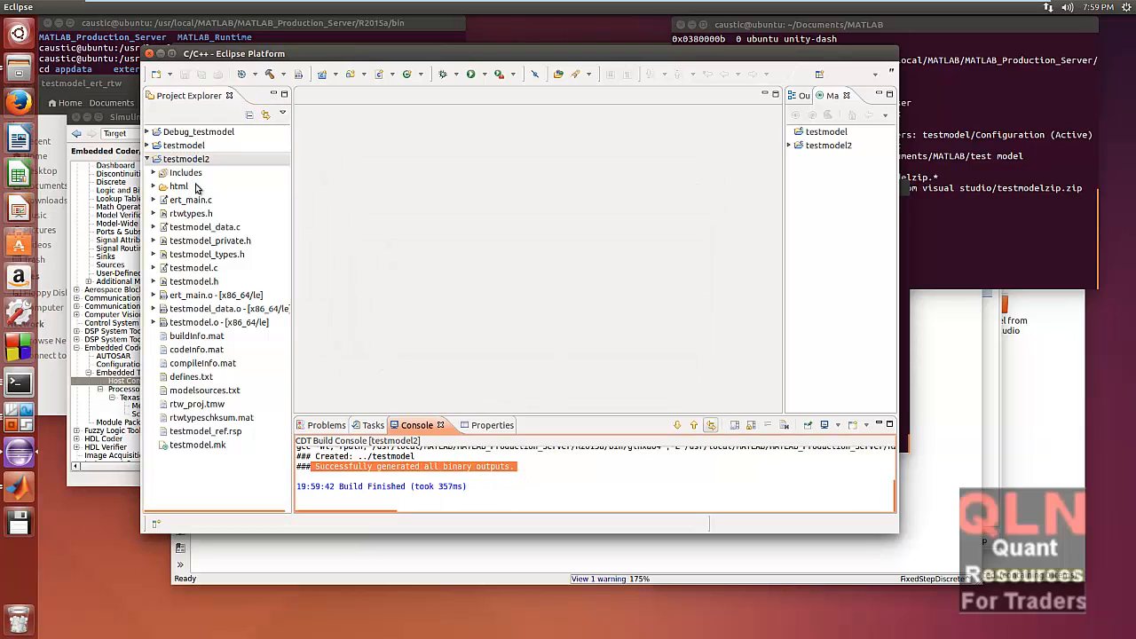
right_click(186, 158)
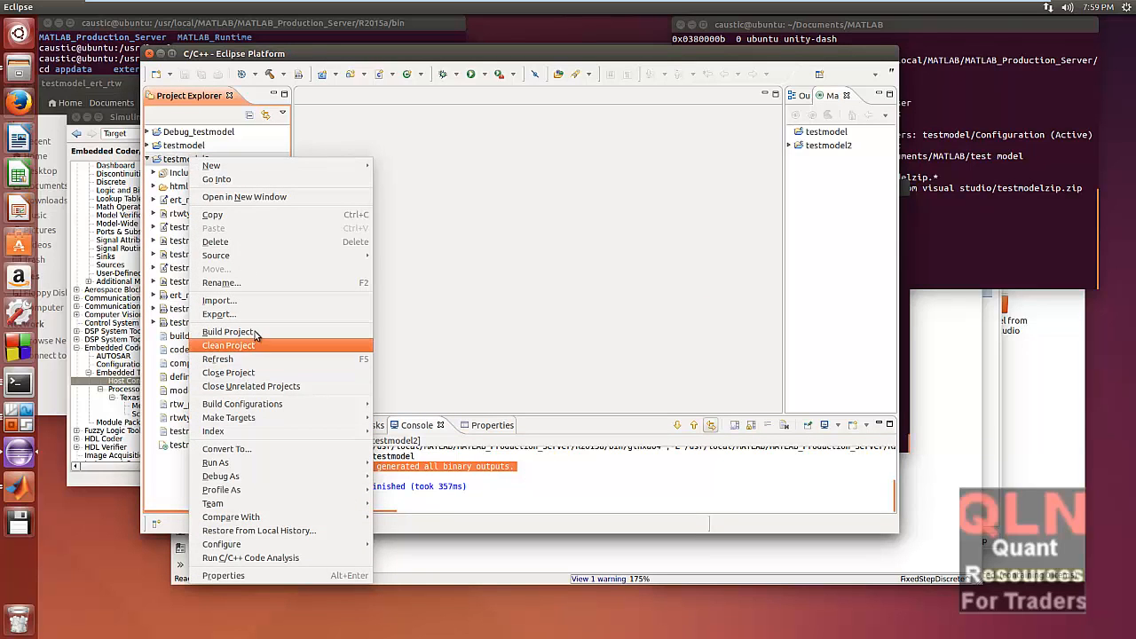
mouse_move(241, 405)
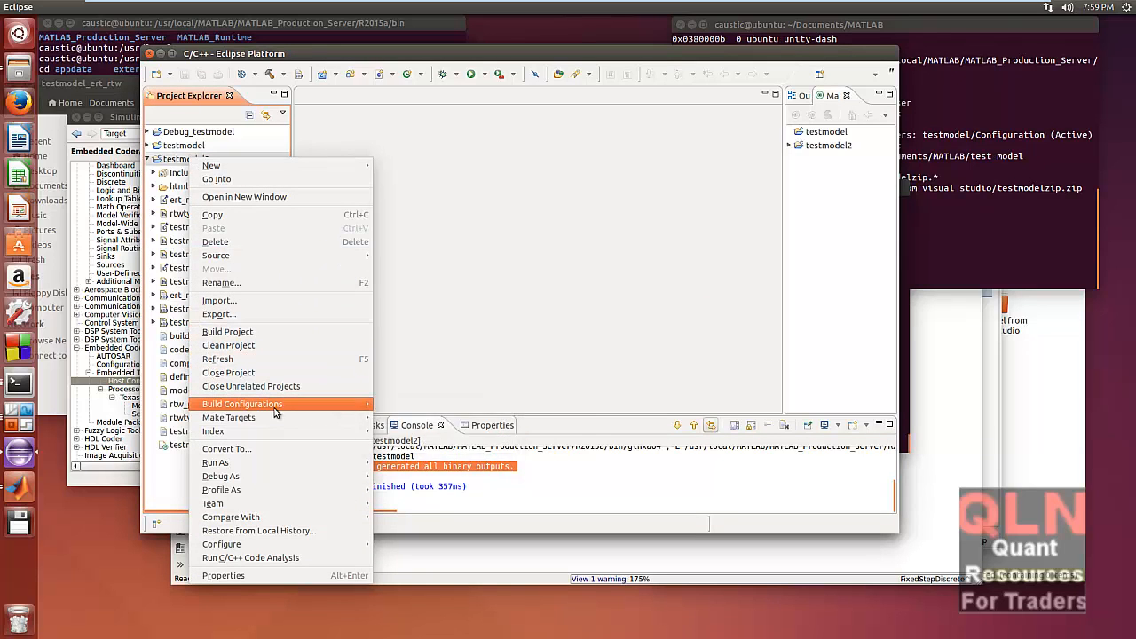
mouse_move(227, 332)
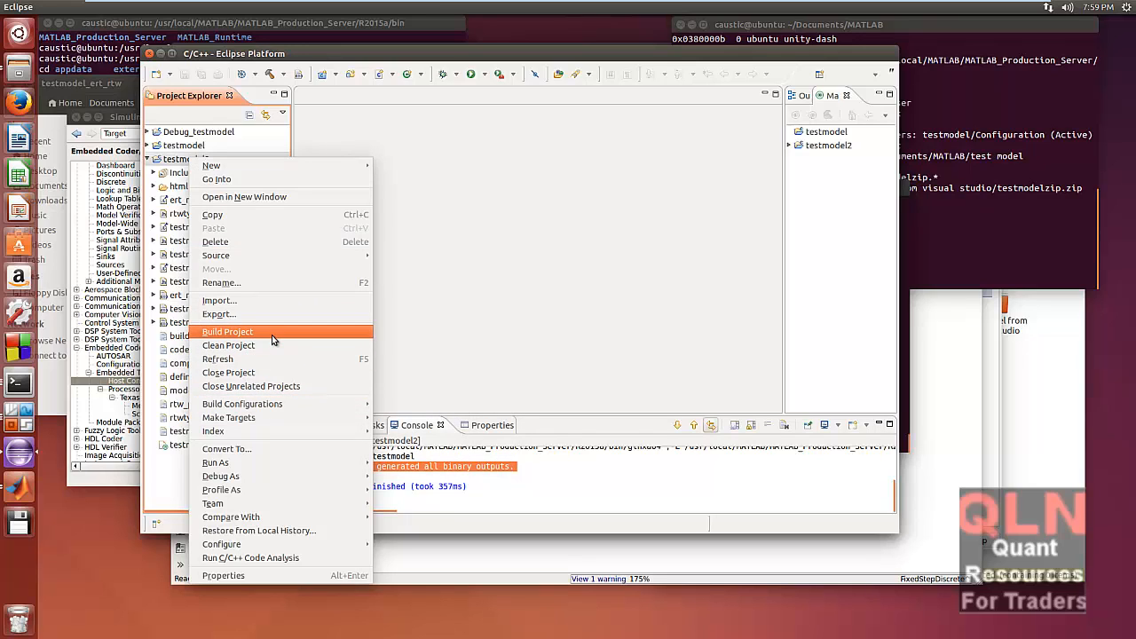
mouse_move(269, 213)
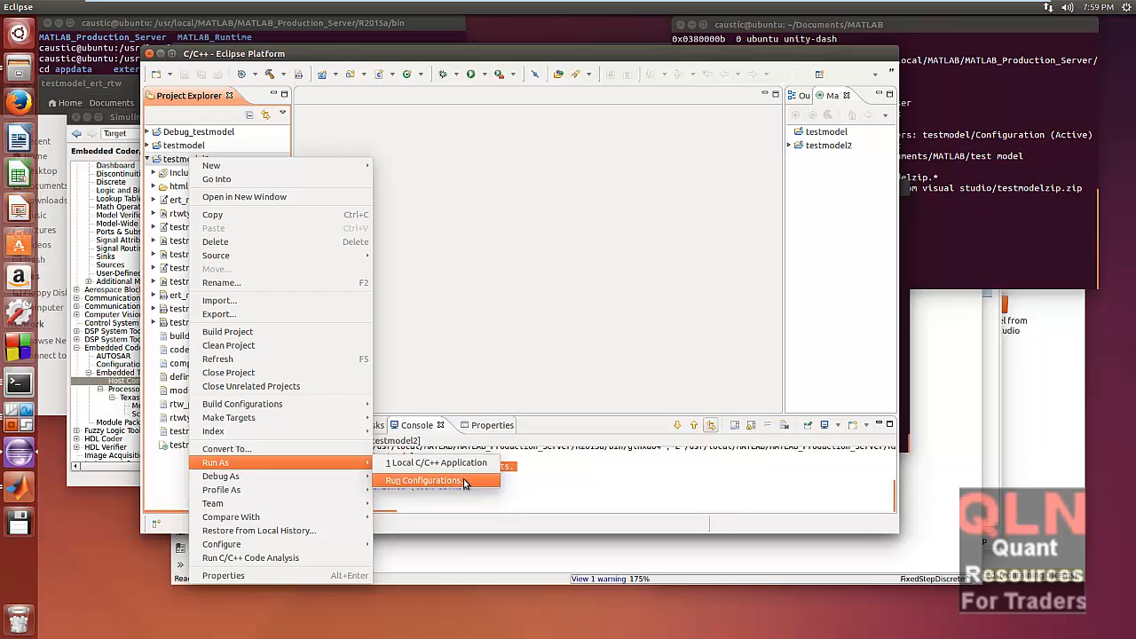
Step: Run the Debug_testmodel configuration from Run Configurations and bring the terminal forward
left_click(421, 479)
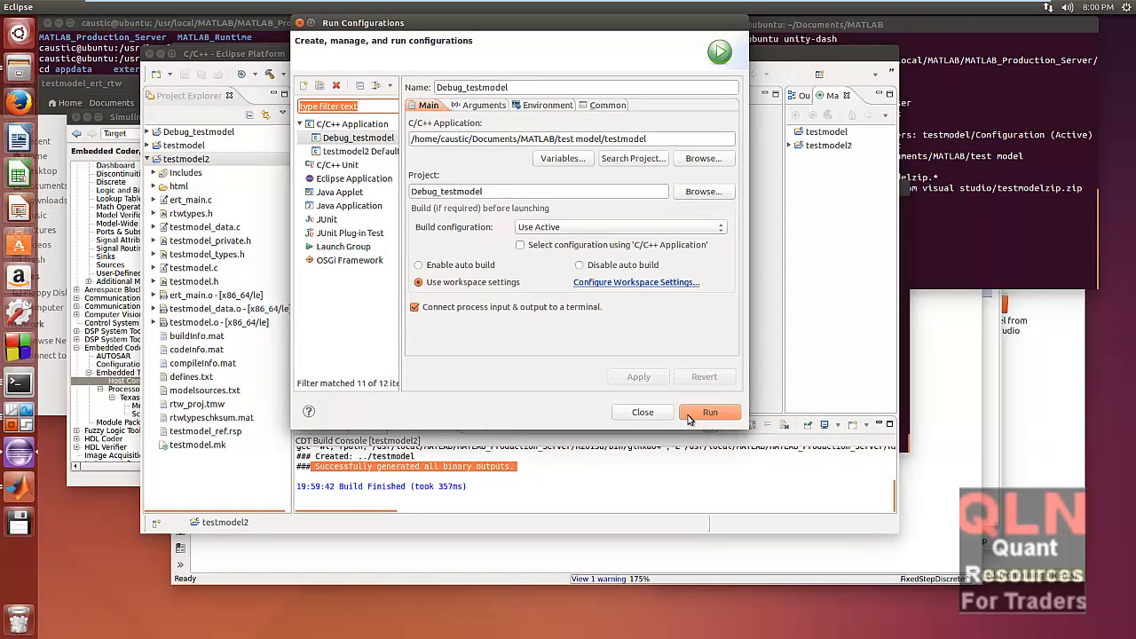
mouse_move(688, 412)
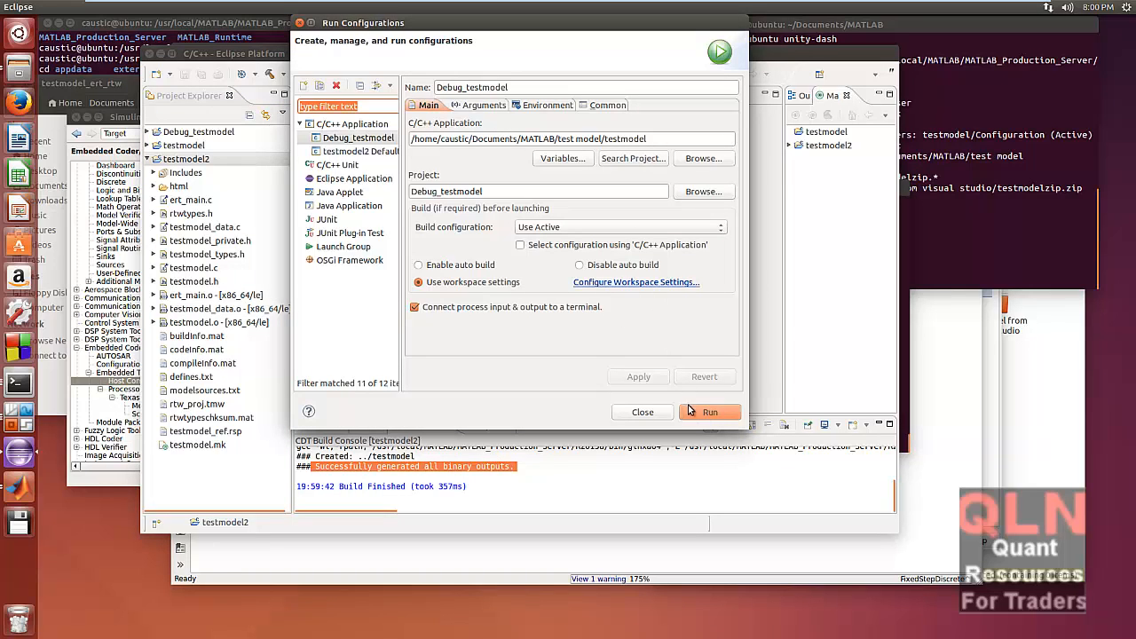
left_click(710, 412)
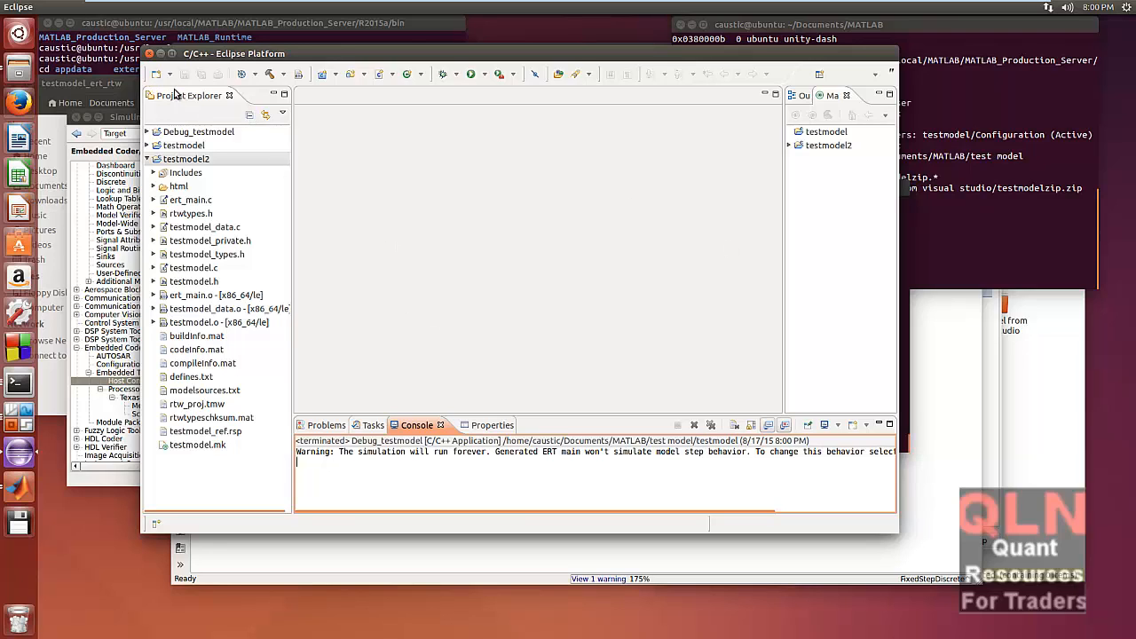
mouse_move(494, 309)
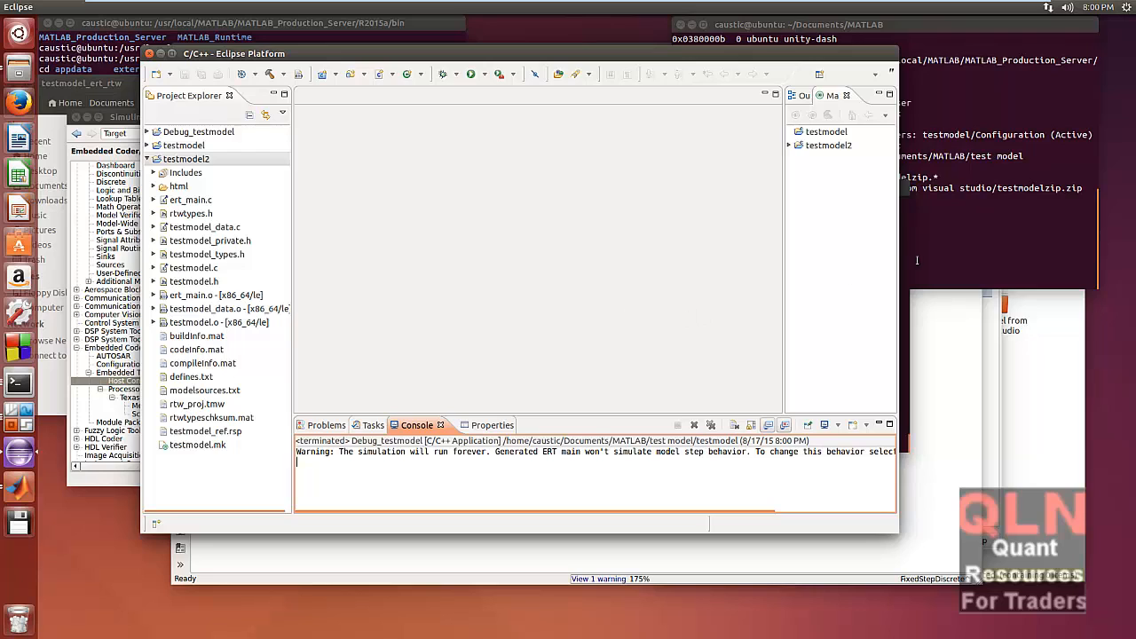
left_click(799, 25)
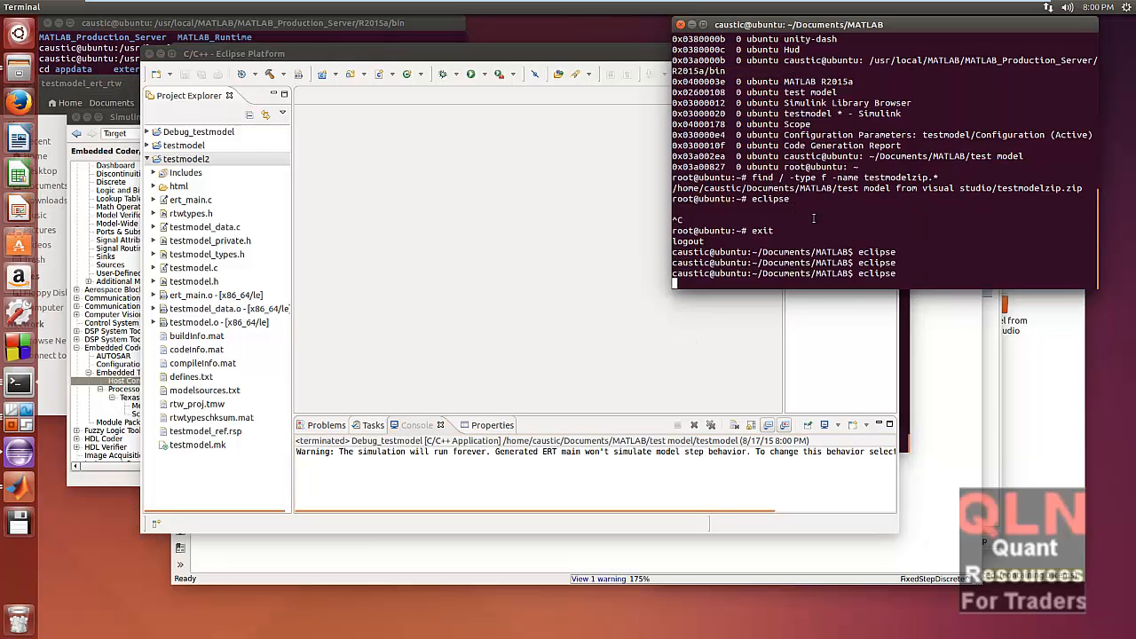